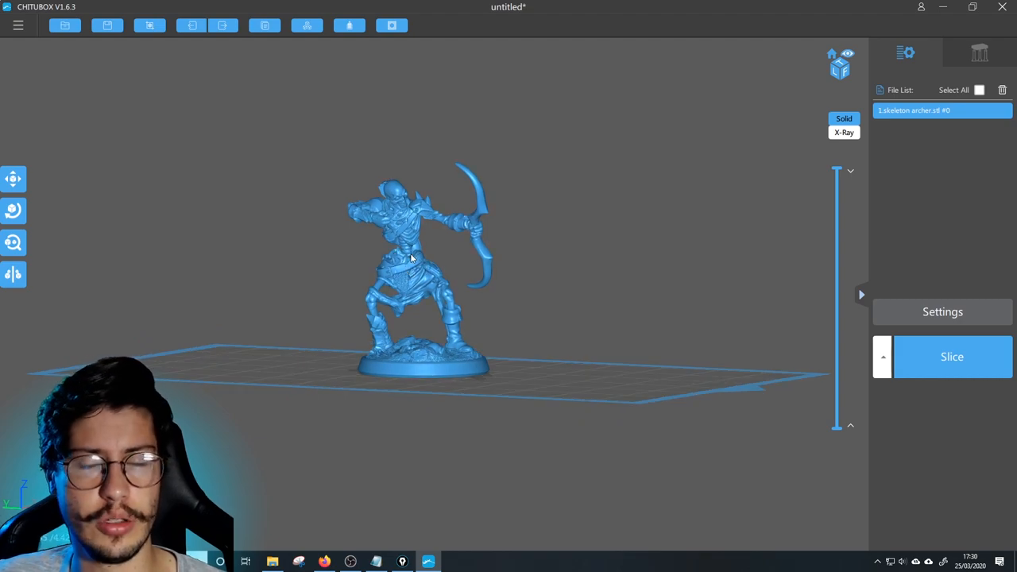
Step: Orbit around the archer model and briefly check its position settings
left_click_drag(413, 259, 406, 278)
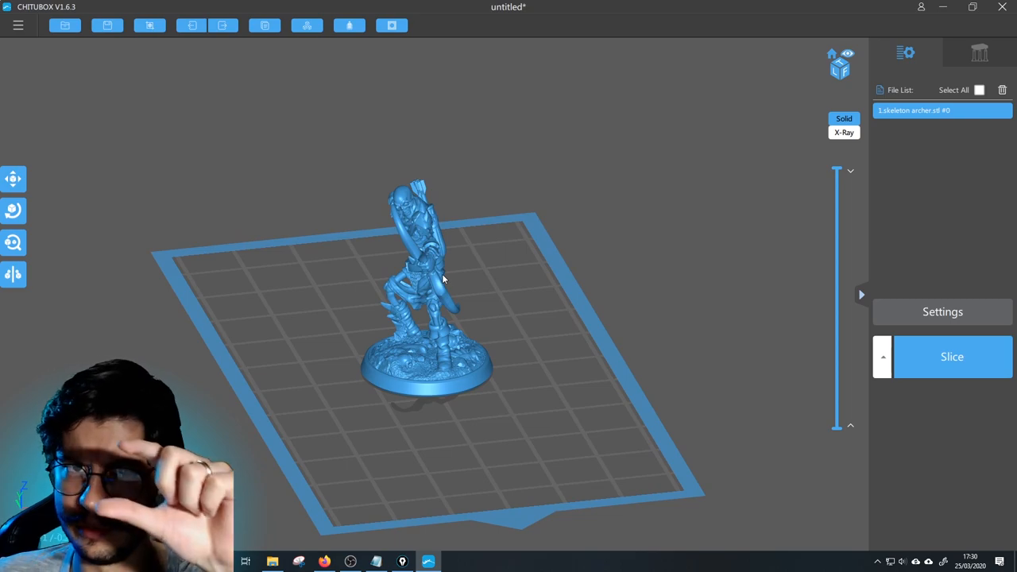
left_click_drag(445, 278, 457, 298)
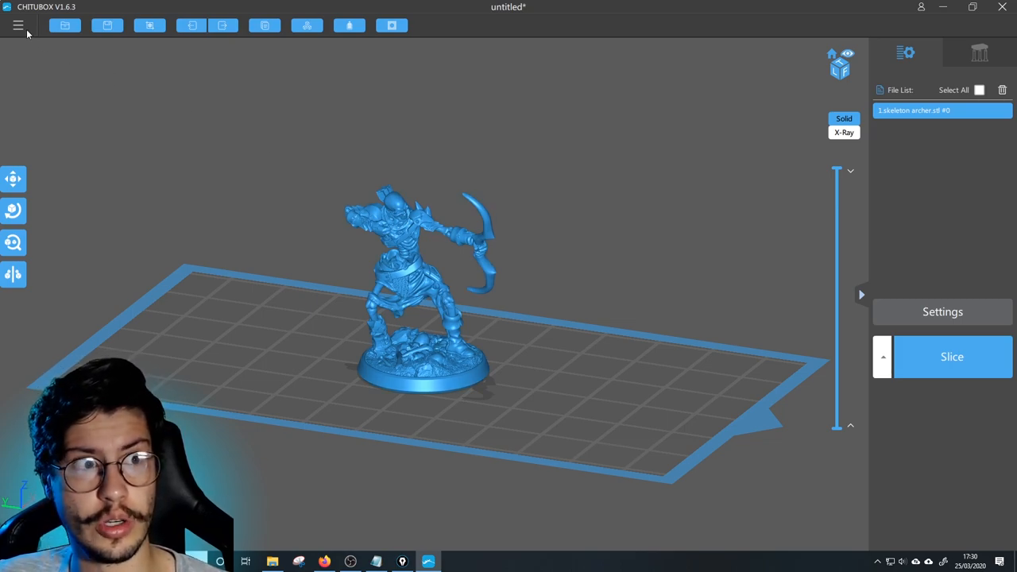
mouse_move(493, 303)
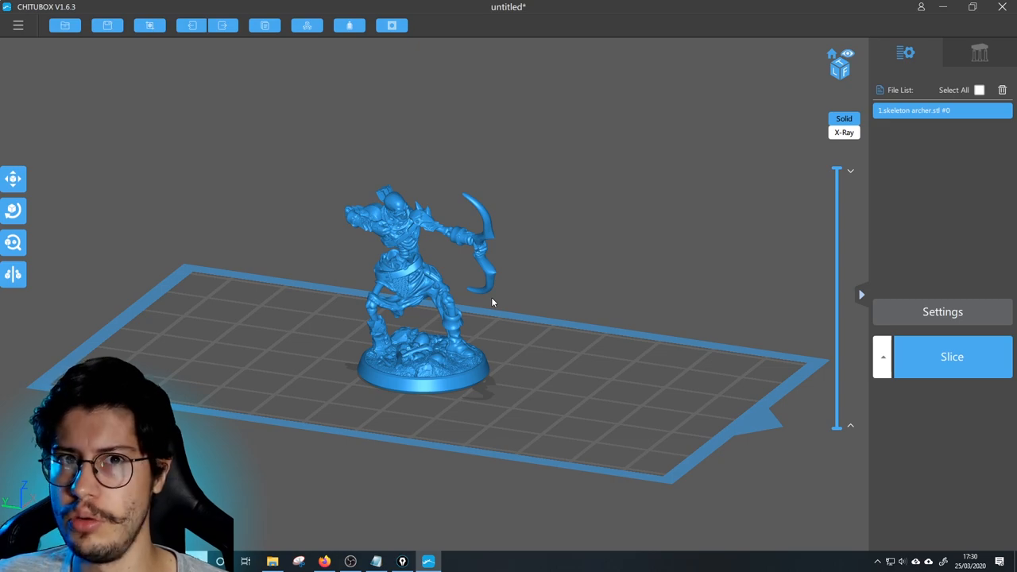
mouse_move(65, 25)
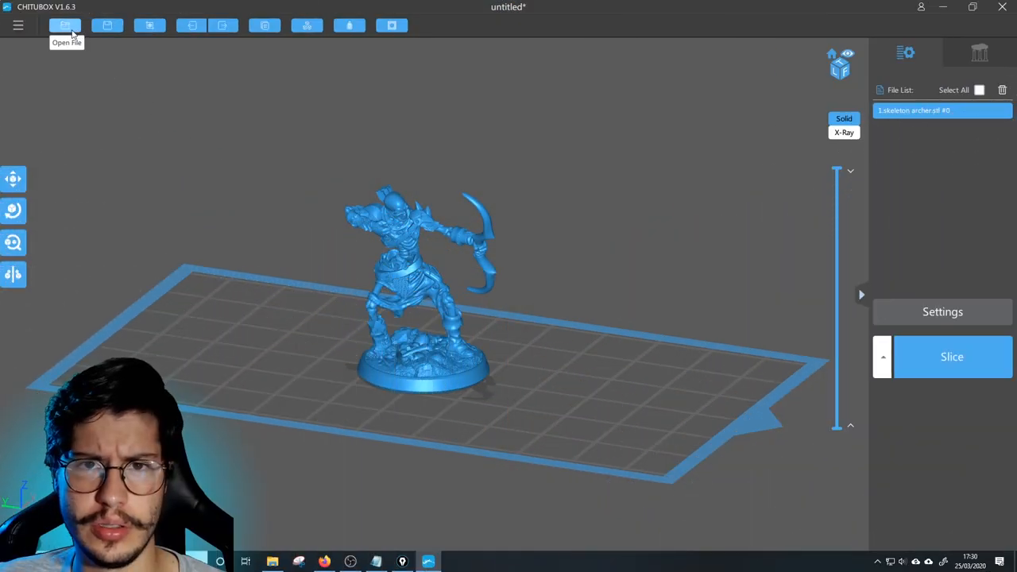
mouse_move(190, 99)
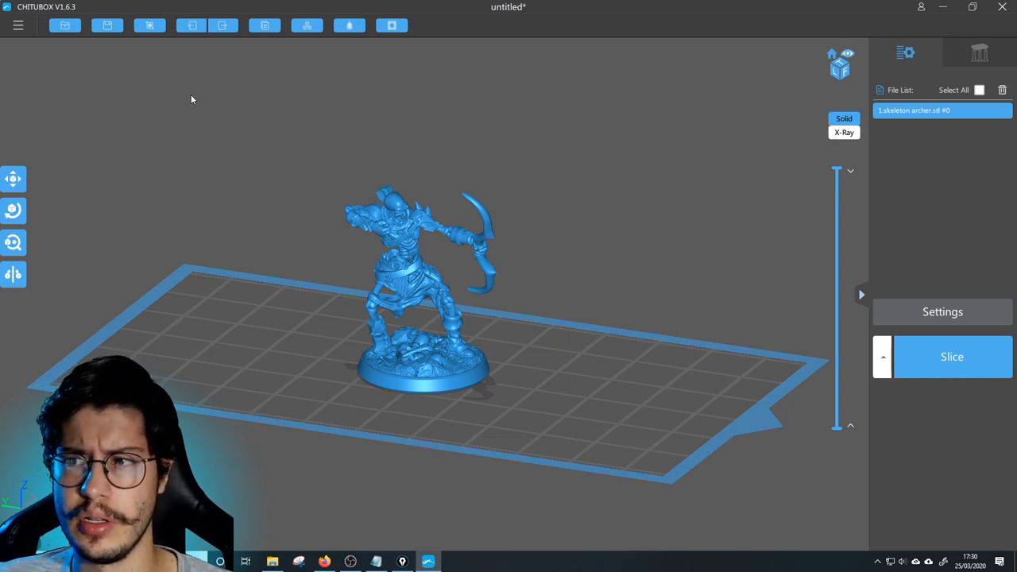
mouse_move(472, 279)
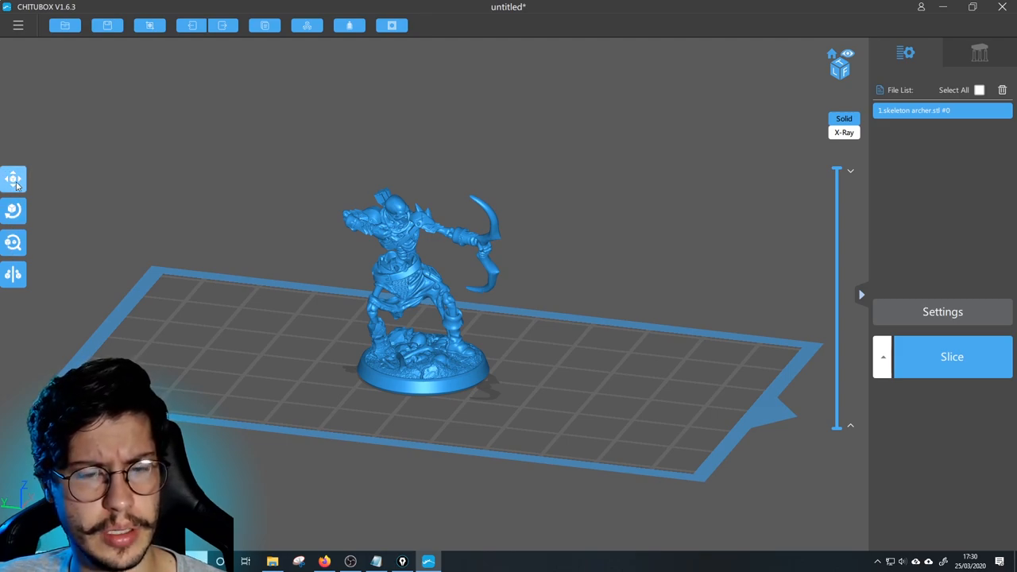
left_click(14, 179)
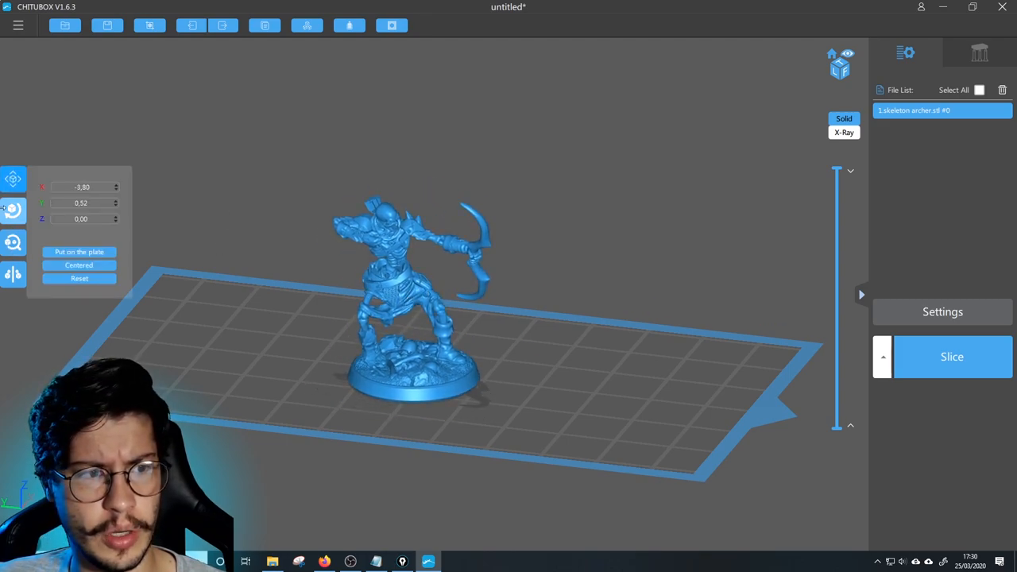
left_click(12, 211)
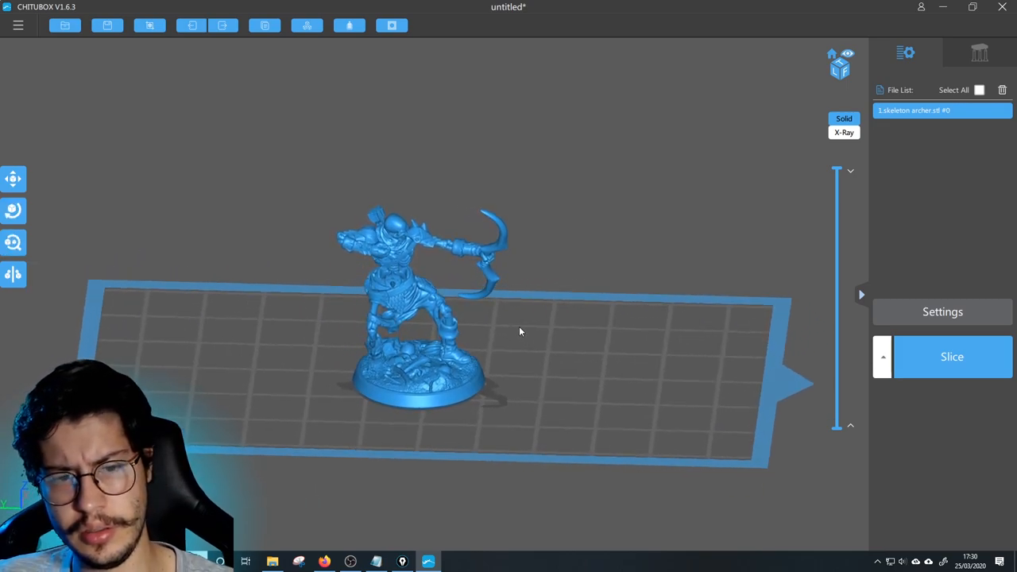
left_click_drag(521, 331, 445, 328)
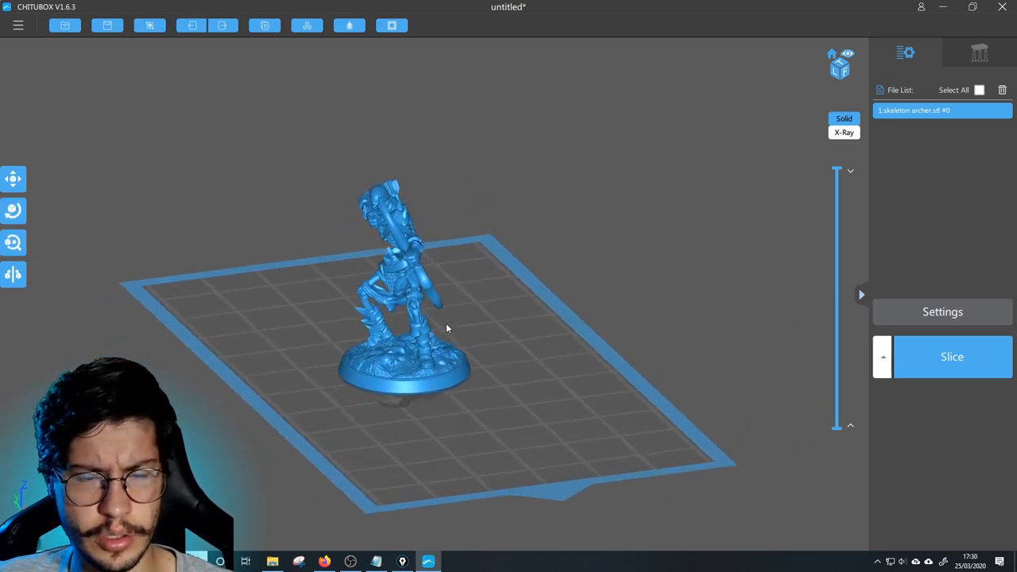
left_click_drag(445, 326, 527, 320)
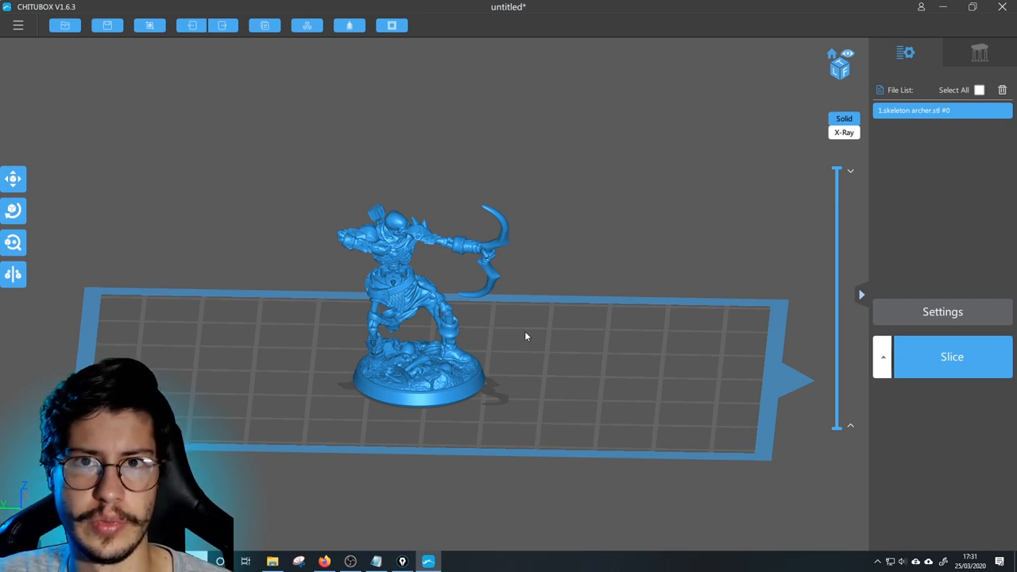
Step: Preview the archer's layers from the base up to the chest, then show all layers
left_click(349, 26)
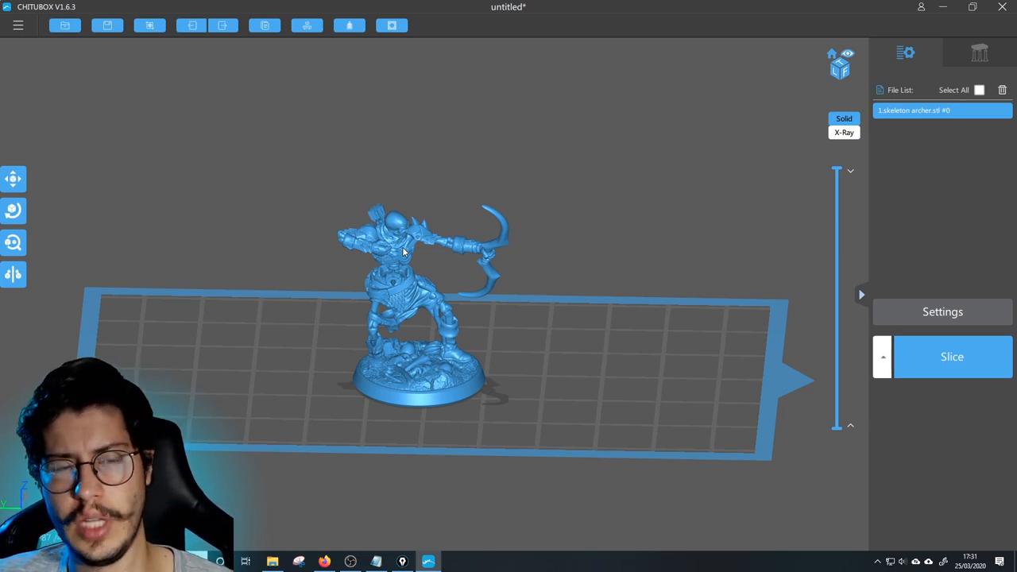
mouse_move(423, 111)
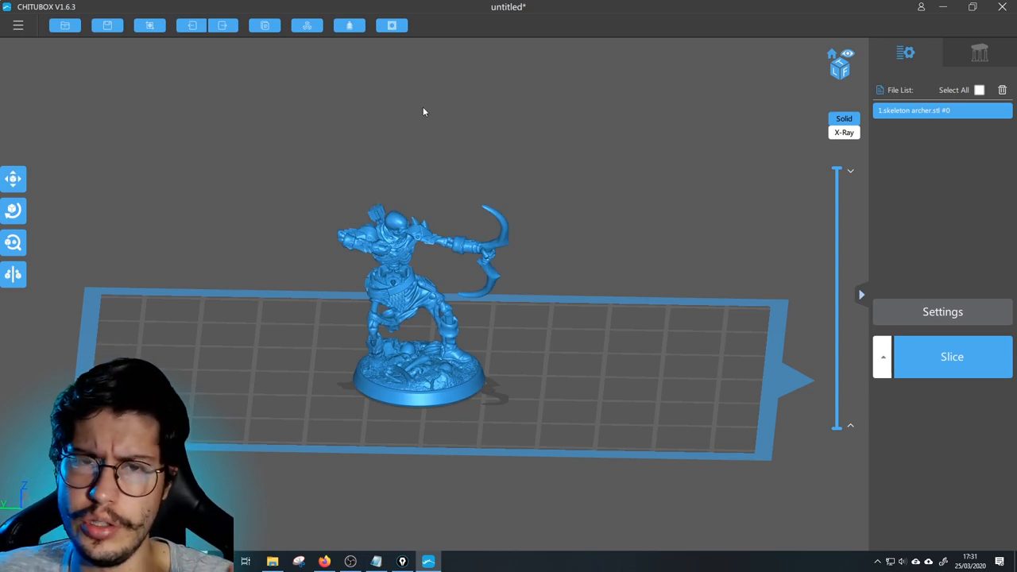
left_click(392, 26)
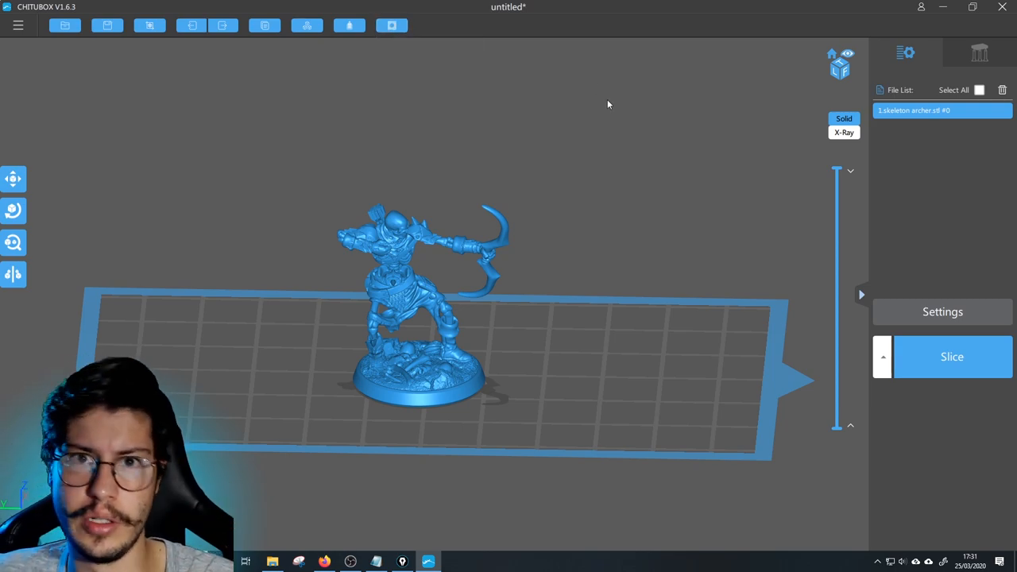
mouse_move(588, 112)
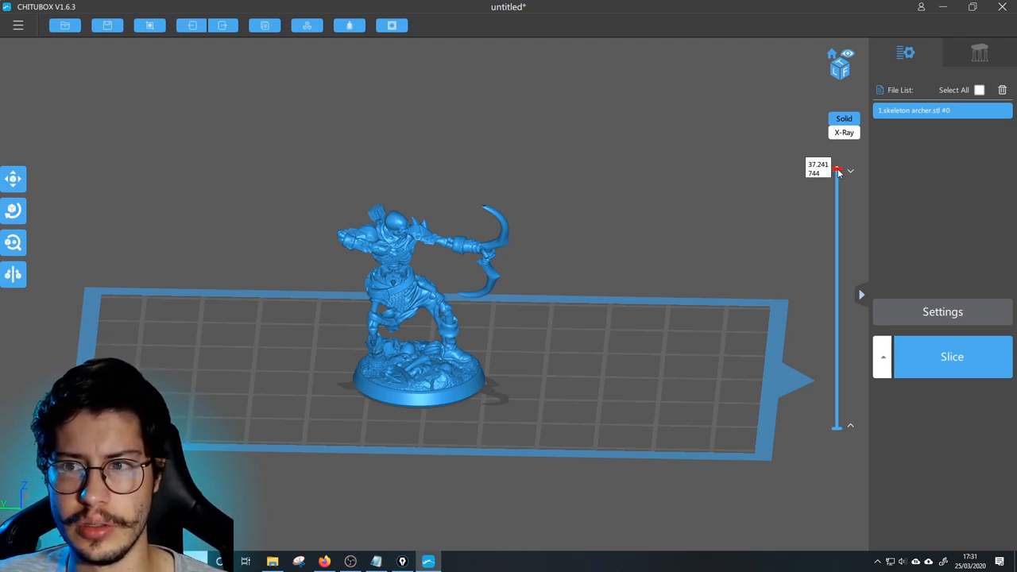
left_click_drag(836, 169, 836, 424)
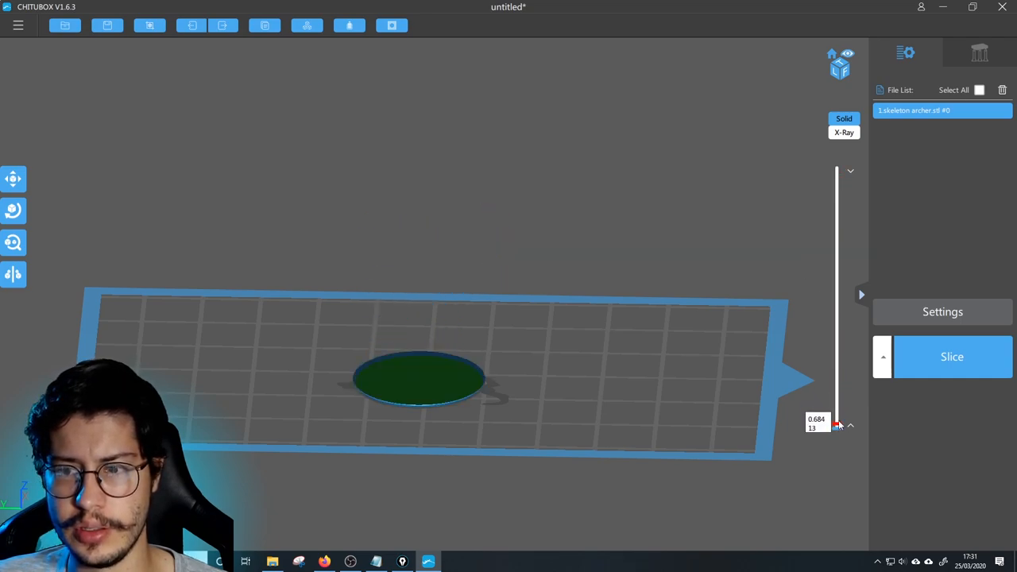
left_click_drag(836, 424, 837, 225)
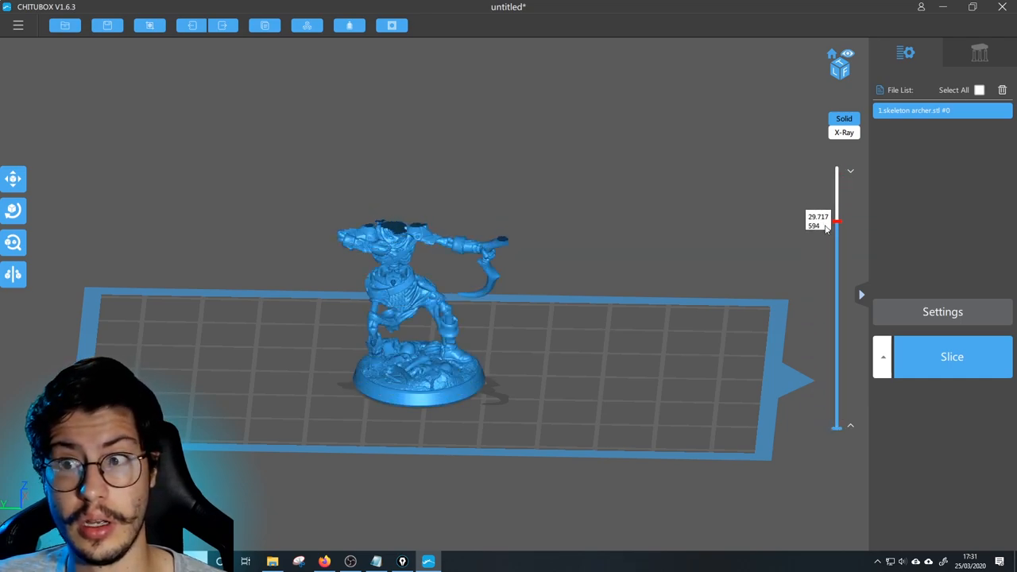
left_click_drag(836, 225, 836, 301)
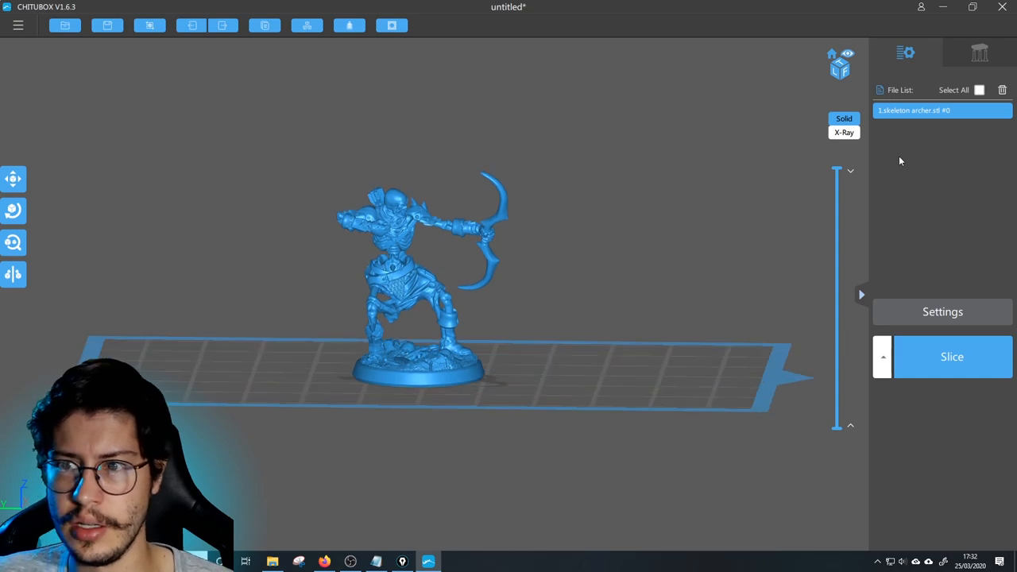
mouse_move(836, 169)
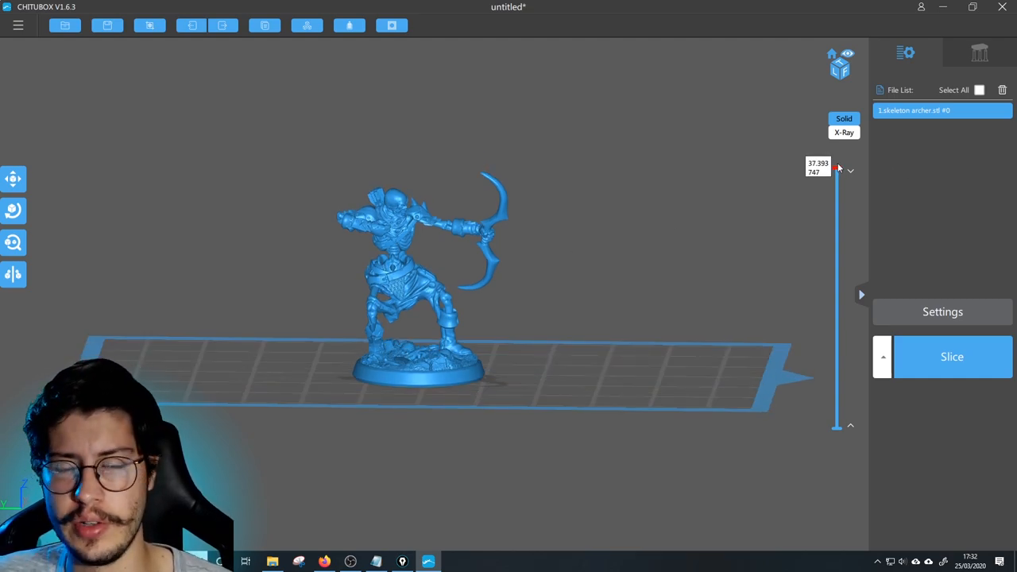
left_click_drag(836, 171, 836, 199)
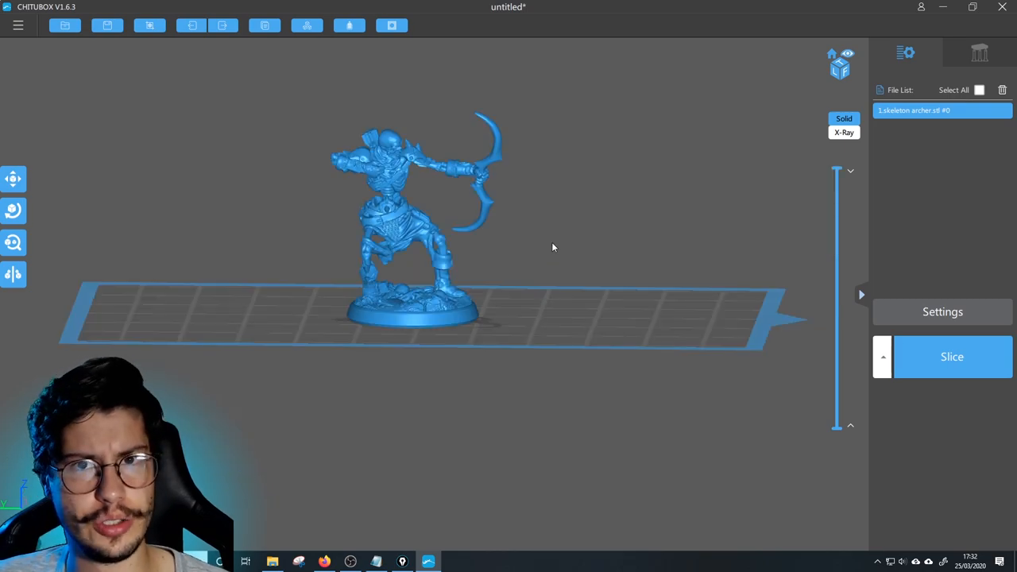
mouse_move(552, 265)
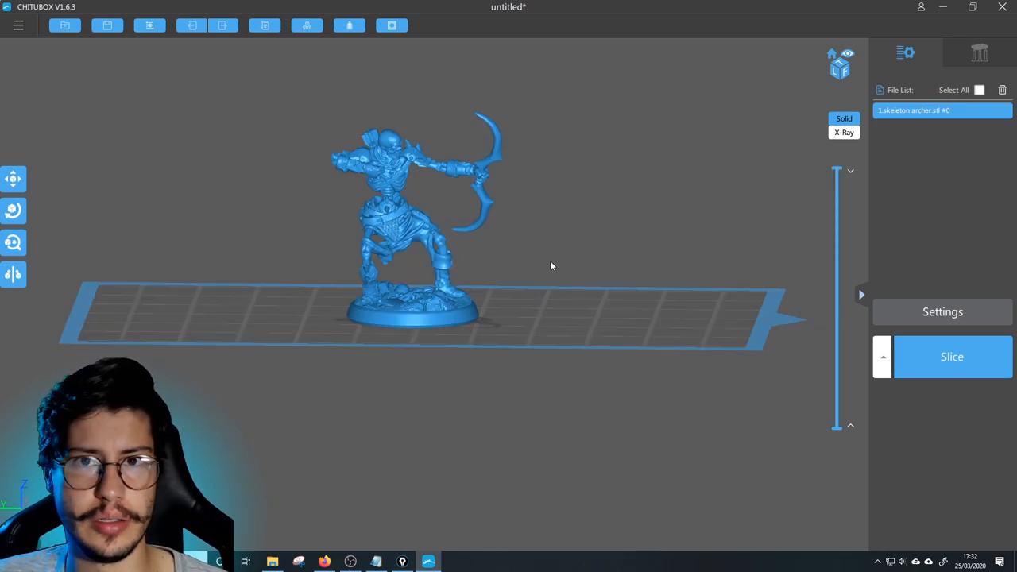
Step: Check the rotation settings while orbiting to inspect the base underside, returning to a front view
left_click_drag(552, 266, 588, 319)
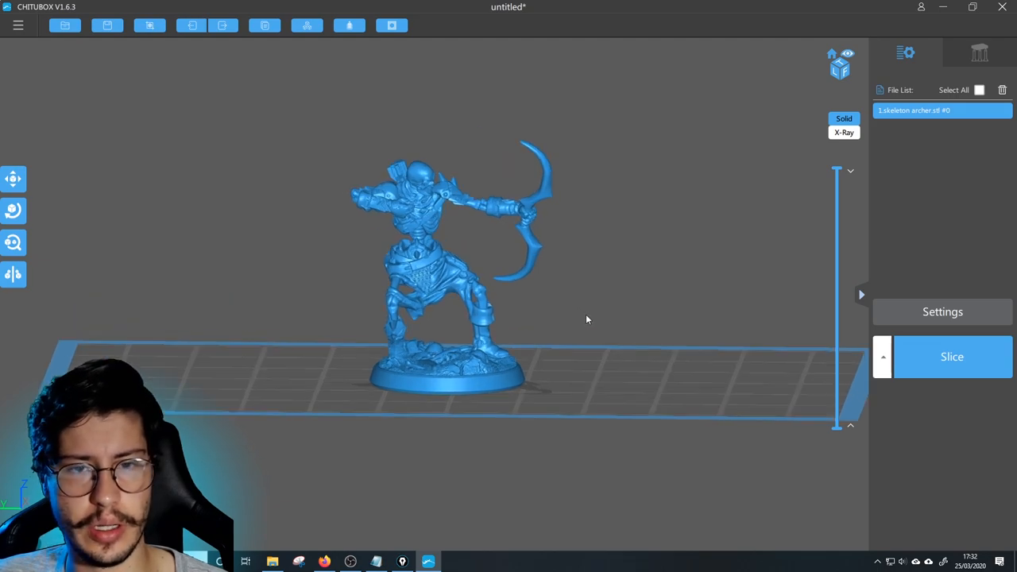
mouse_move(583, 322)
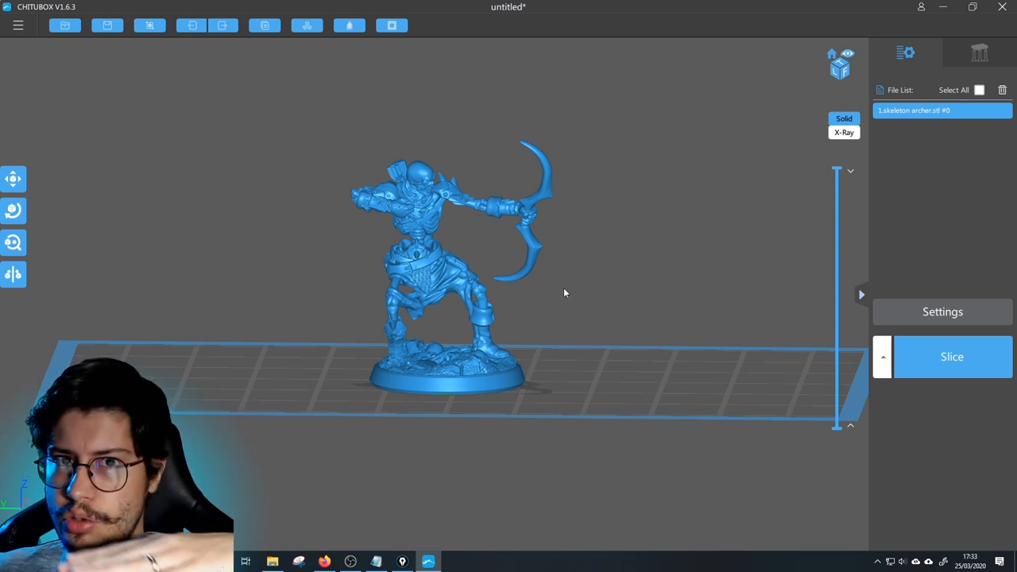
left_click(13, 210)
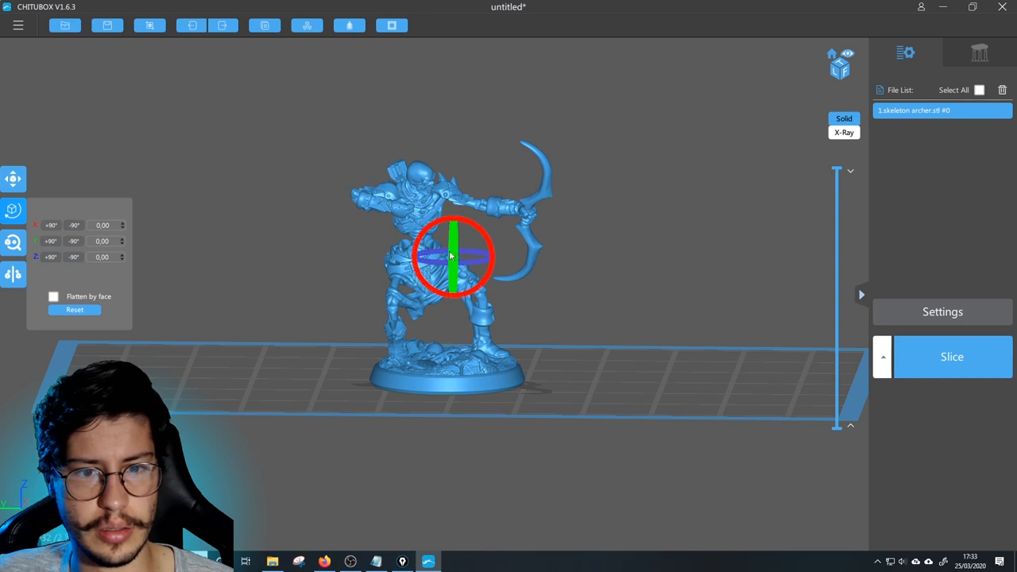
left_click_drag(453, 238, 421, 226)
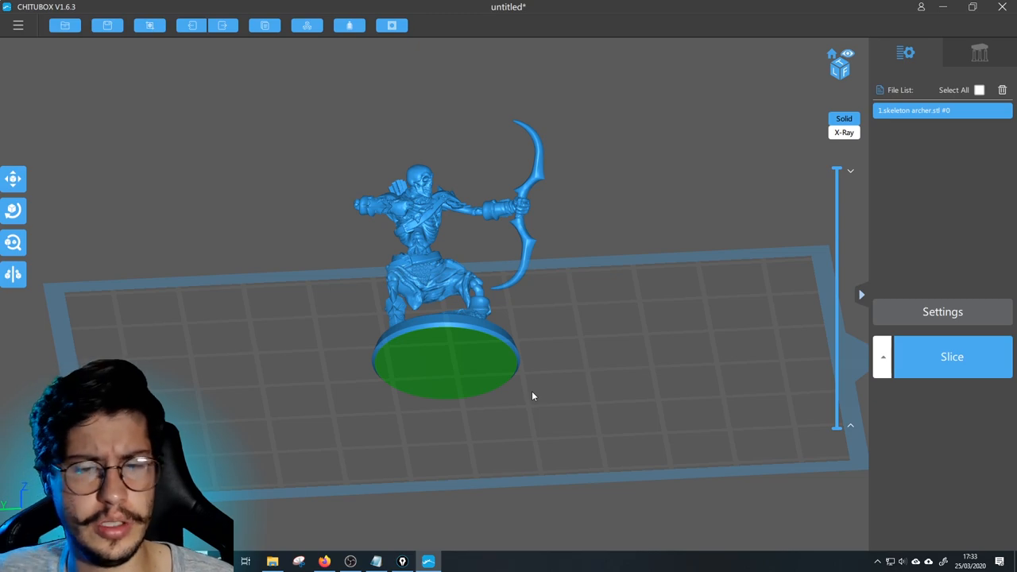
left_click(13, 211)
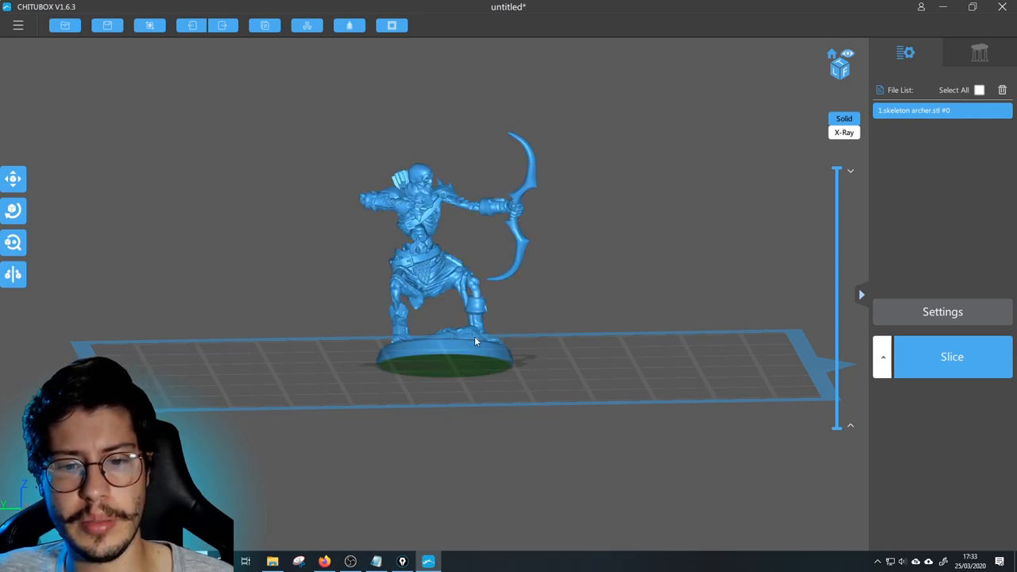
left_click_drag(477, 342, 543, 345)
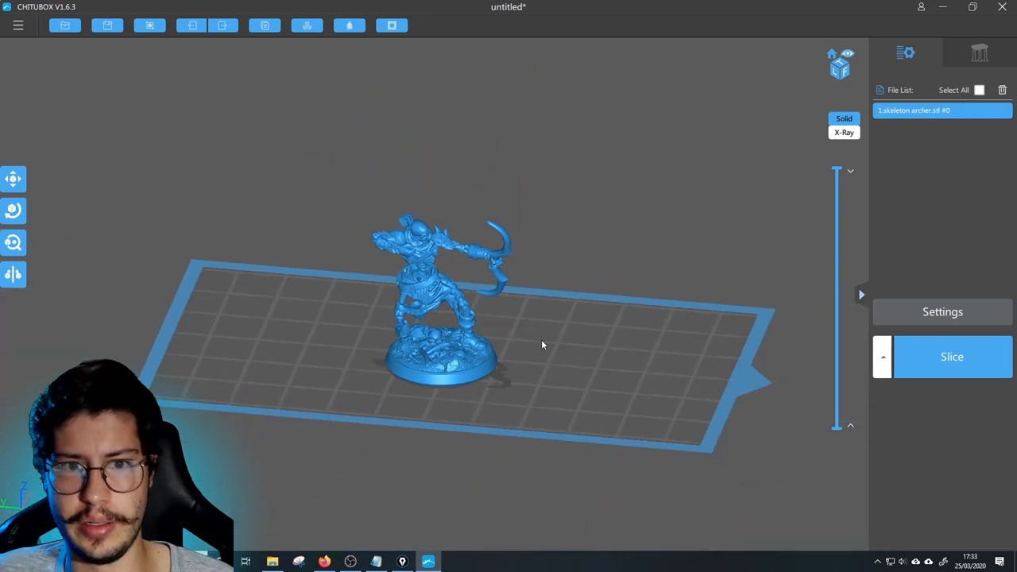
scroll("down", 3)
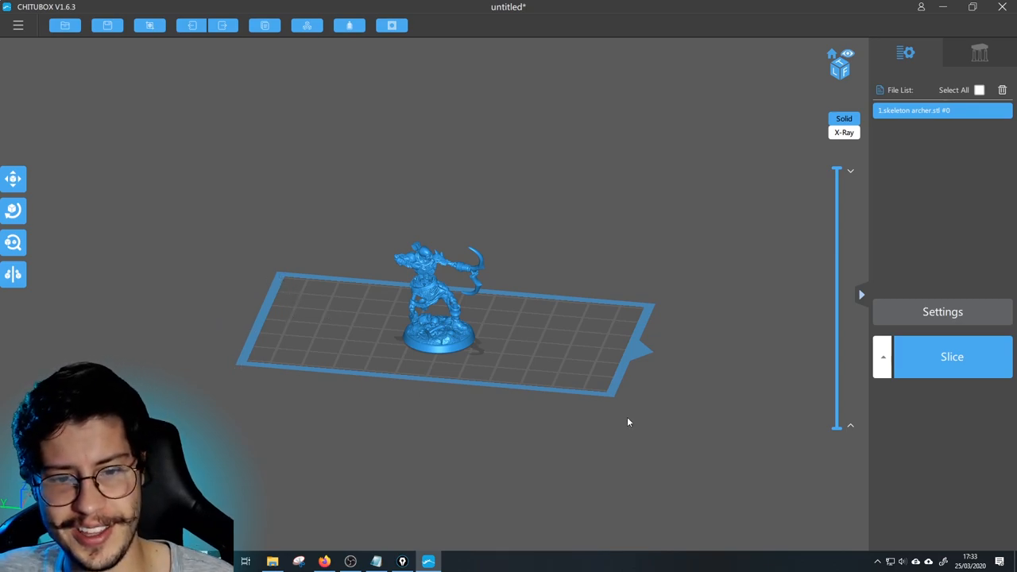
mouse_move(556, 388)
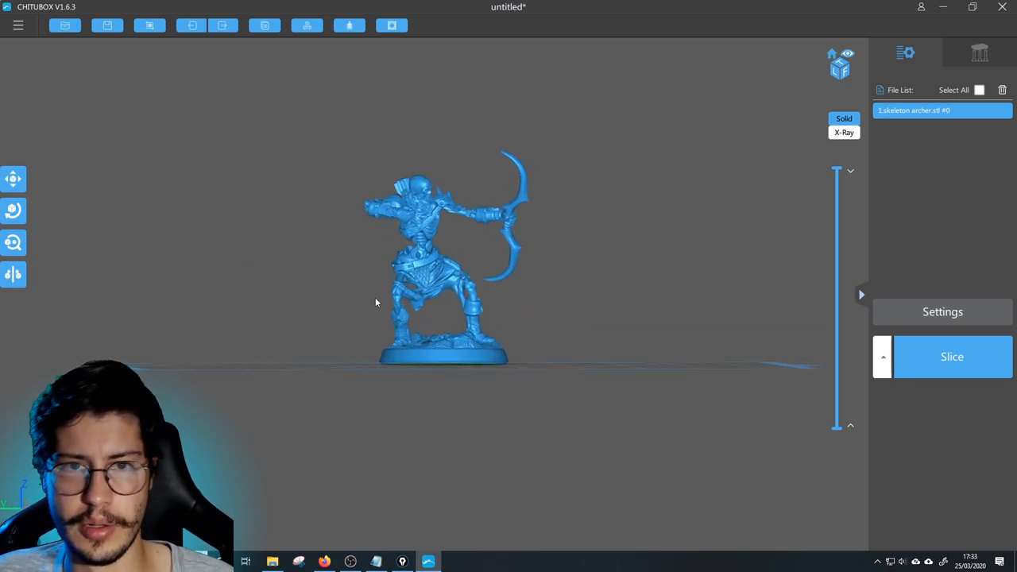
left_click_drag(376, 302, 421, 356)
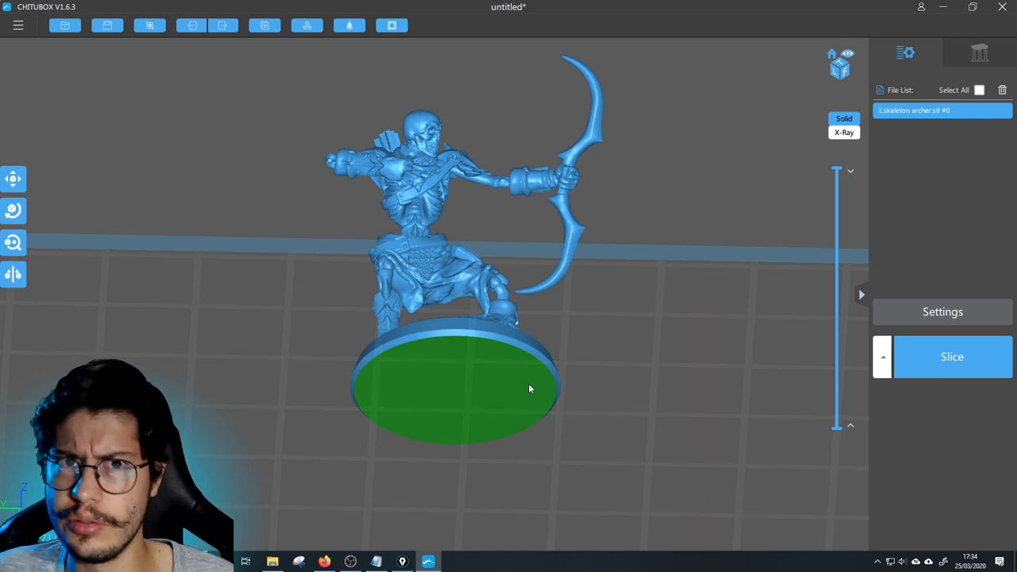
mouse_move(544, 357)
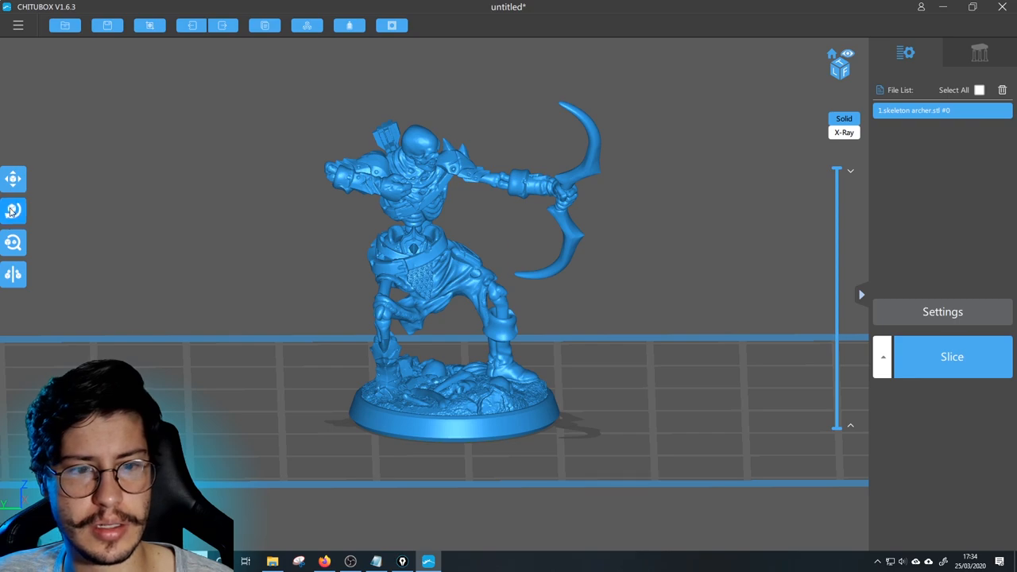
left_click(13, 211)
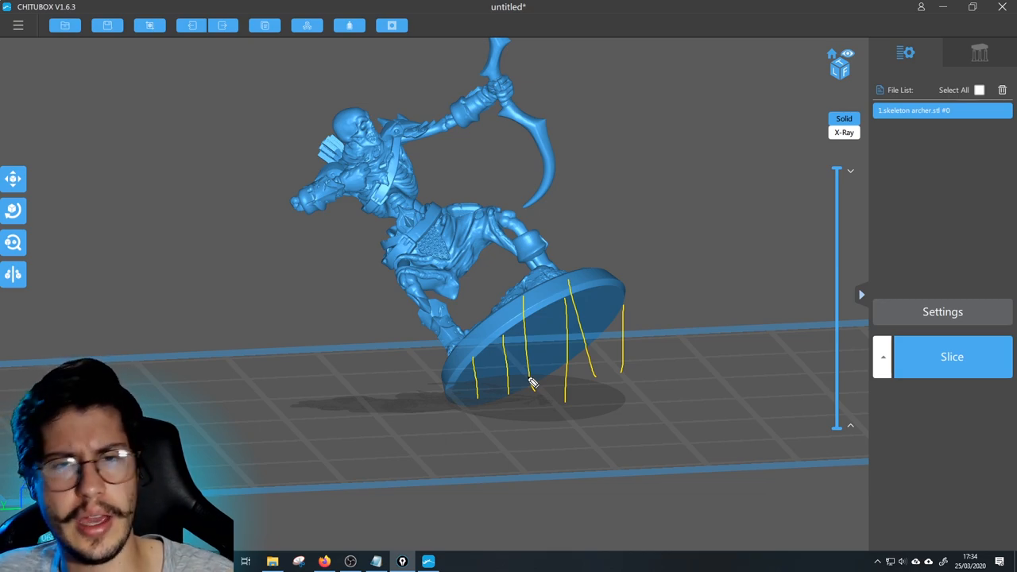
mouse_move(461, 374)
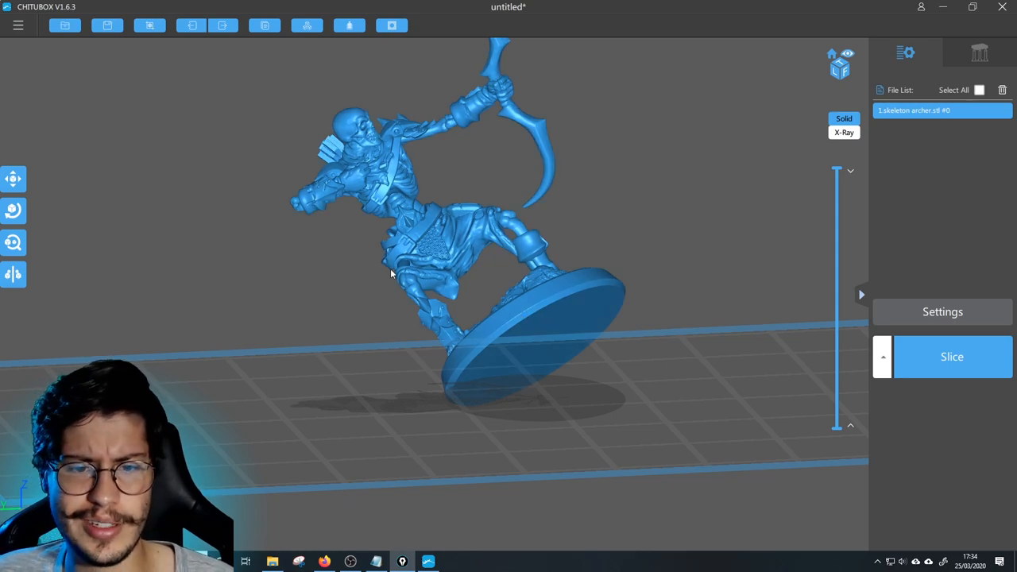
left_click_drag(389, 271, 413, 230)
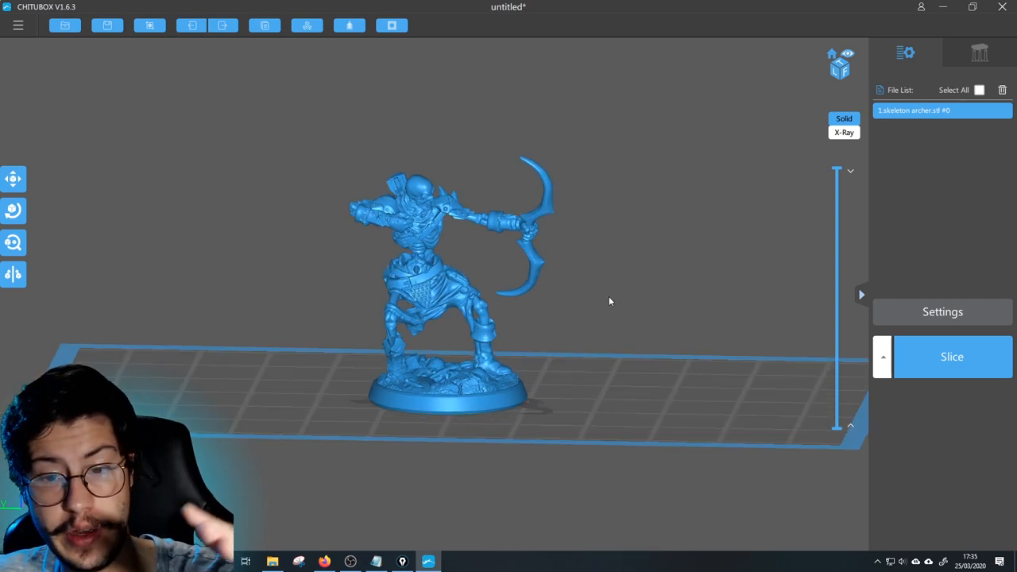
mouse_move(644, 342)
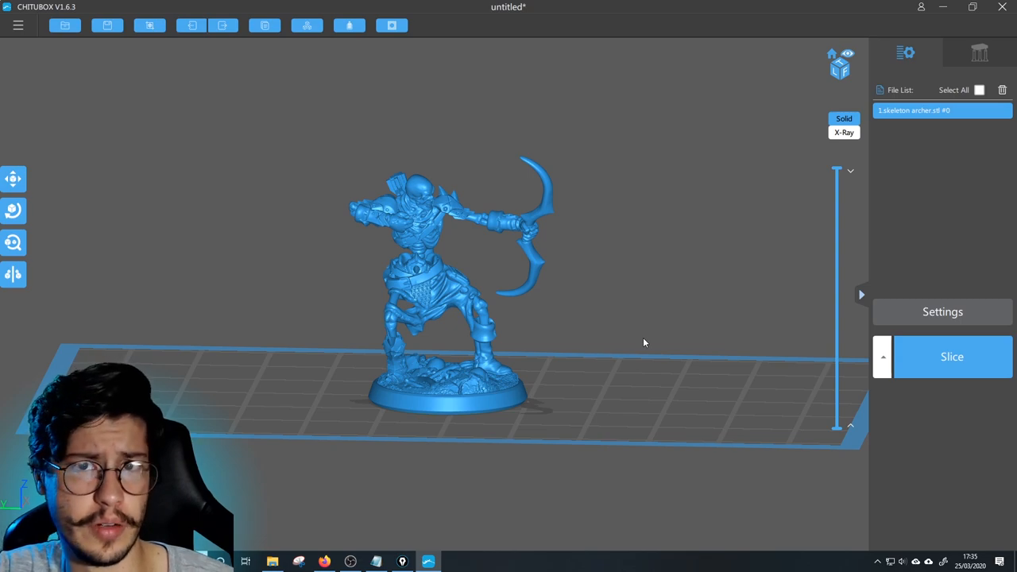
mouse_move(593, 306)
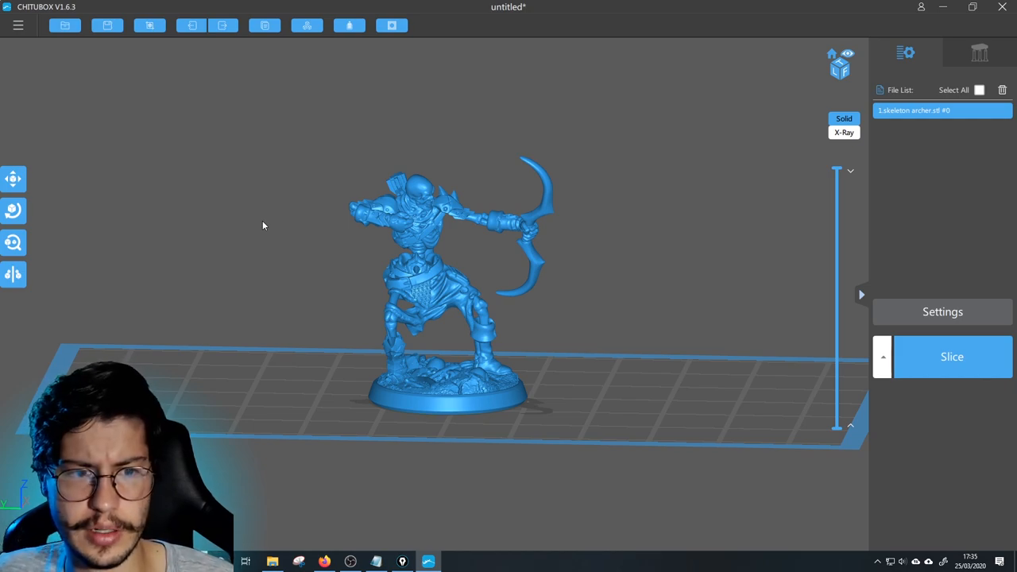
mouse_move(214, 204)
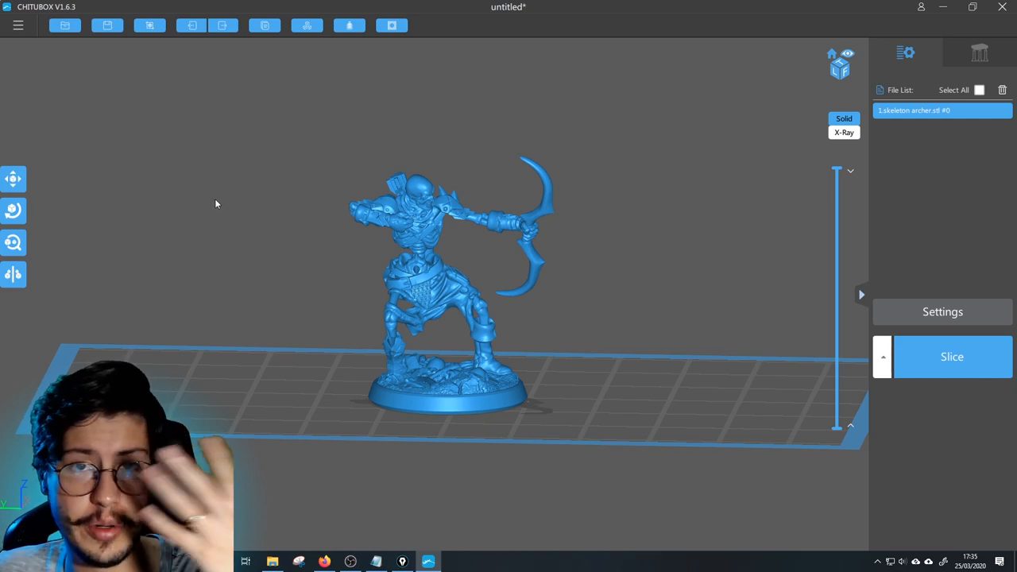
mouse_move(117, 152)
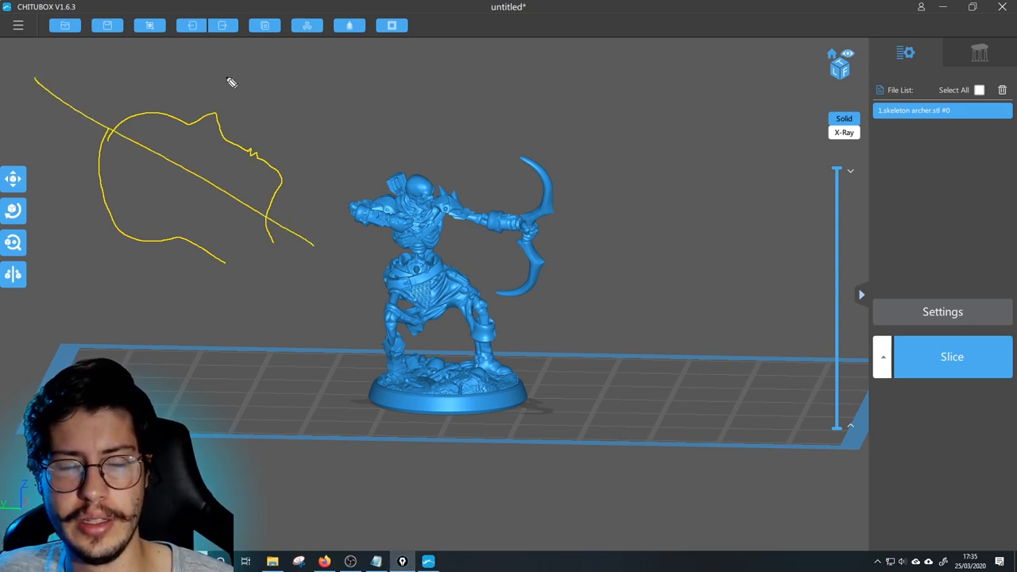
mouse_move(157, 257)
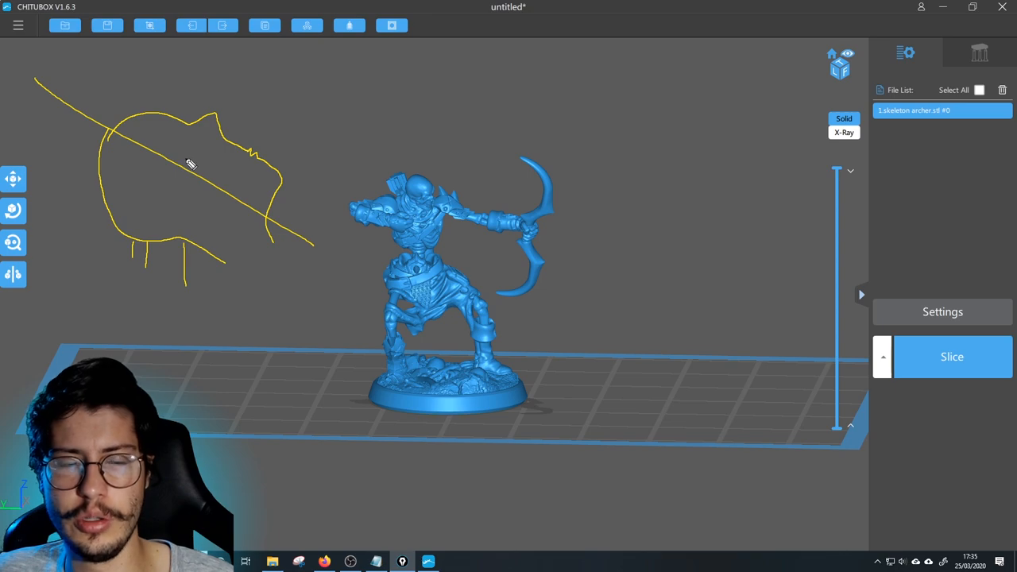
mouse_move(676, 201)
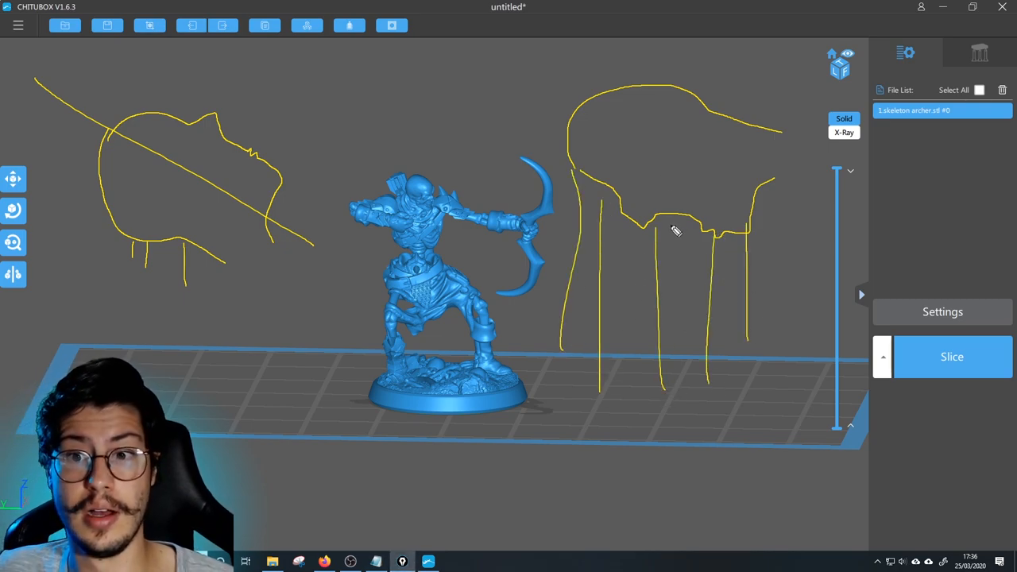
mouse_move(689, 231)
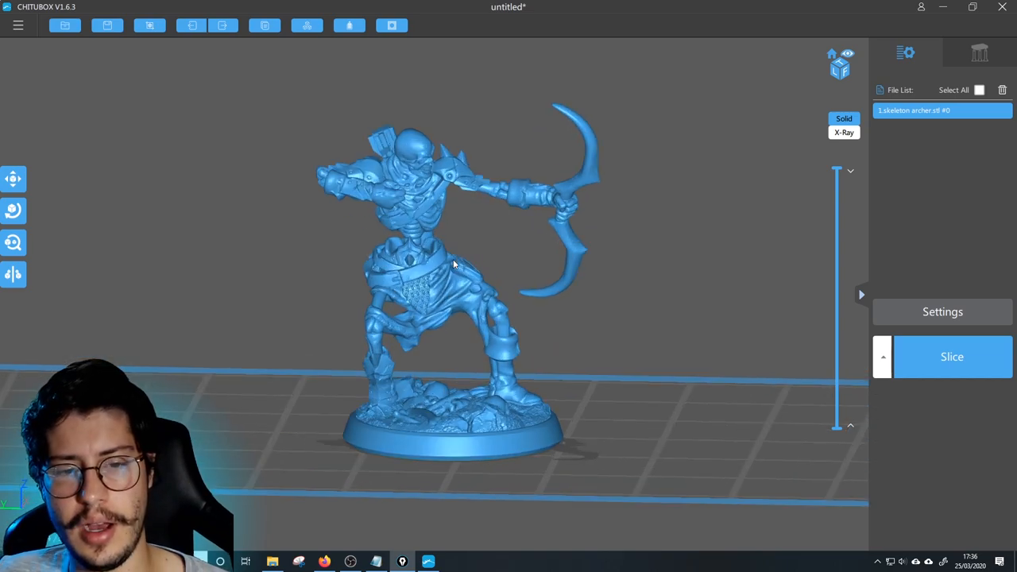
mouse_move(500, 334)
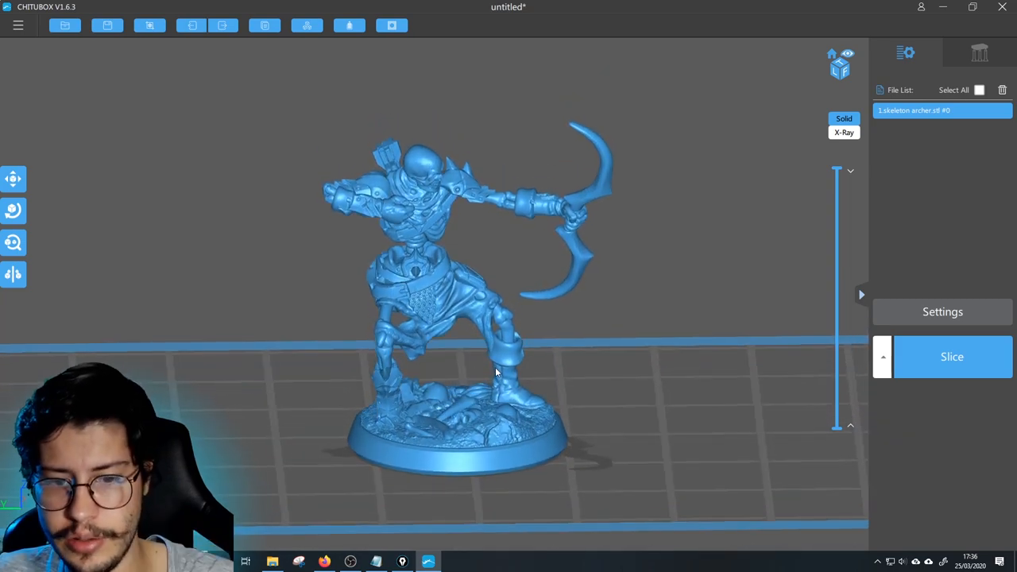
Step: Open the support settings, view the Raft sub-tab, and select the Medium preset
left_click_drag(497, 370, 468, 413)
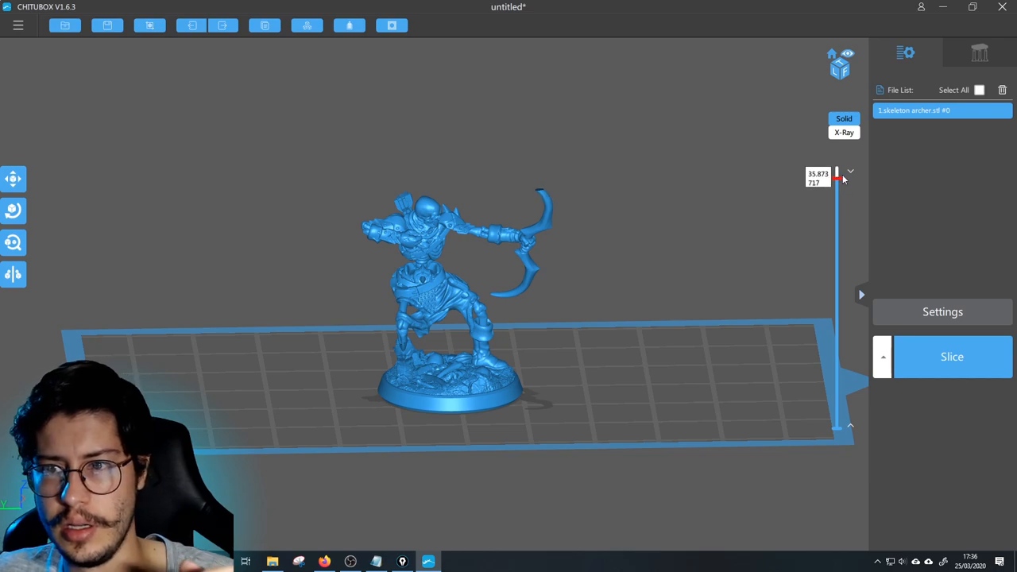
left_click_drag(836, 181, 836, 171)
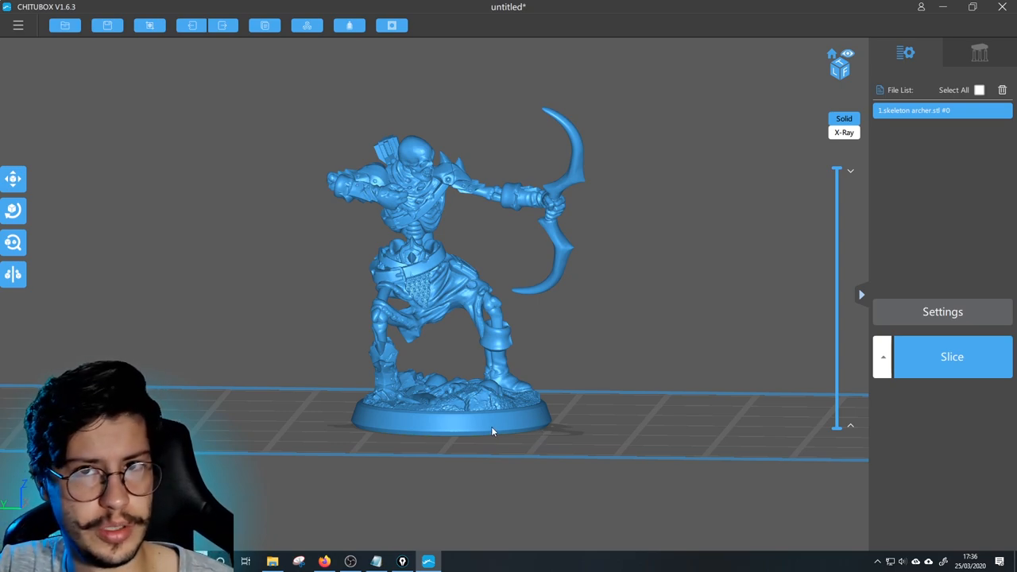
mouse_move(473, 411)
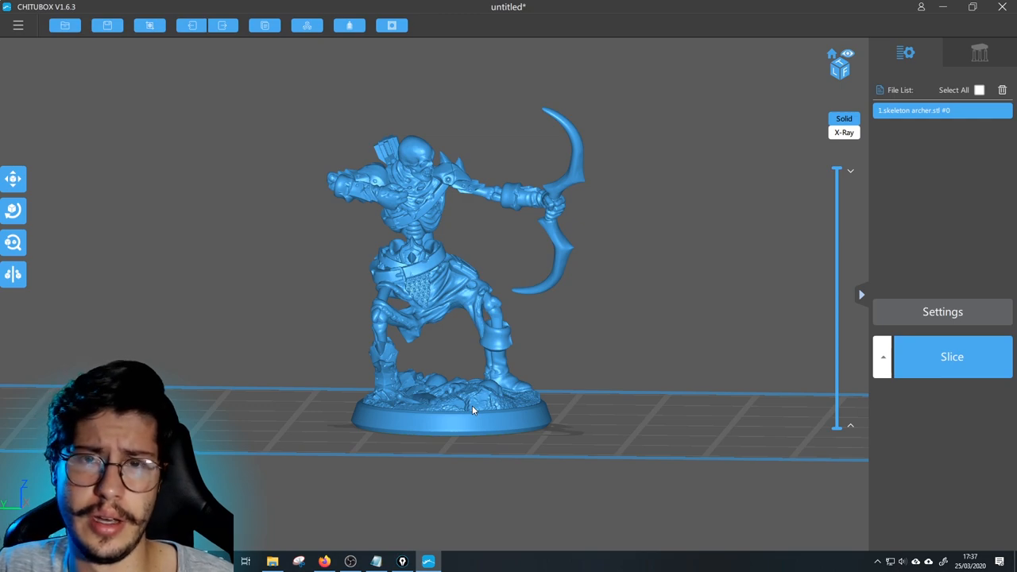
mouse_move(435, 342)
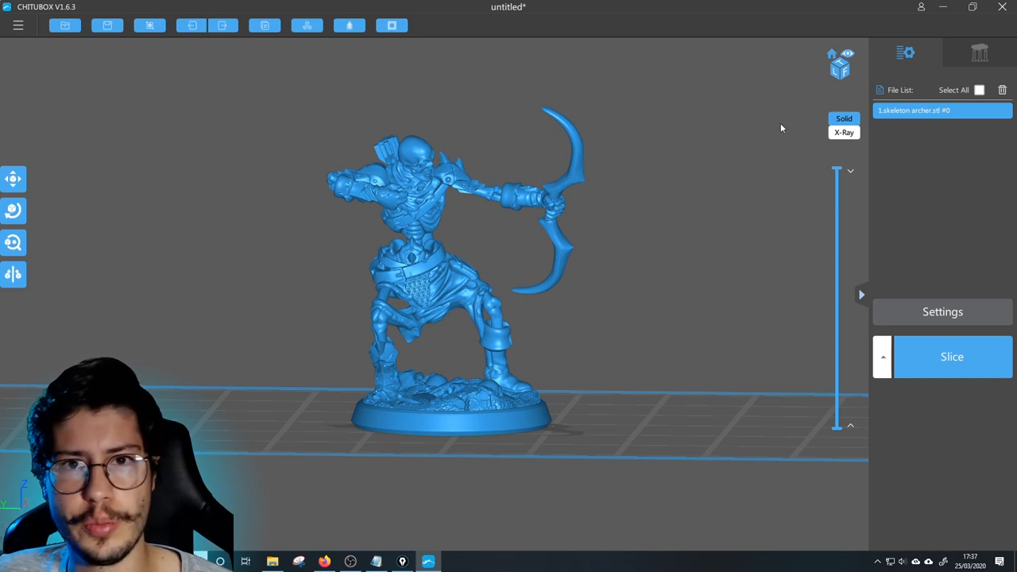
left_click(979, 52)
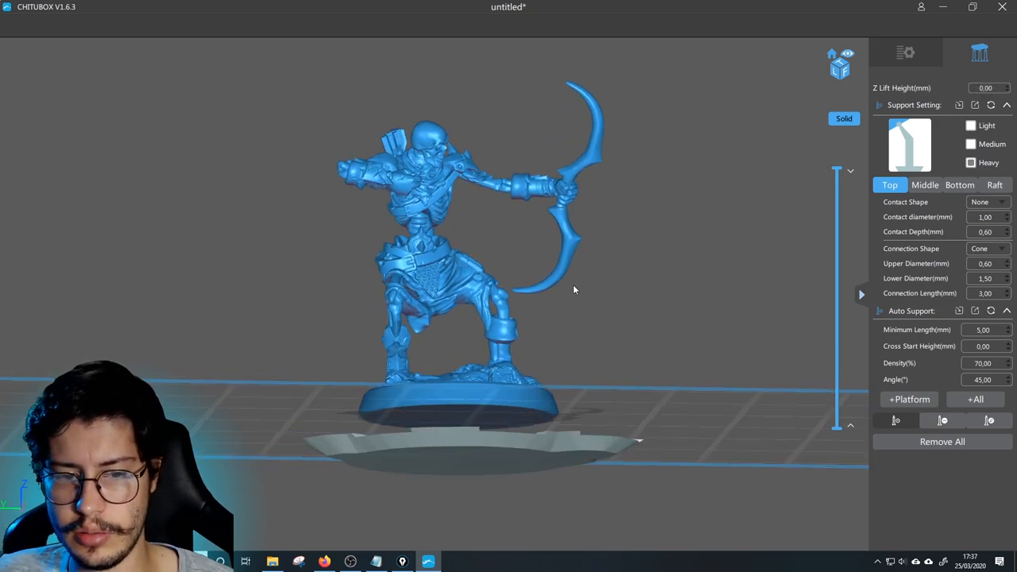
left_click_drag(574, 290, 562, 411)
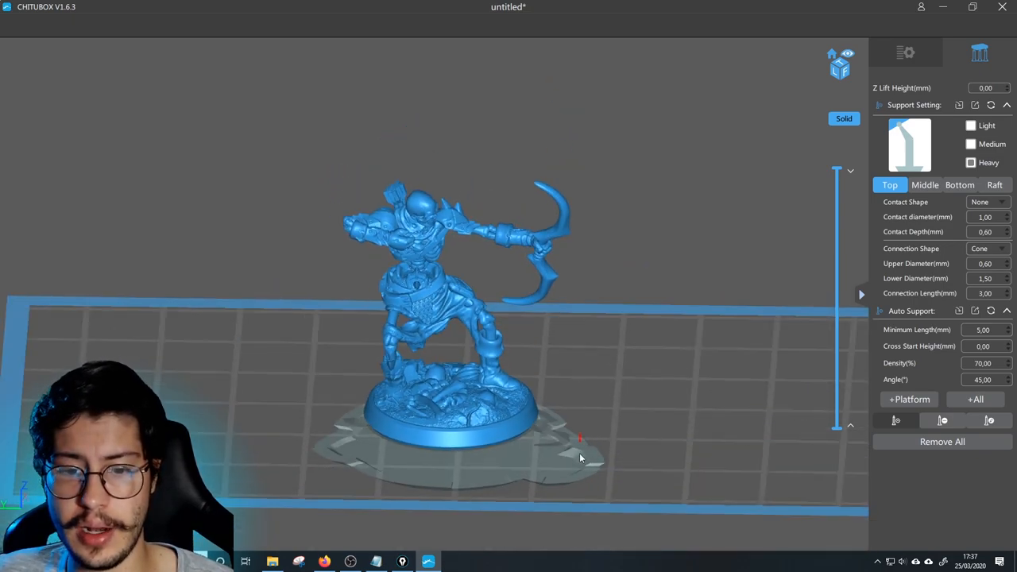
left_click_drag(581, 457, 633, 415)
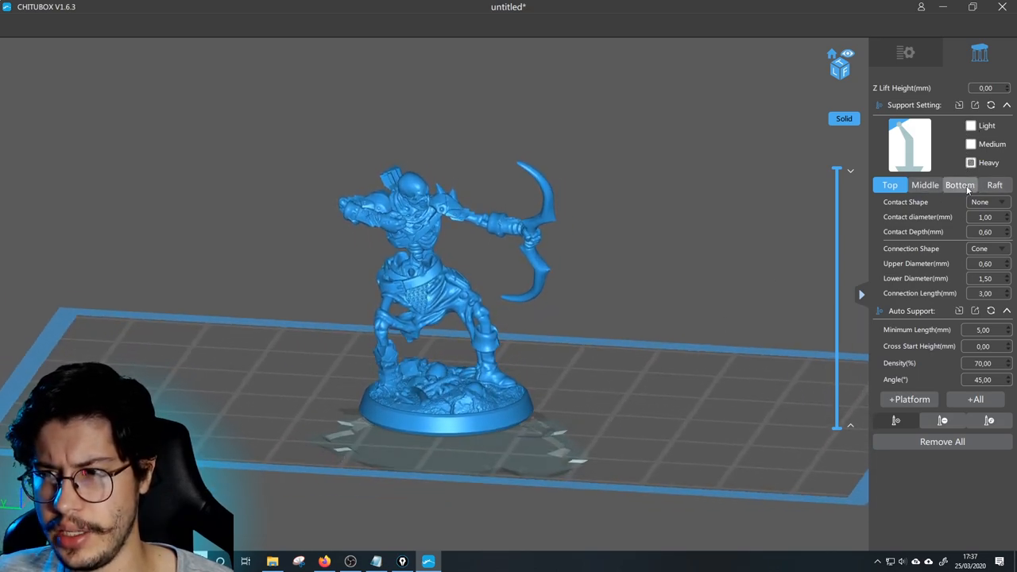
left_click(960, 184)
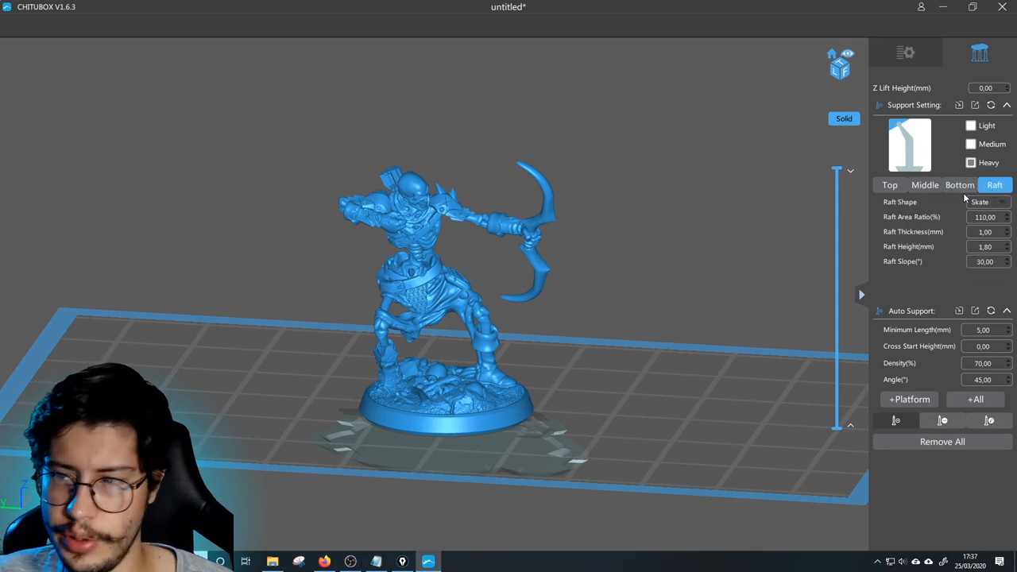
left_click(988, 201)
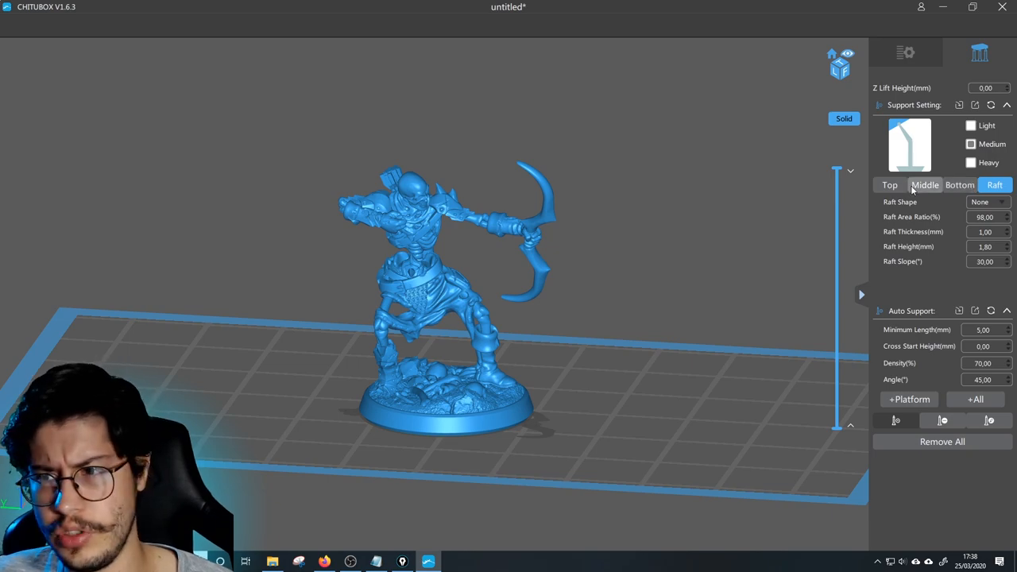
mouse_move(591, 224)
type("110")
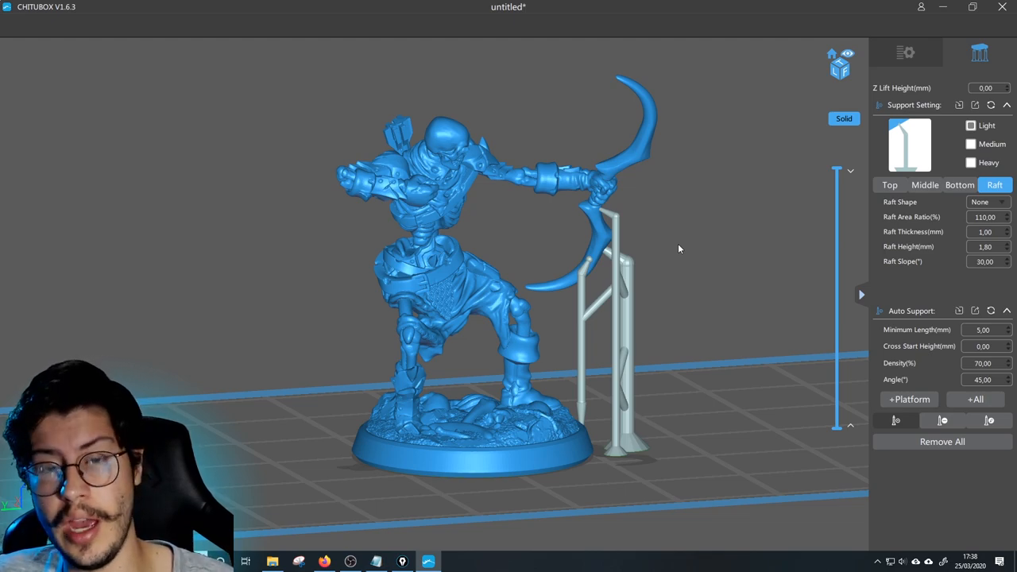
Step: Select the Heavy support preset and set the Middle pillar diameter to 1.10 mm
scroll("up", 3)
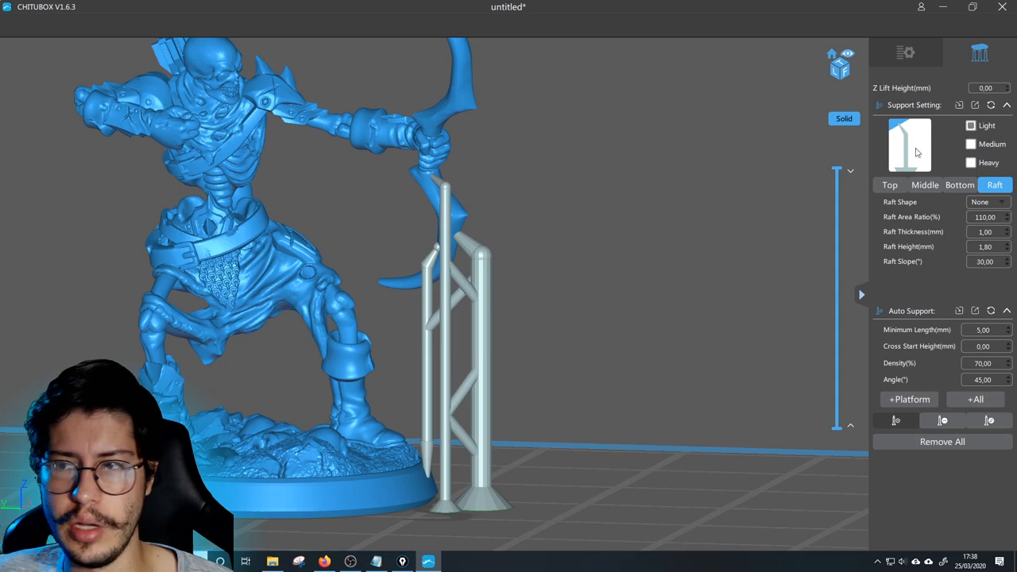
mouse_move(767, 197)
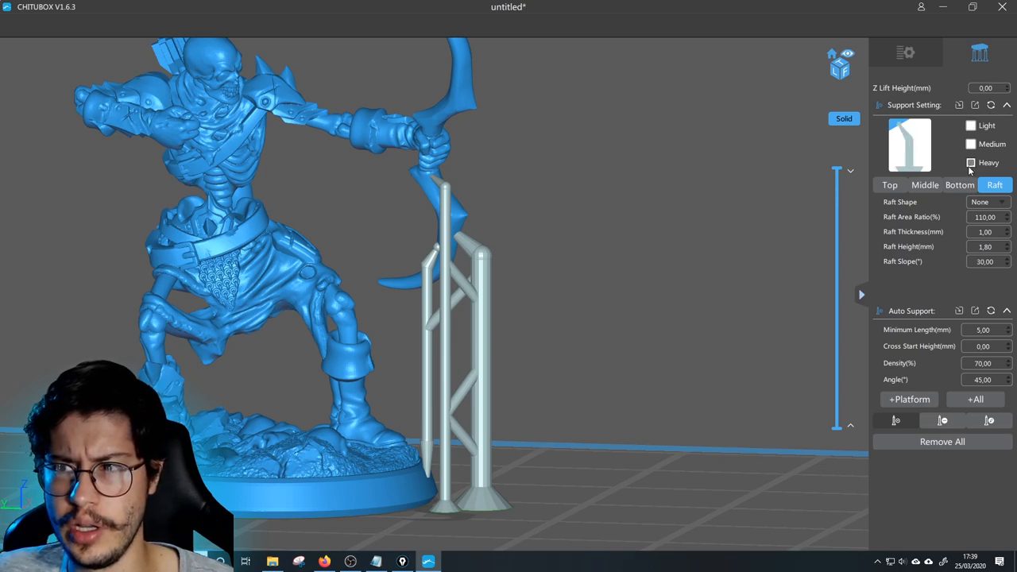
left_click(890, 184)
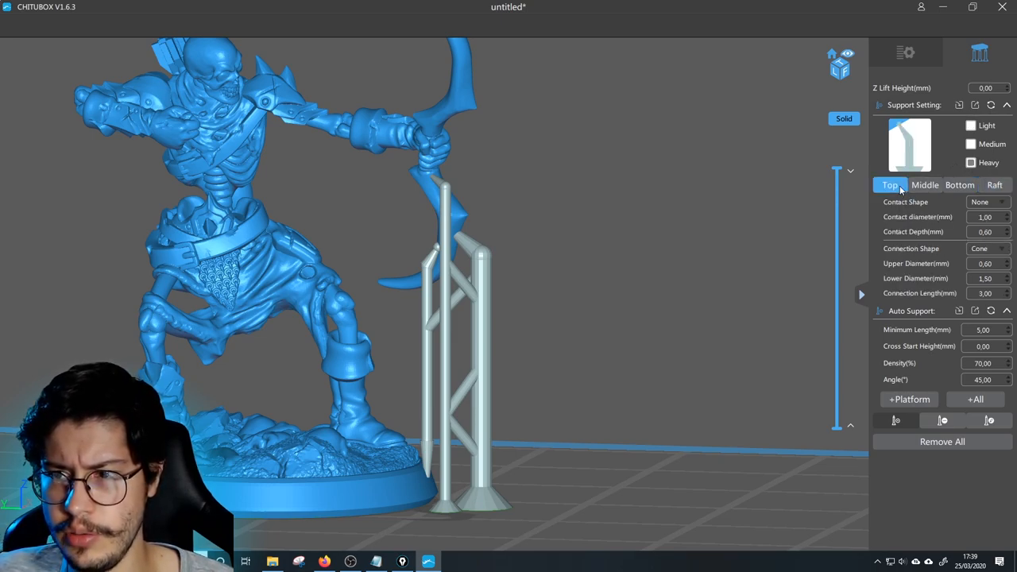
left_click(926, 184)
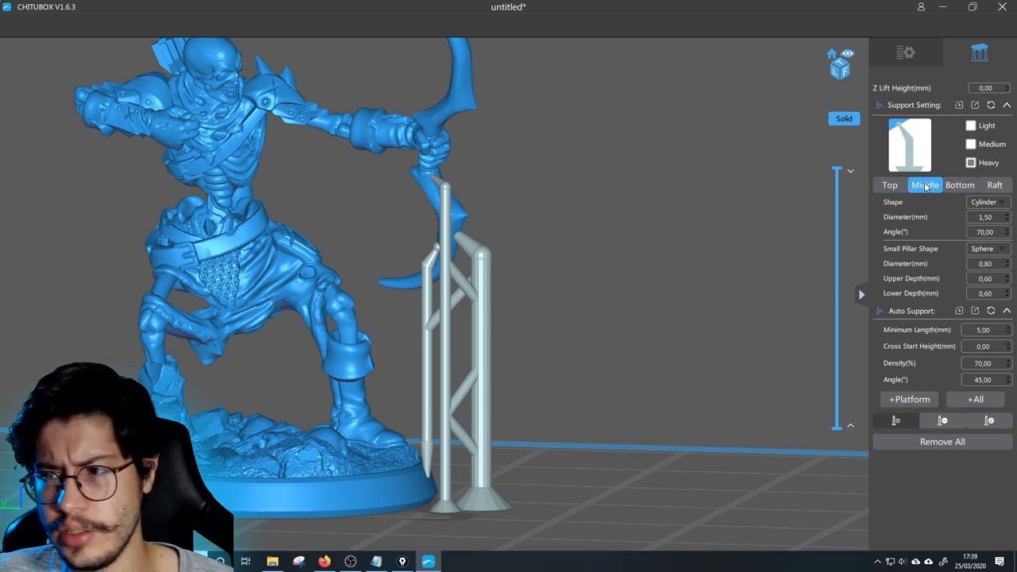
mouse_move(986, 210)
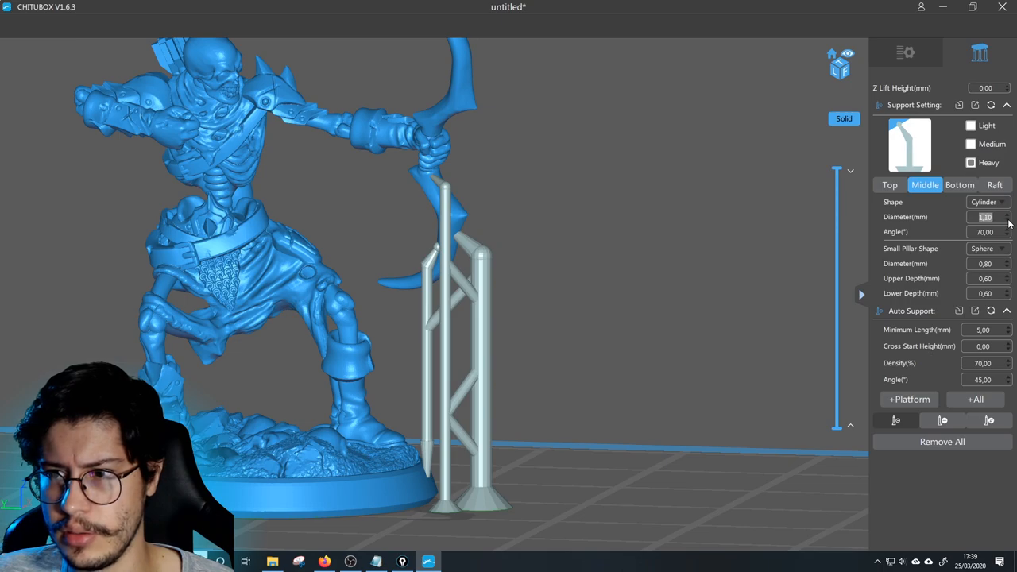
left_click(889, 184)
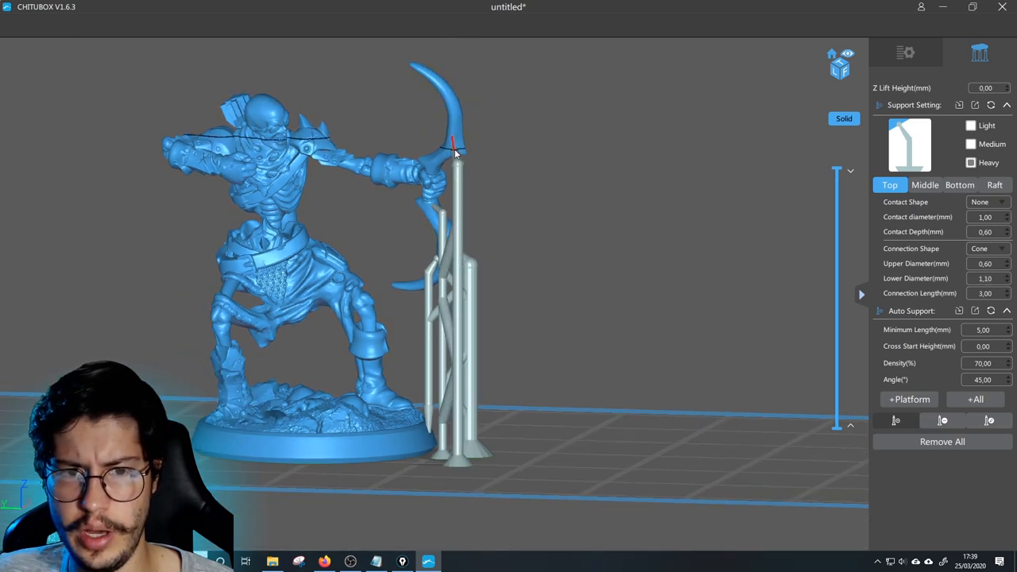
left_click_drag(457, 155, 612, 181)
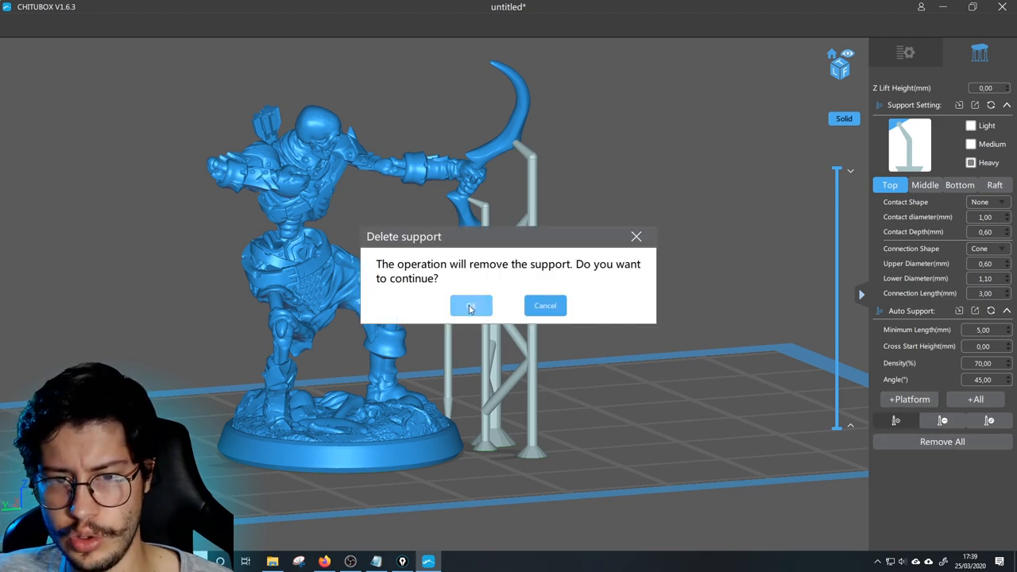
Step: Confirm deleting all the hand-placed supports under the bow
left_click(471, 305)
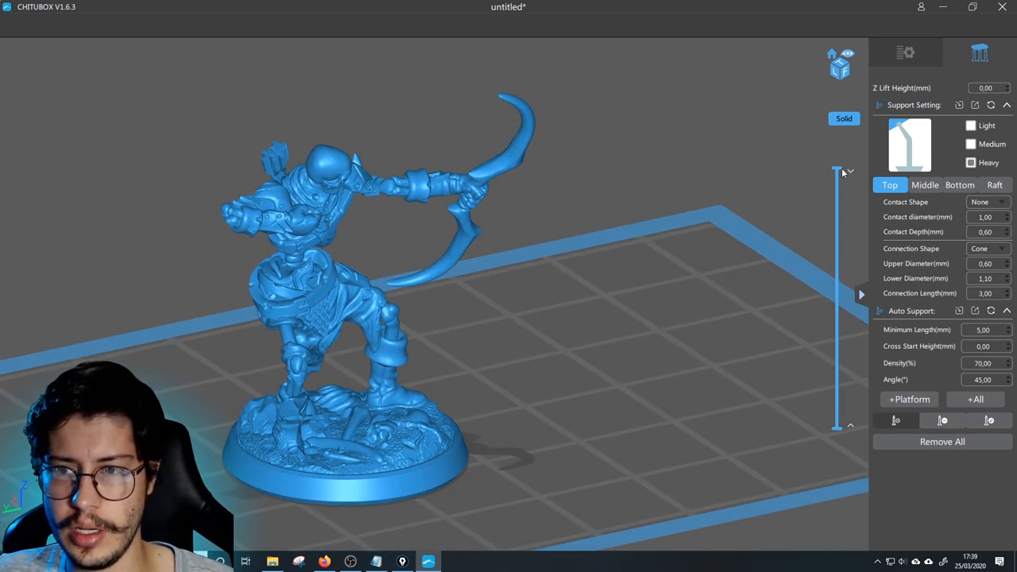
Step: Cut the layer preview to the base, raise it to the shins, and zoom on the floating fragment
left_click_drag(835, 171, 834, 426)
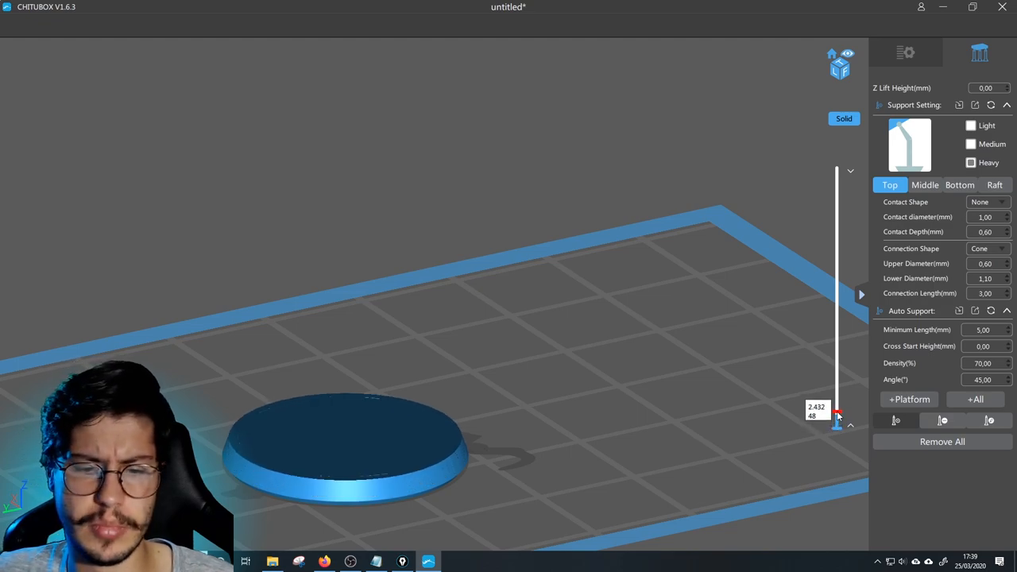
left_click_drag(837, 418, 837, 396)
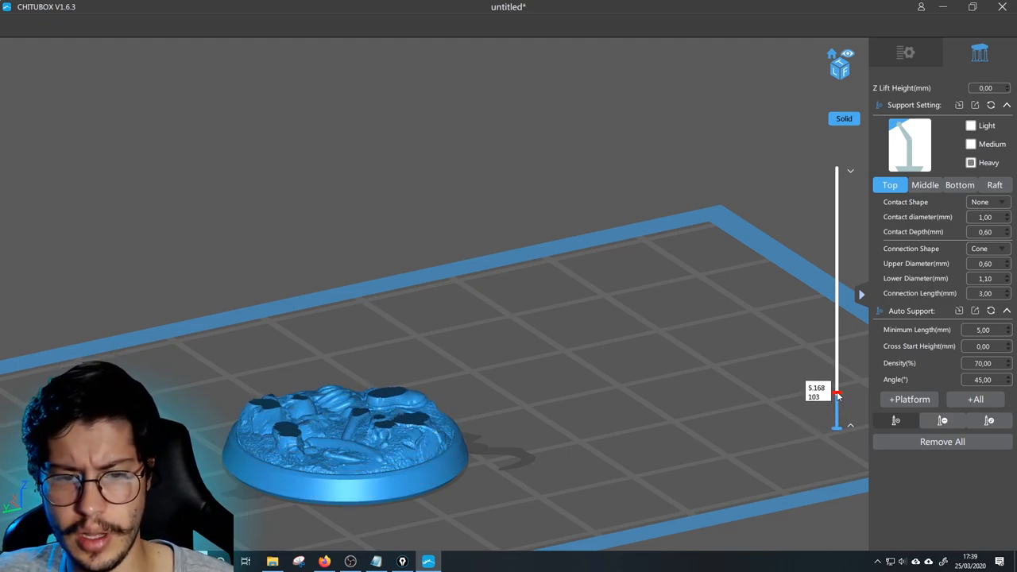
left_click_drag(837, 395, 837, 353)
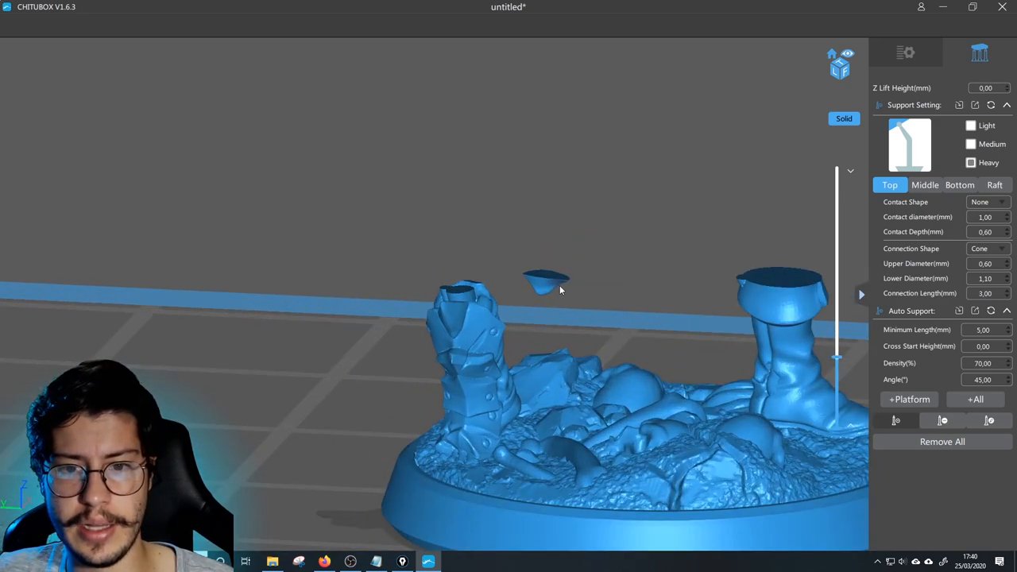
left_click_drag(560, 290, 540, 218)
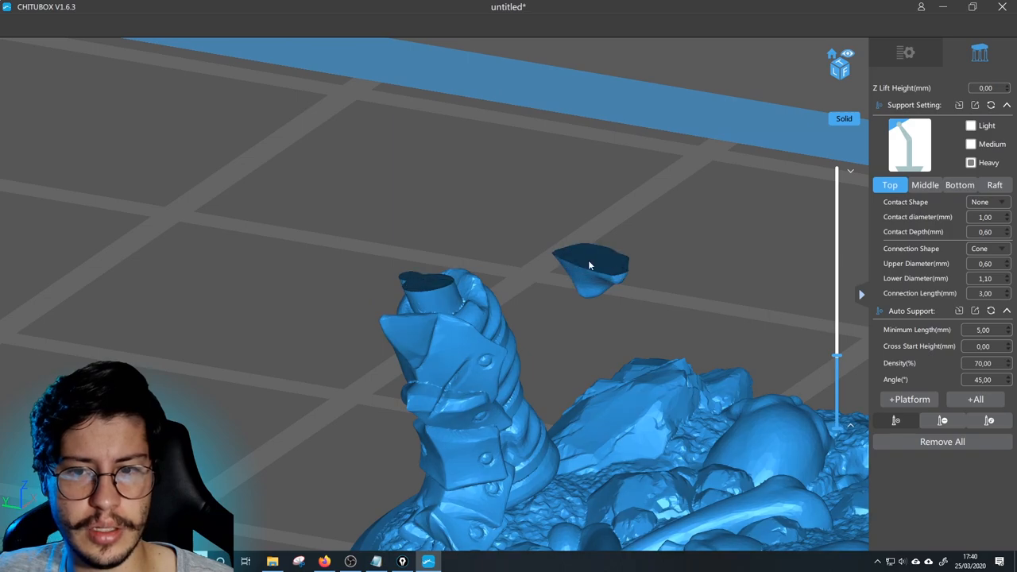
left_click_drag(589, 266, 562, 274)
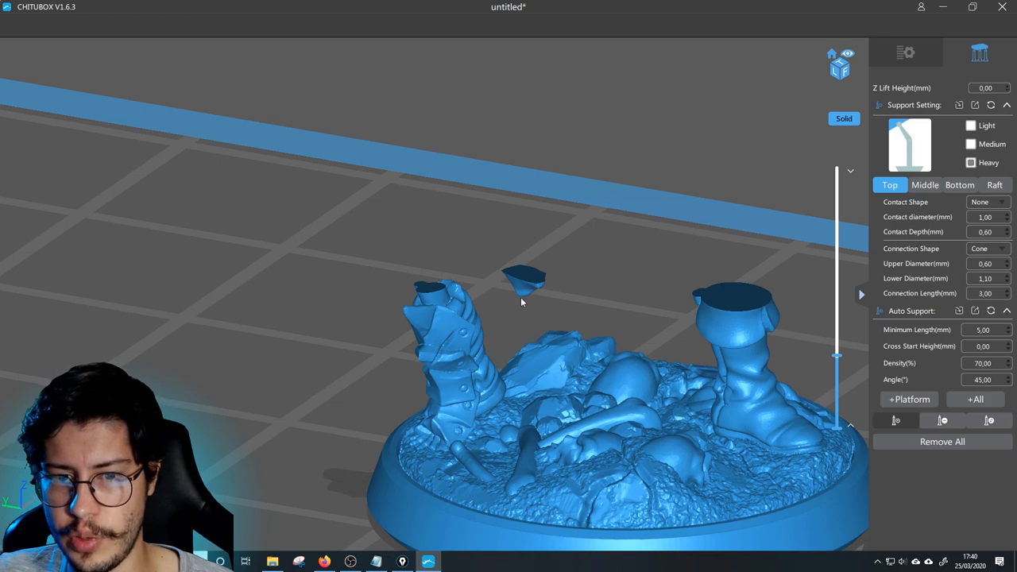
Step: Orbit around the floating fragment and raise the layer slice up to the bow tip
left_click_drag(522, 302, 616, 322)
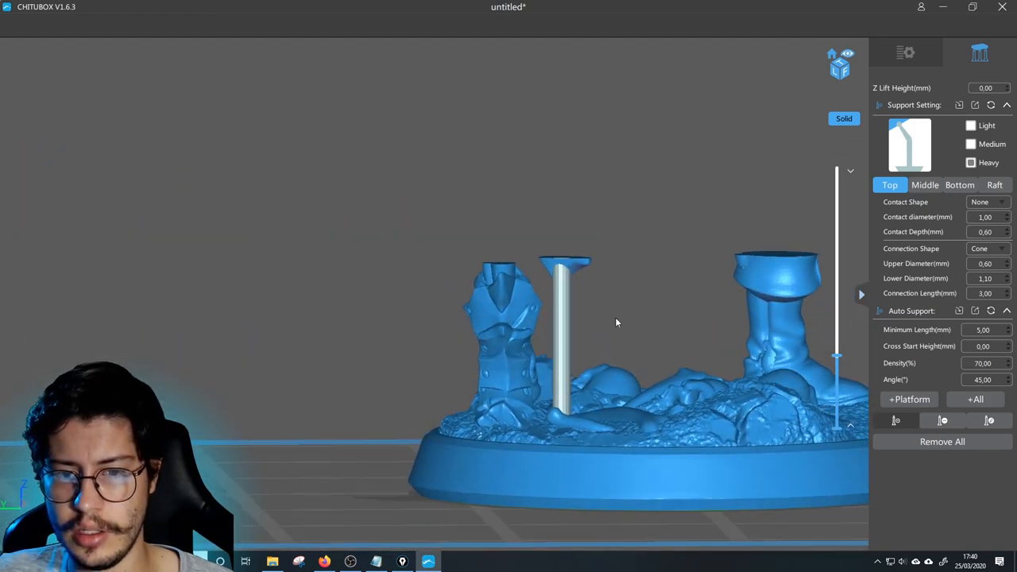
left_click_drag(616, 321, 536, 306)
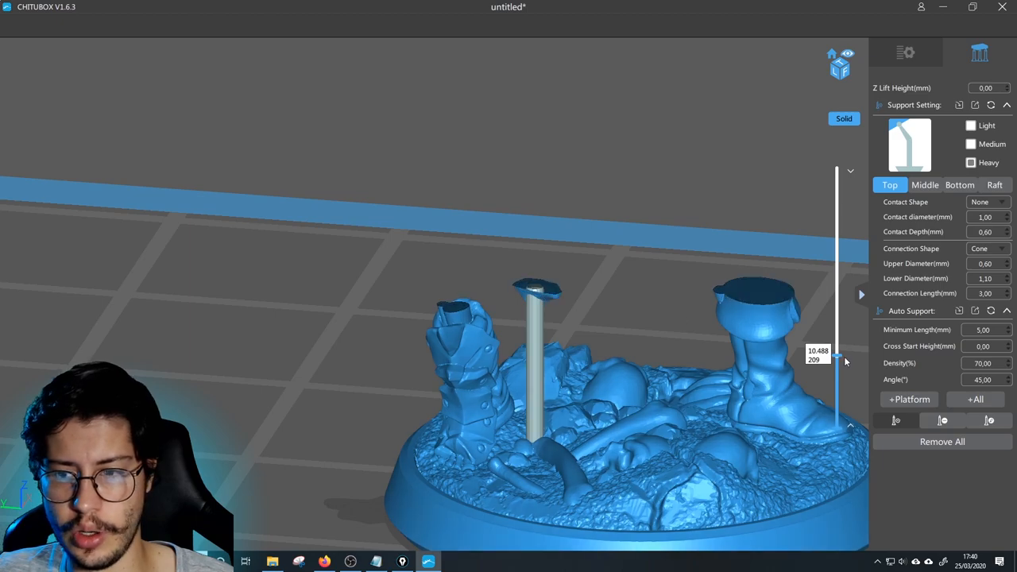
left_click_drag(836, 360, 836, 332)
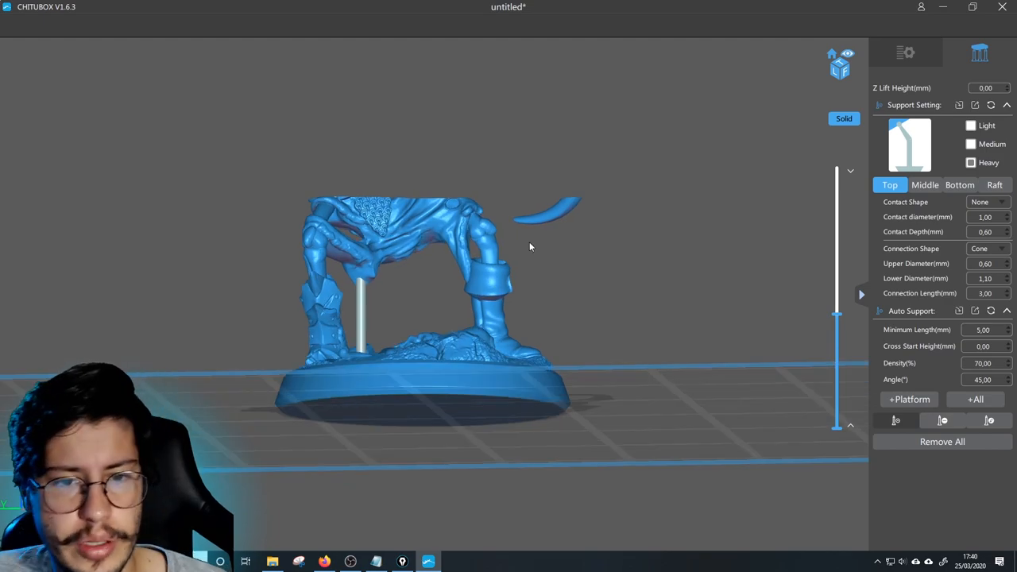
mouse_move(536, 234)
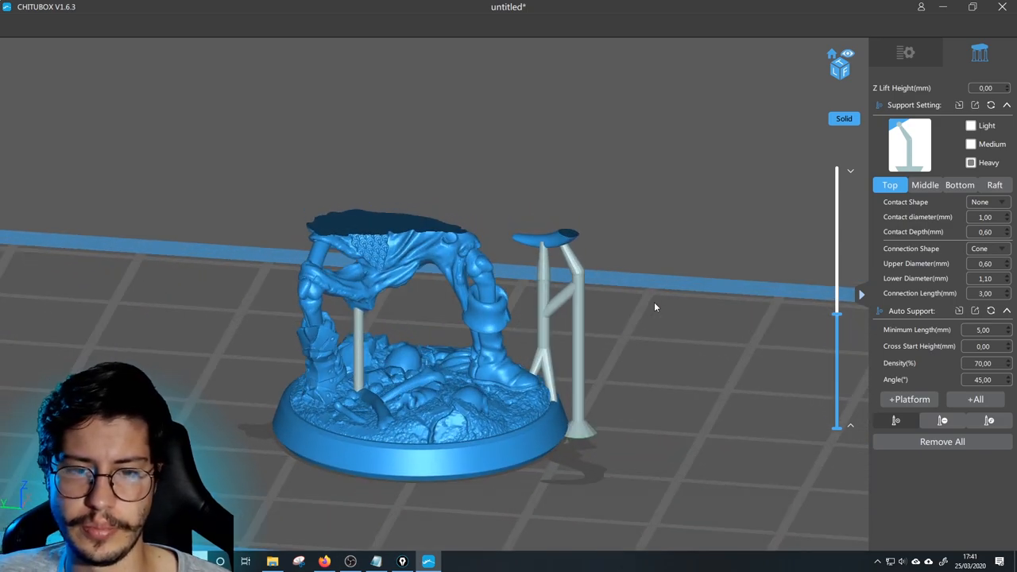
Step: Delete all supports, inspect the red overhangs from underneath, and lower the slice to the base
left_click(942, 441)
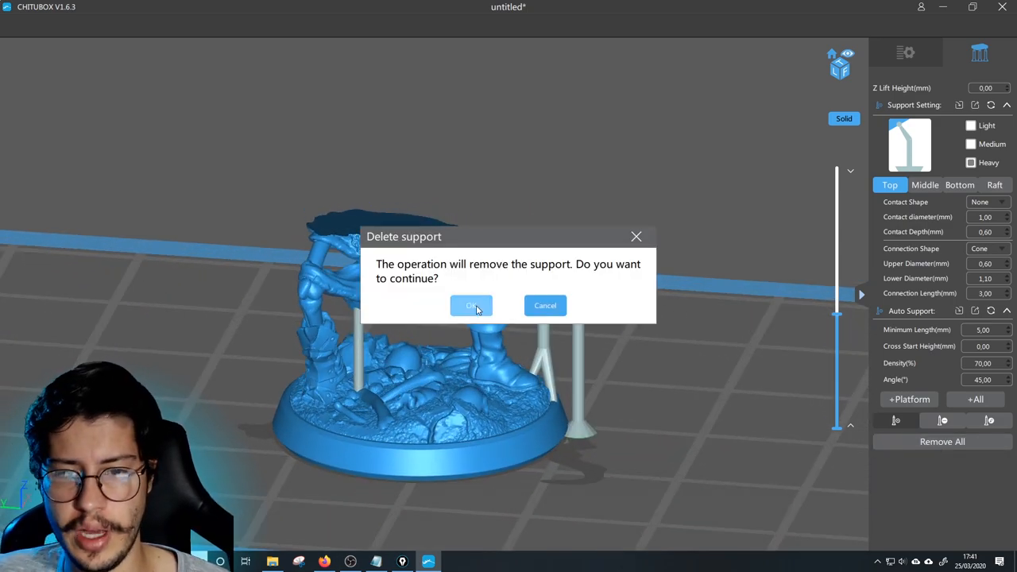
left_click(471, 305)
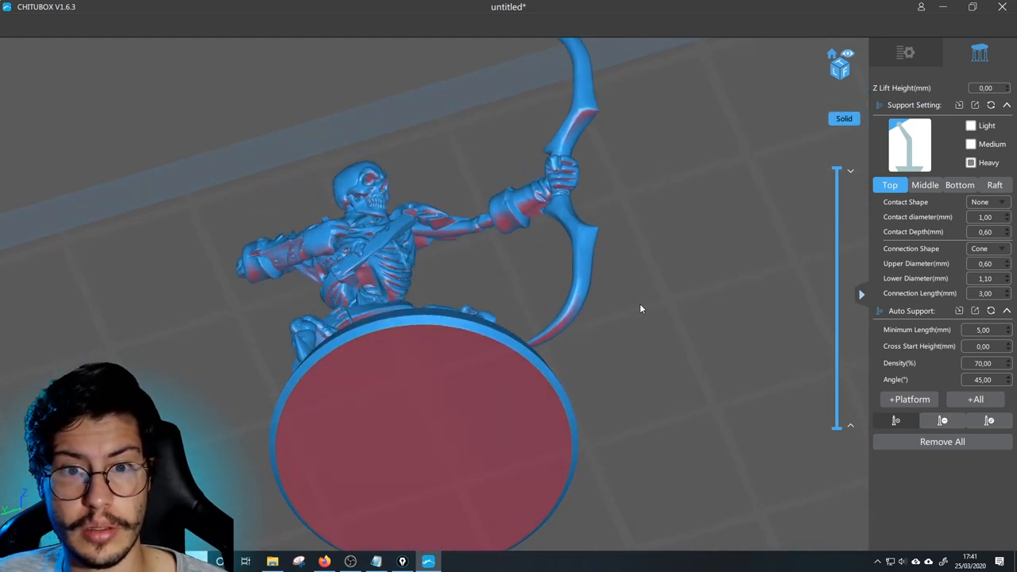
left_click_drag(641, 309, 481, 266)
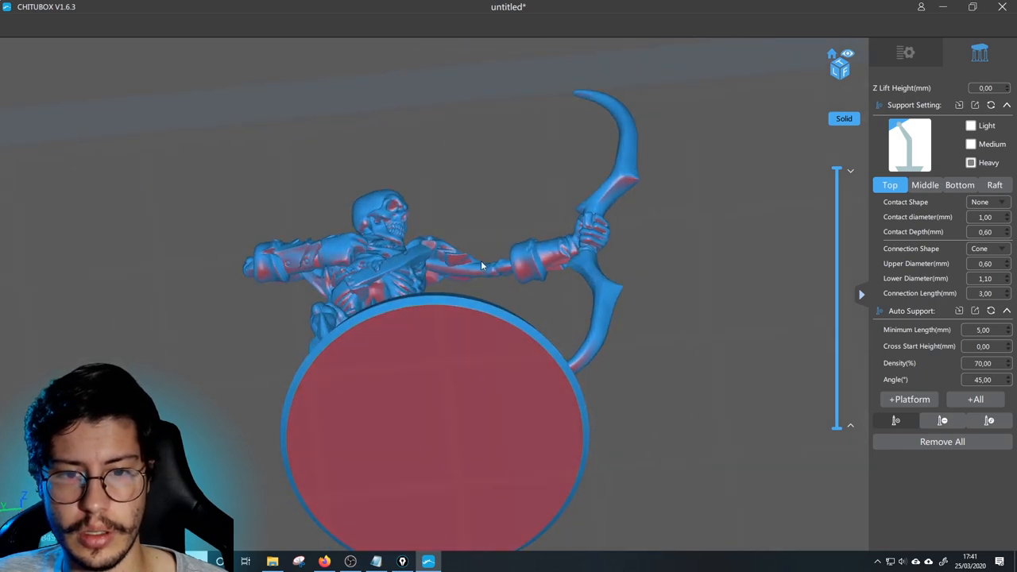
left_click_drag(481, 267, 512, 279)
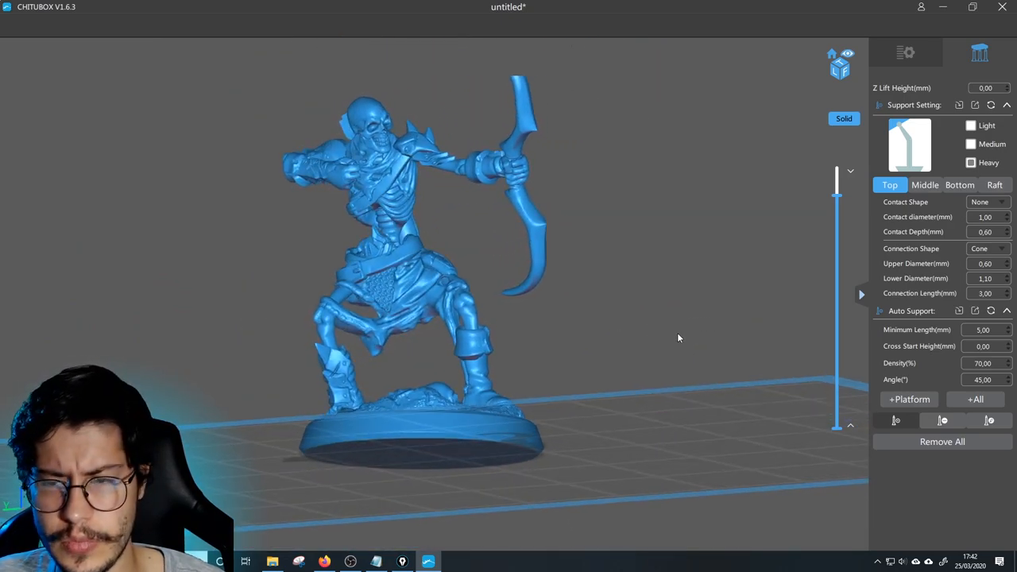
left_click_drag(679, 337, 816, 379)
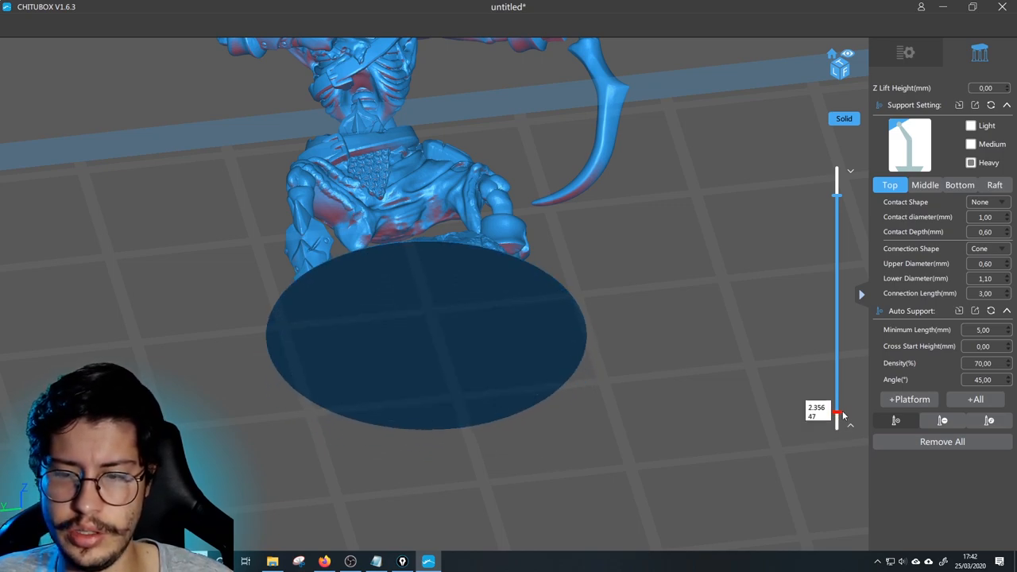
Step: Move the layer slice through the base and waist, then show the full lower body
left_click_drag(837, 413, 837, 395)
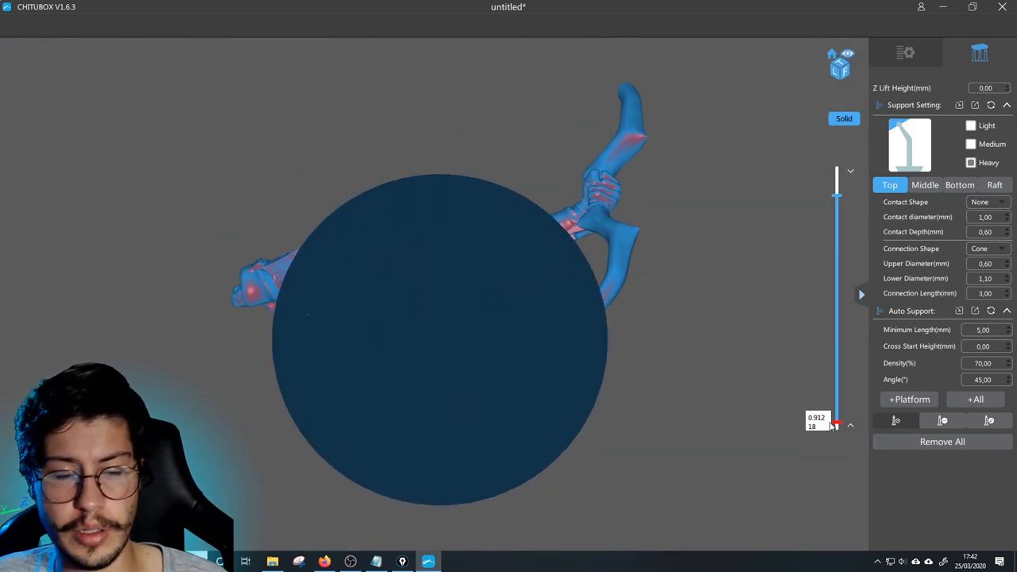
left_click_drag(836, 425, 835, 384)
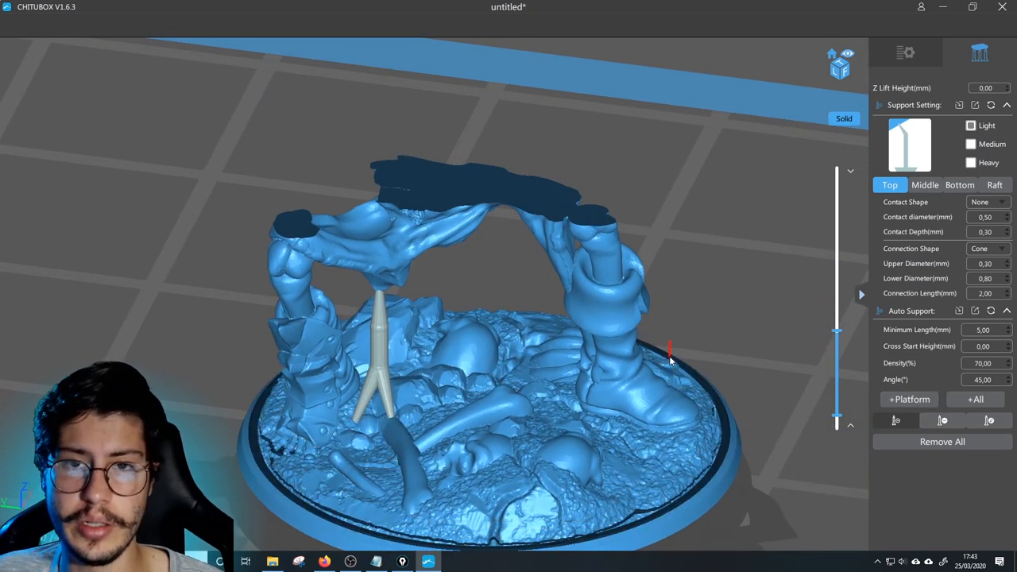
scroll("down", 3)
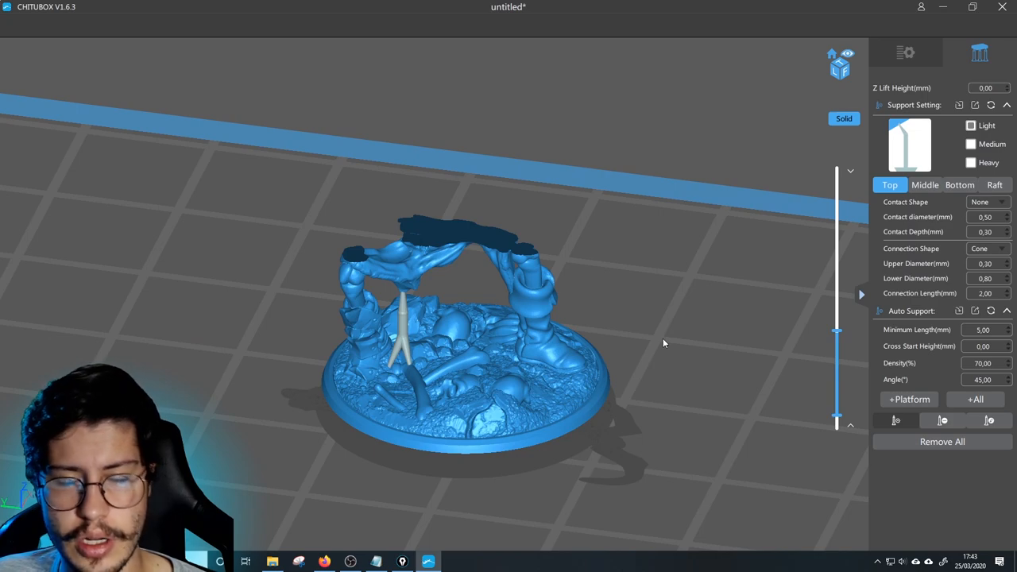
mouse_move(674, 375)
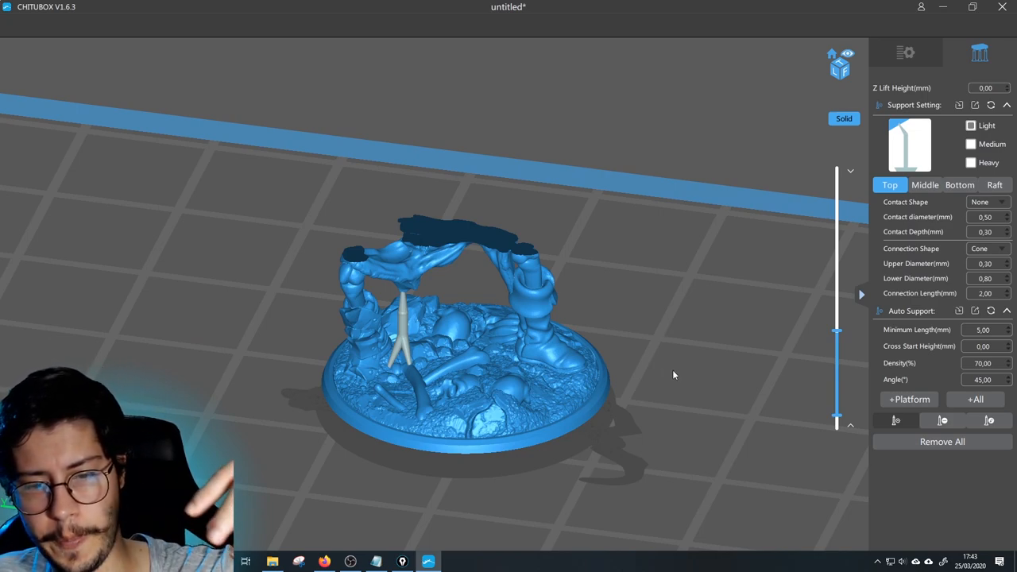
mouse_move(651, 395)
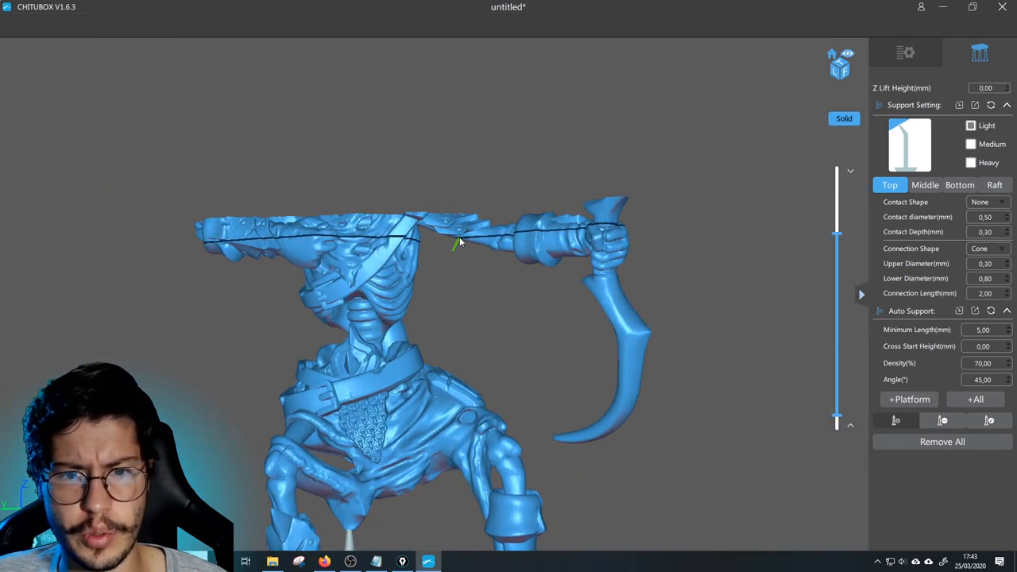
left_click_drag(457, 243, 431, 427)
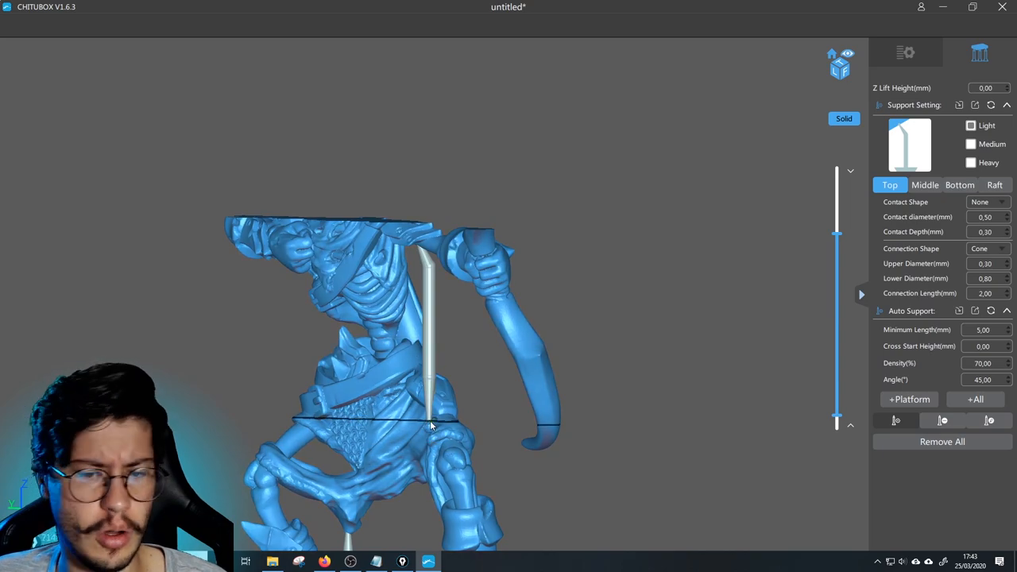
left_click_drag(429, 425, 421, 381)
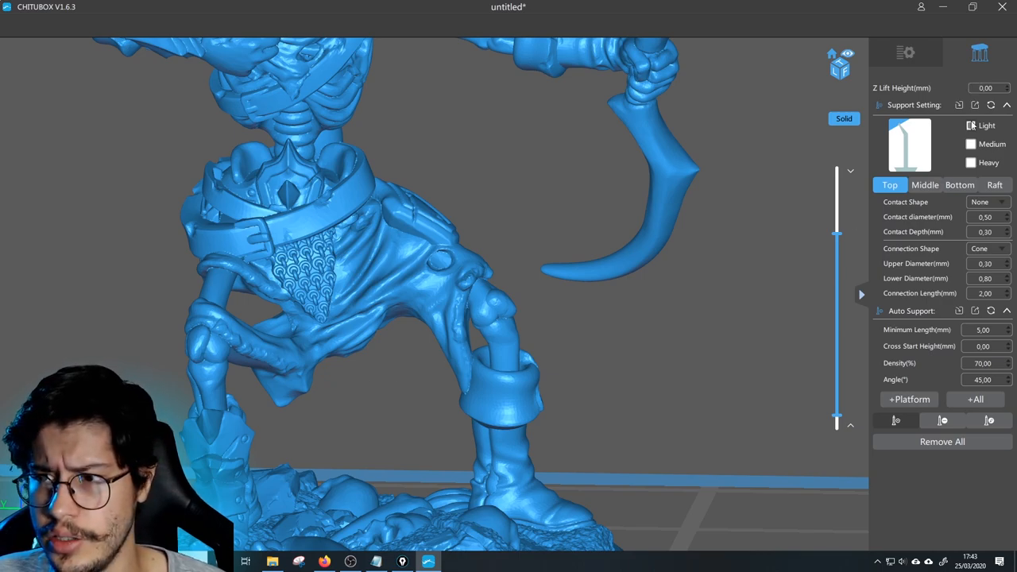
Step: Set the Bottom support Contact Point count to 1 and show the whole model again
left_click(960, 184)
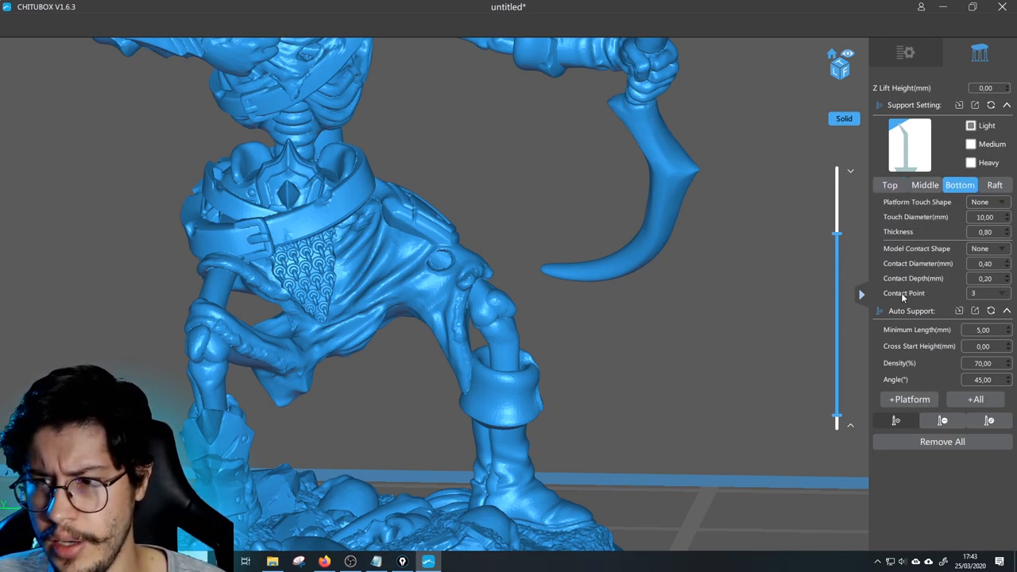
left_click(990, 294)
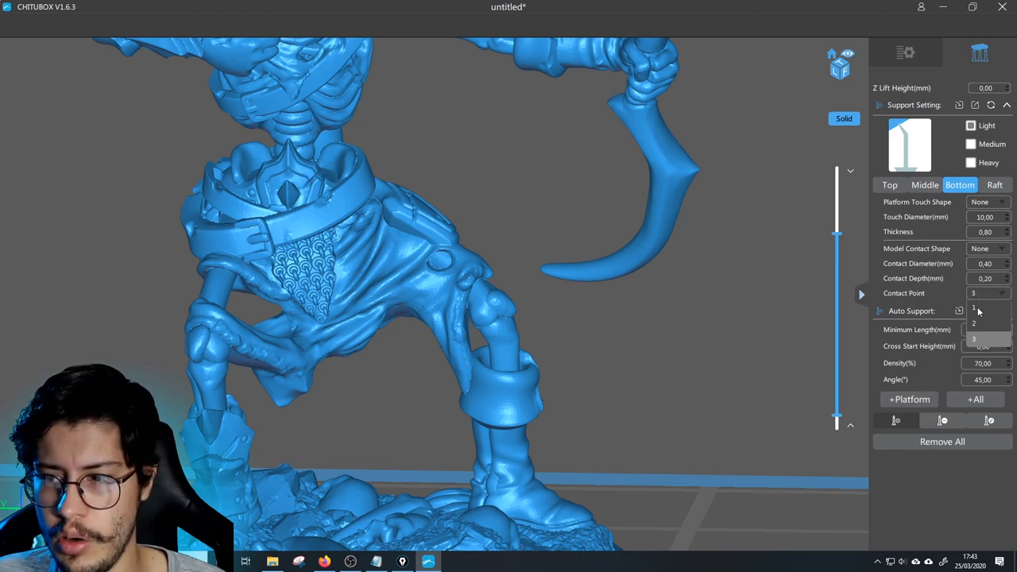
left_click(975, 309)
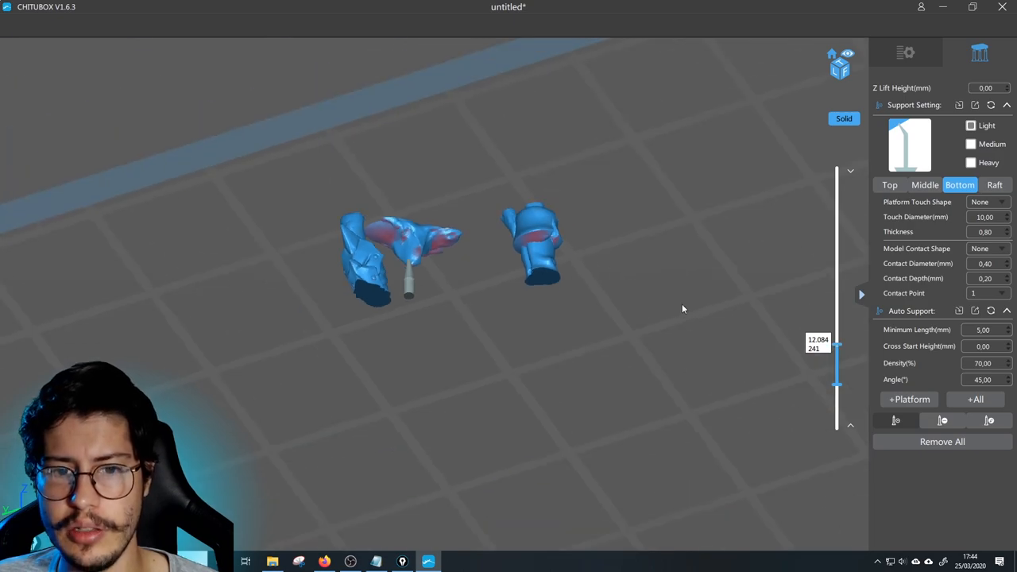
left_click_drag(837, 346, 837, 390)
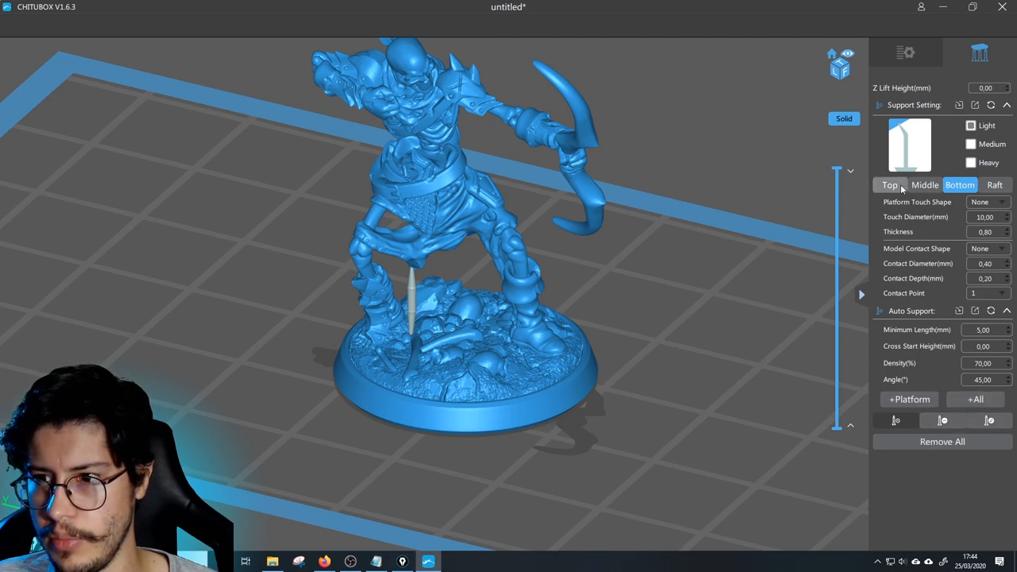
Step: Generate automatic supports for the whole model from the Top tab and view them angled
left_click(890, 185)
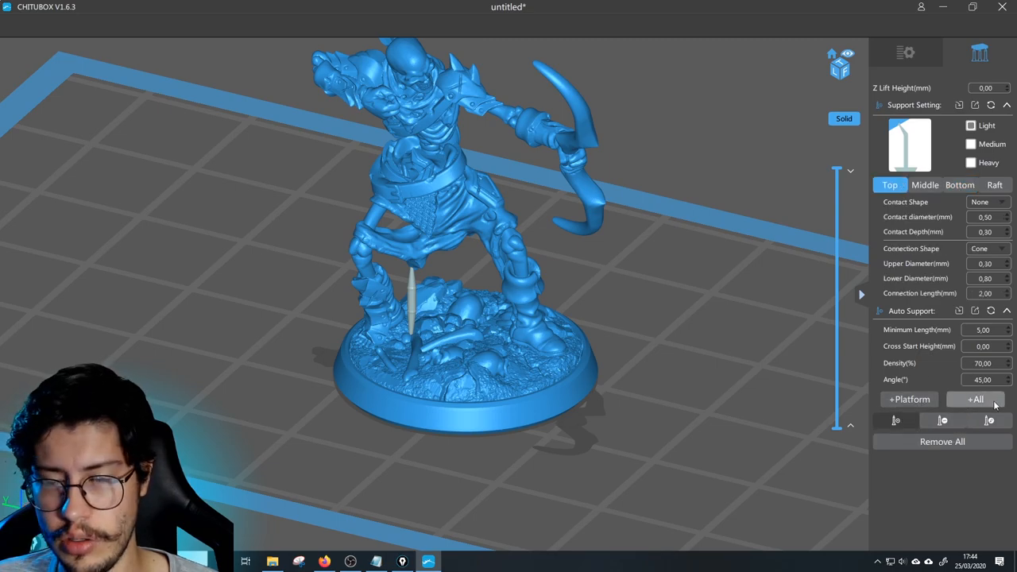
left_click(975, 399)
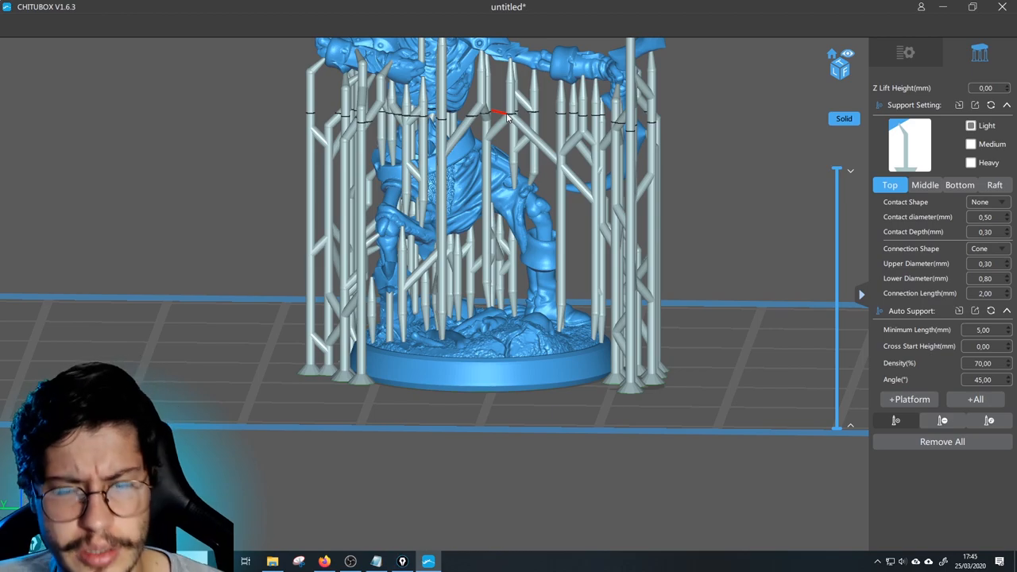
left_click_drag(501, 115, 453, 198)
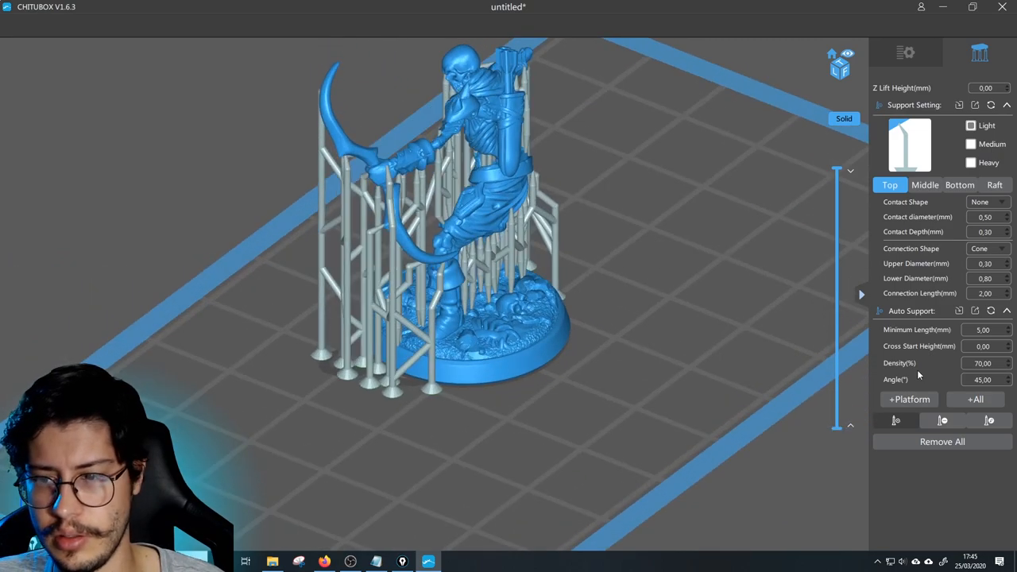
Step: Clear the auto supports, lower the slice, and add manual supports under the pelvis overhang
left_click(942, 441)
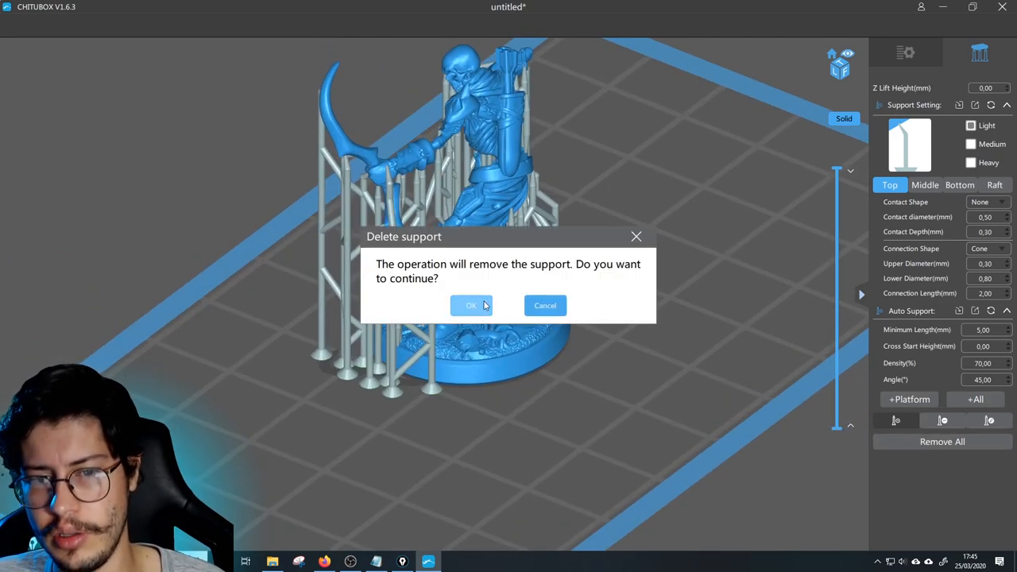
left_click(471, 306)
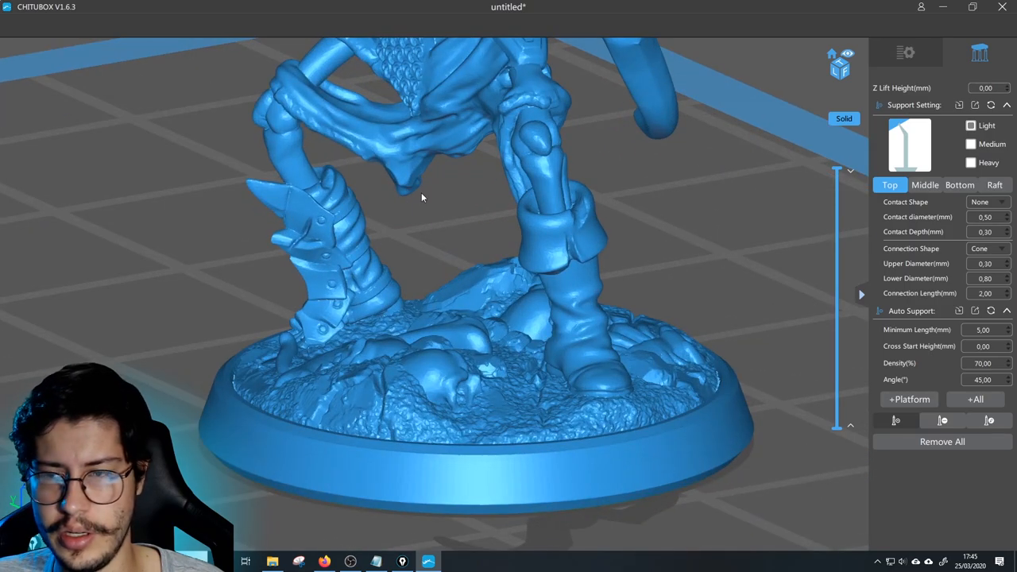
left_click_drag(421, 197, 390, 223)
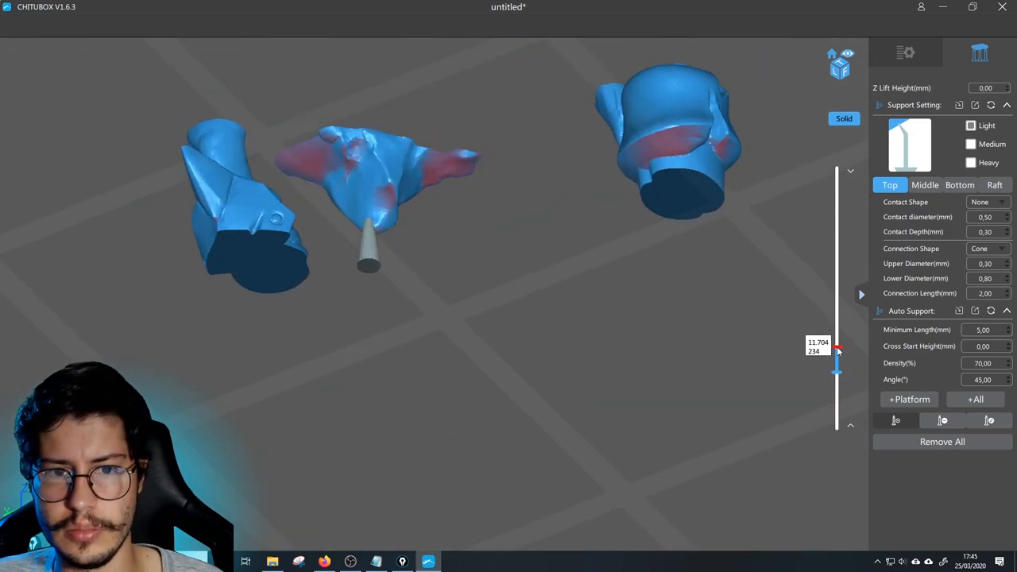
left_click_drag(837, 354, 837, 356)
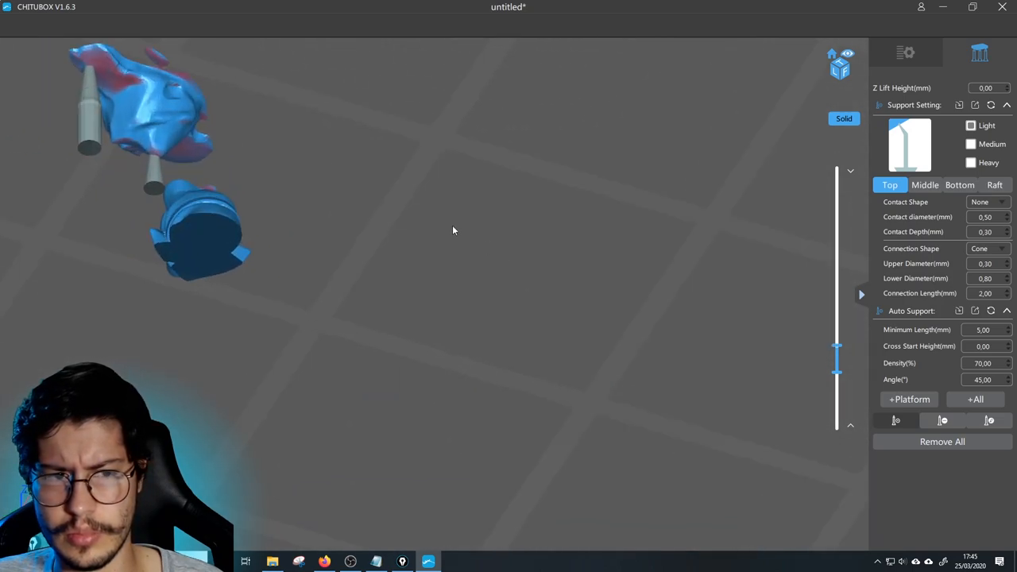
left_click_drag(453, 231, 385, 208)
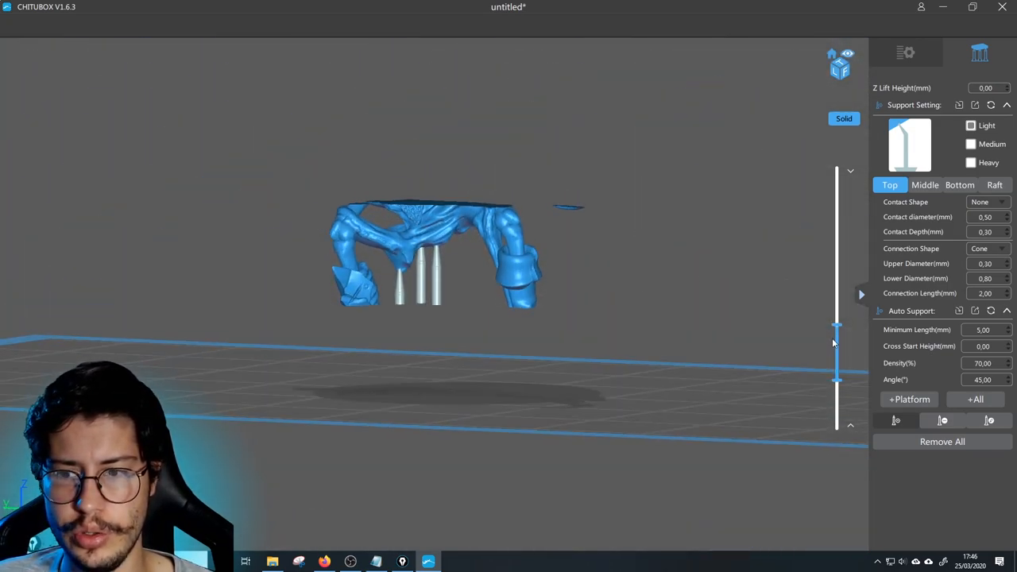
Step: Brace the archer's lower bow tip with angled Heavy supports at 0.20 mm contact depth
left_click_drag(836, 326, 837, 405)
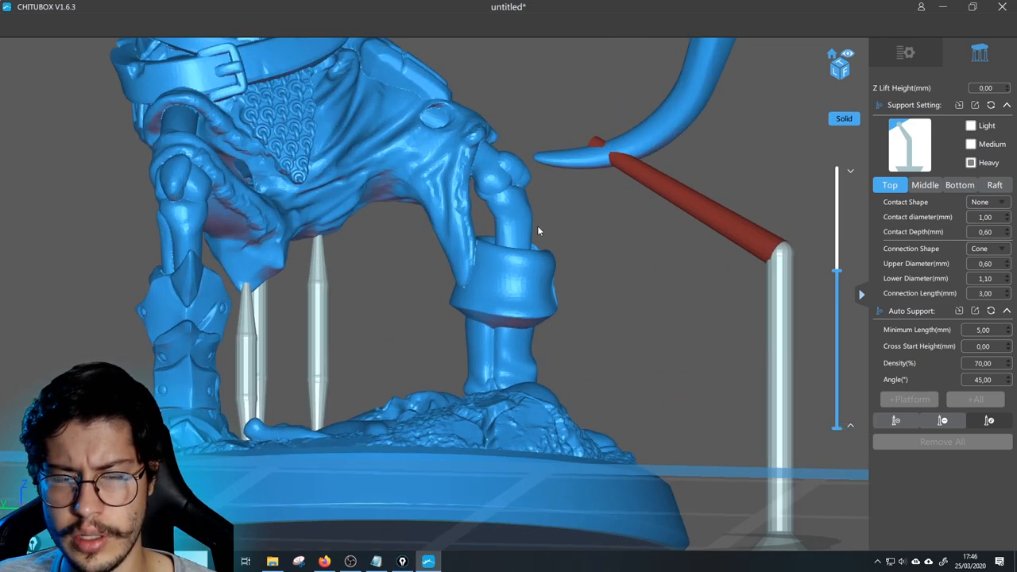
left_click_drag(539, 231, 441, 191)
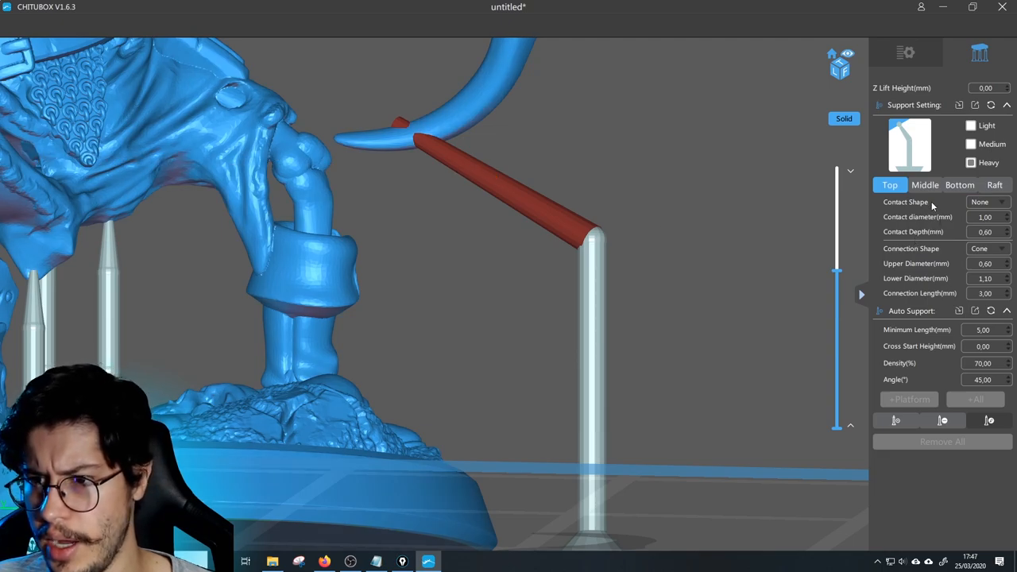
triple_click(986, 278)
type("0,8")
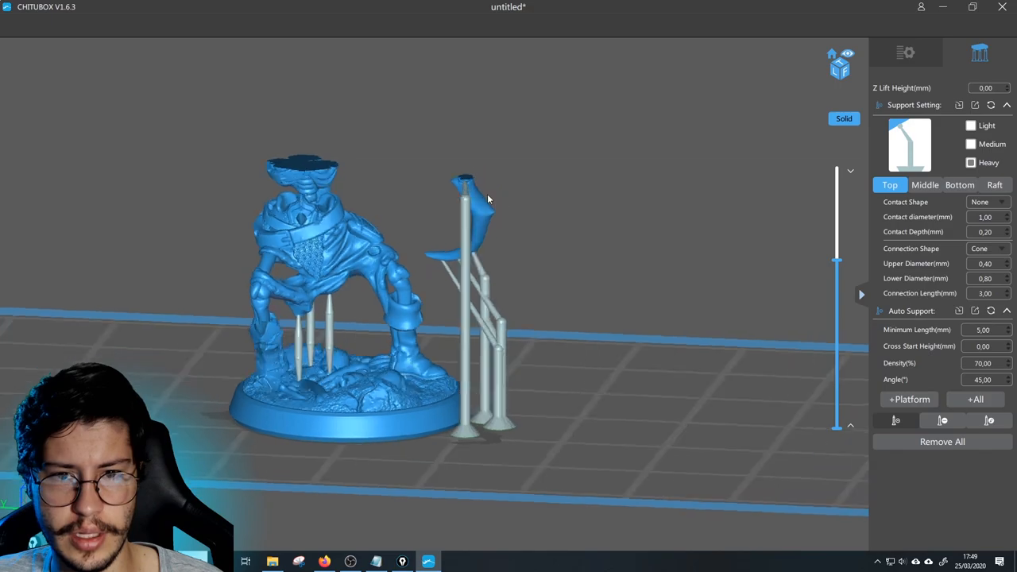
left_click_drag(489, 198, 370, 282)
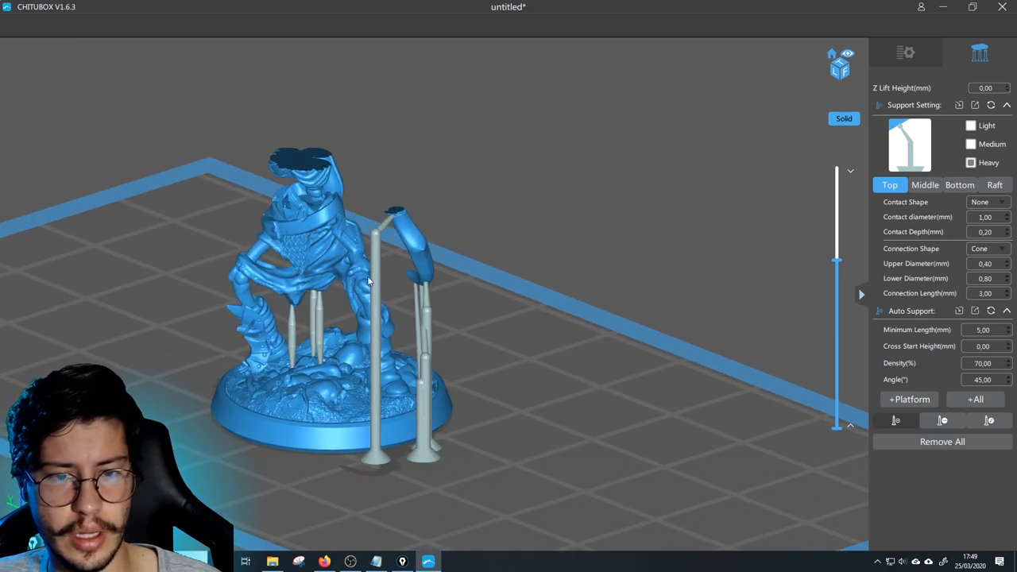
mouse_move(483, 237)
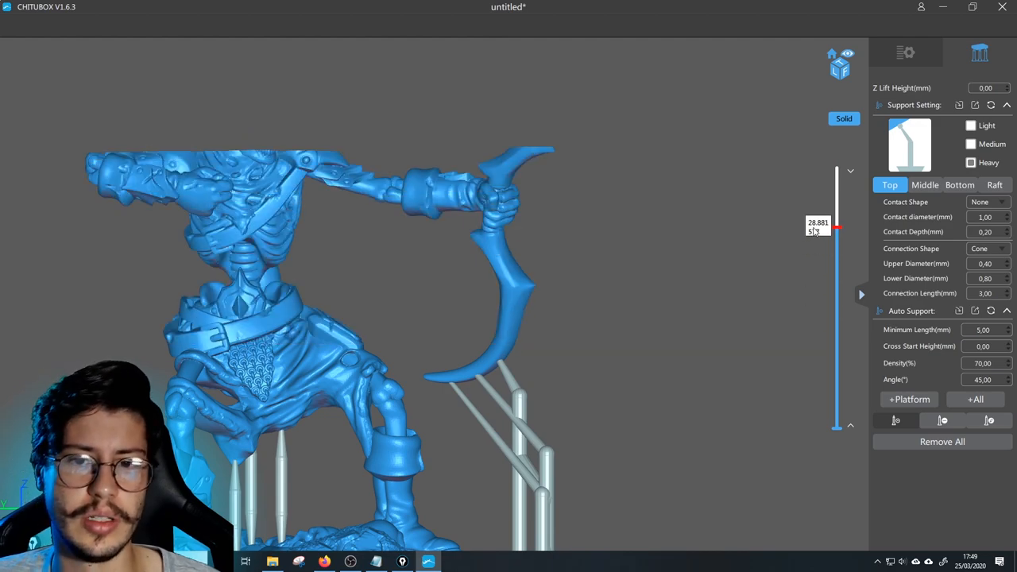
left_click_drag(836, 230, 836, 223)
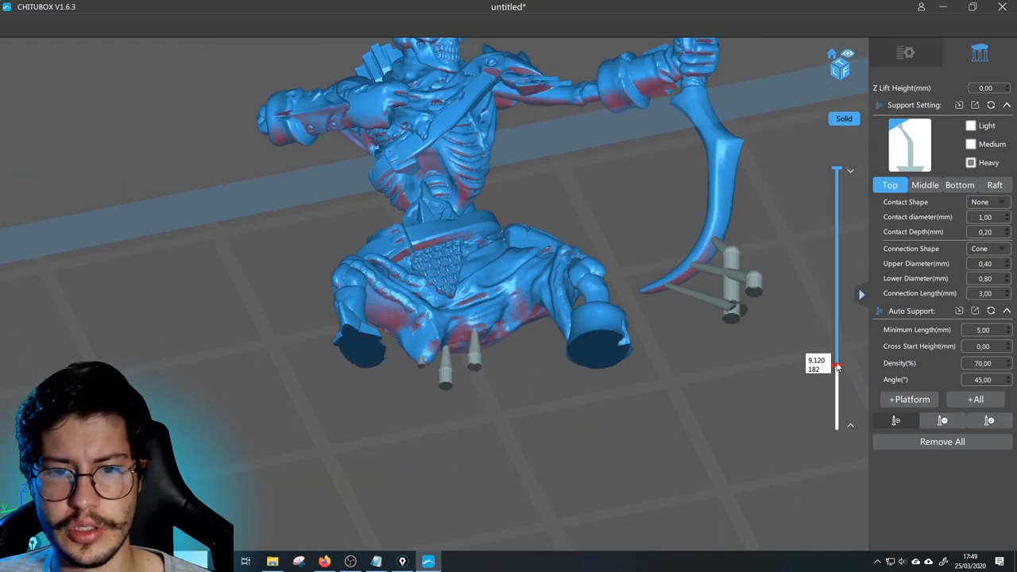
Step: Raise the layer slider to the shoulders and add Light supports under the shoulder and raised forearm
left_click_drag(837, 366, 837, 274)
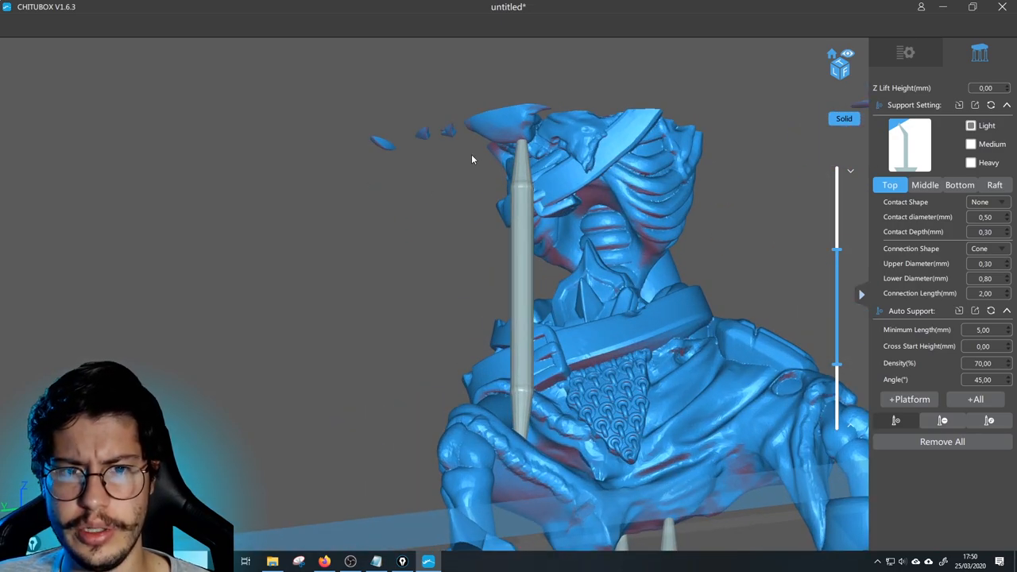
left_click_drag(473, 159, 789, 228)
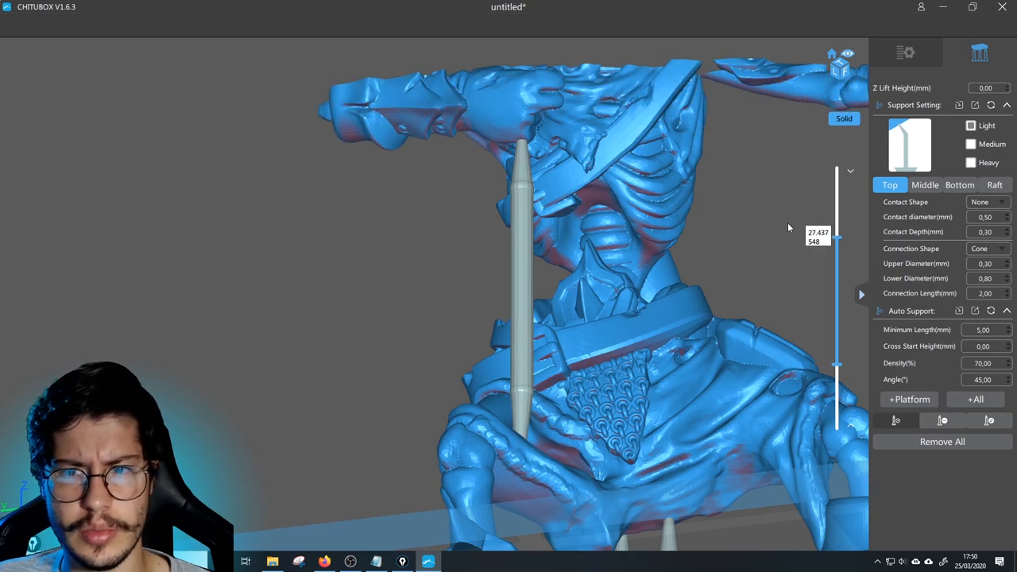
left_click_drag(556, 238, 429, 159)
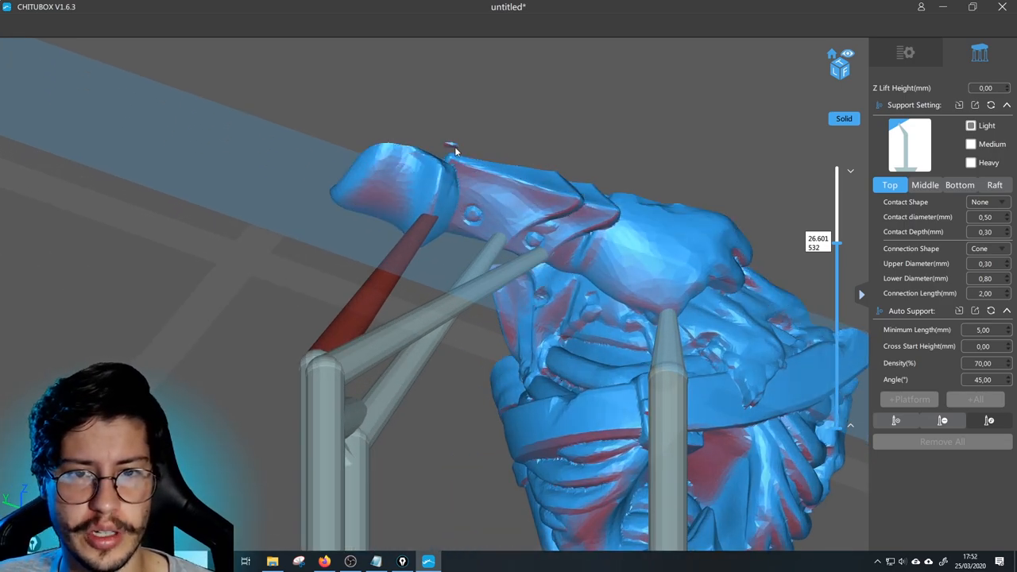
left_click_drag(457, 151, 525, 246)
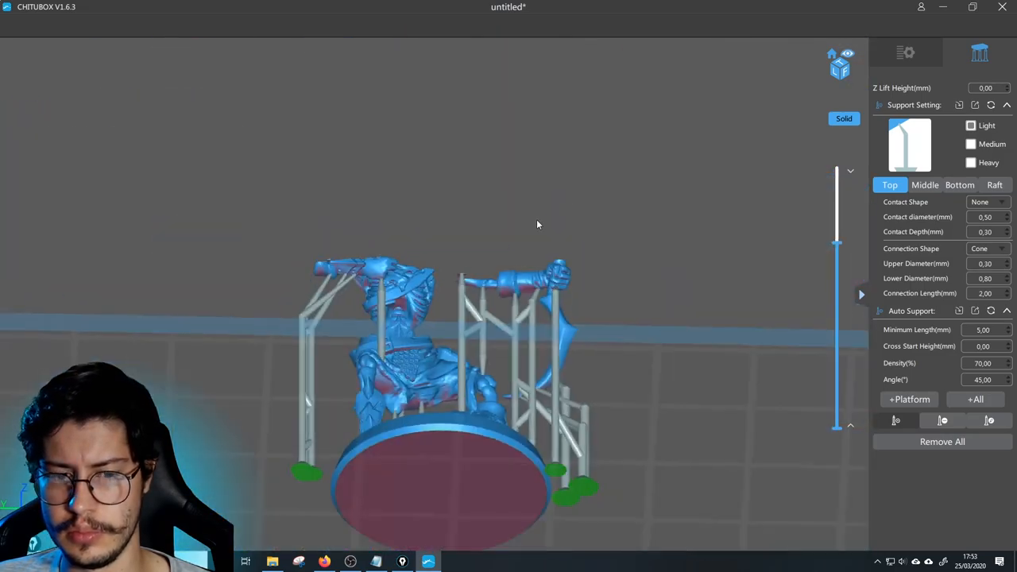
left_click_drag(537, 224, 525, 362)
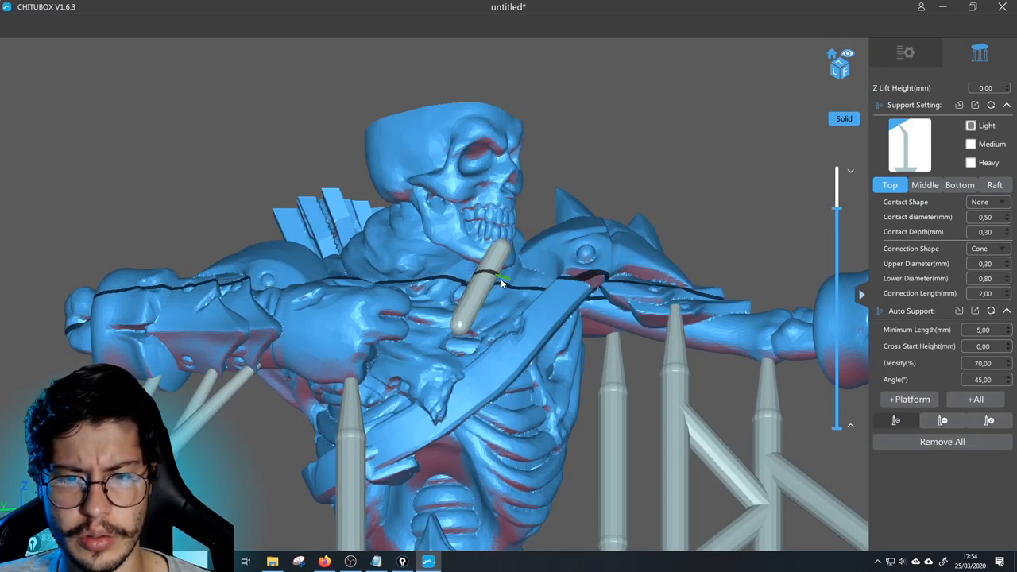
left_click_drag(500, 286, 508, 246)
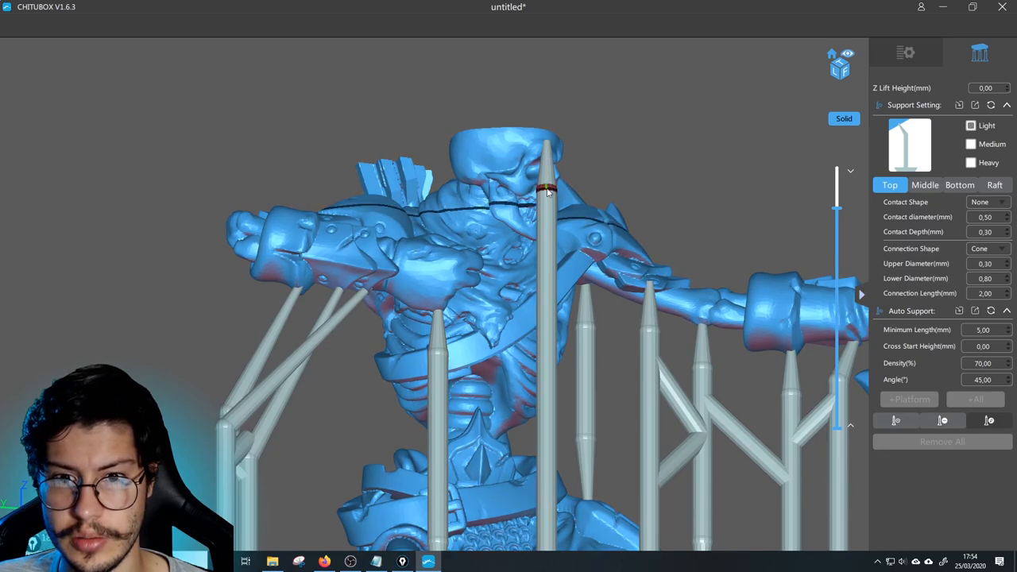
left_click_drag(548, 191, 501, 326)
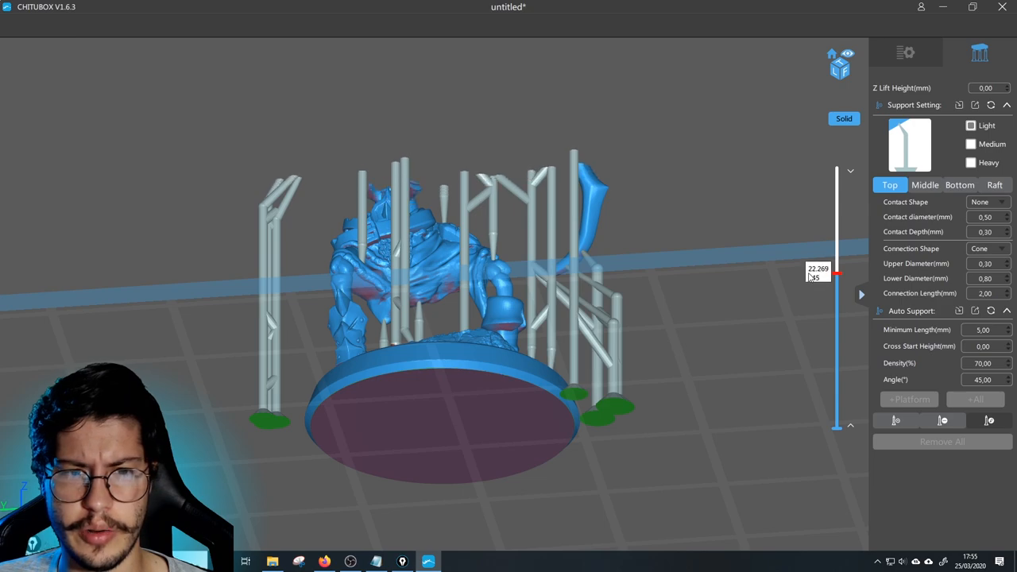
left_click_drag(837, 274, 837, 264)
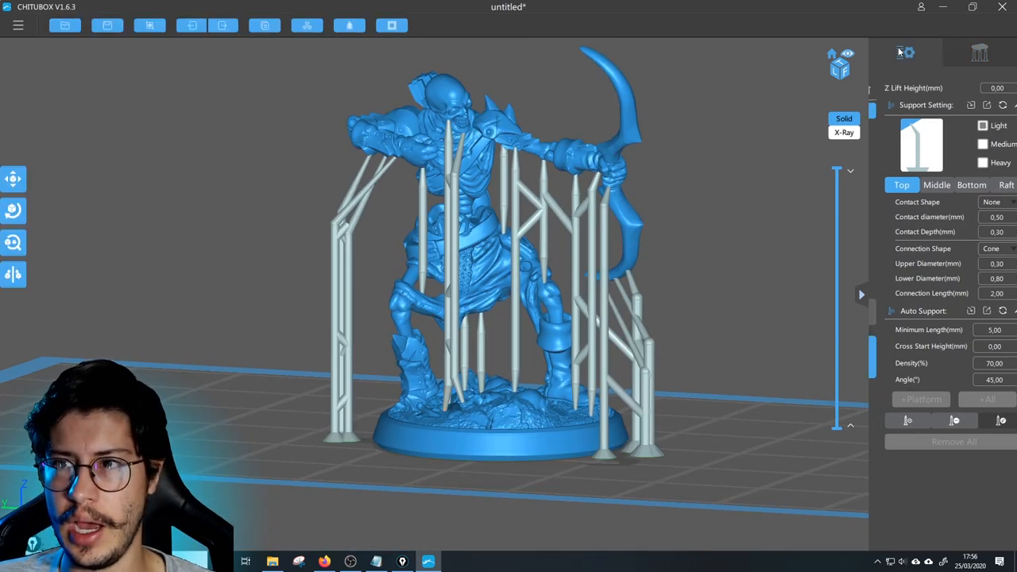
Step: Open print settings, browse the Phrozen printer models under Add new printer, and cancel
left_click(905, 52)
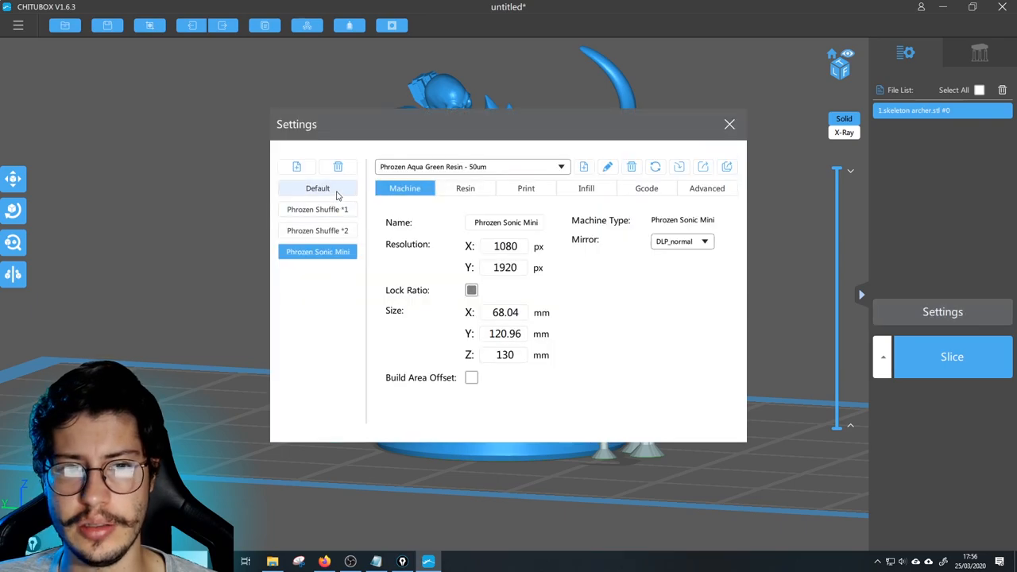
mouse_move(296, 167)
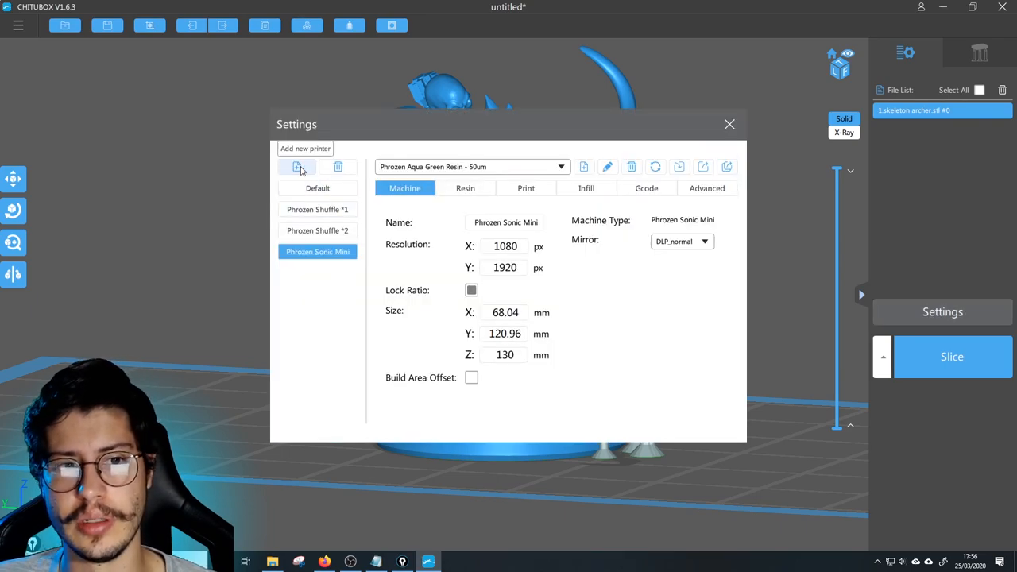
left_click(296, 166)
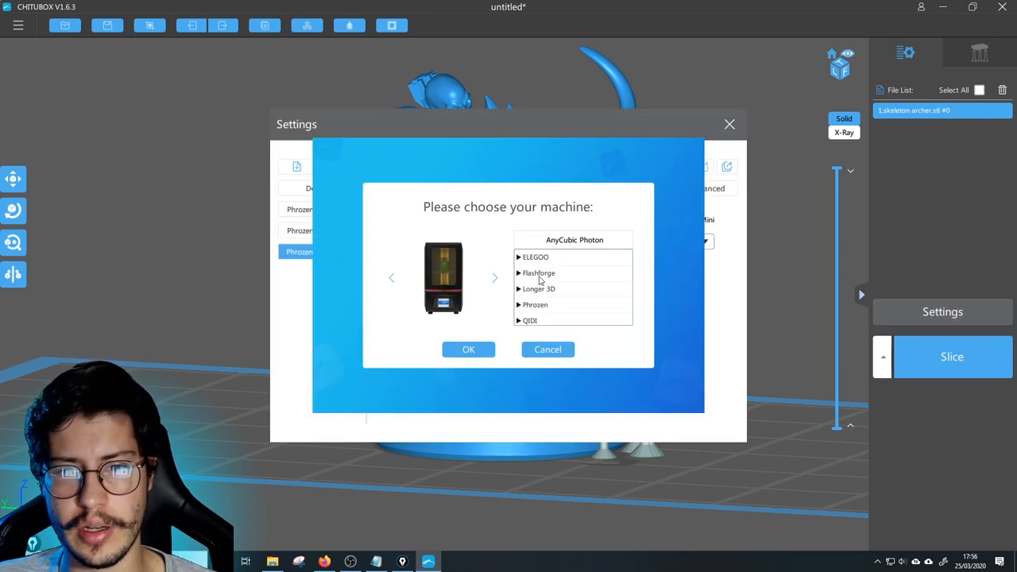
scroll("down", 3)
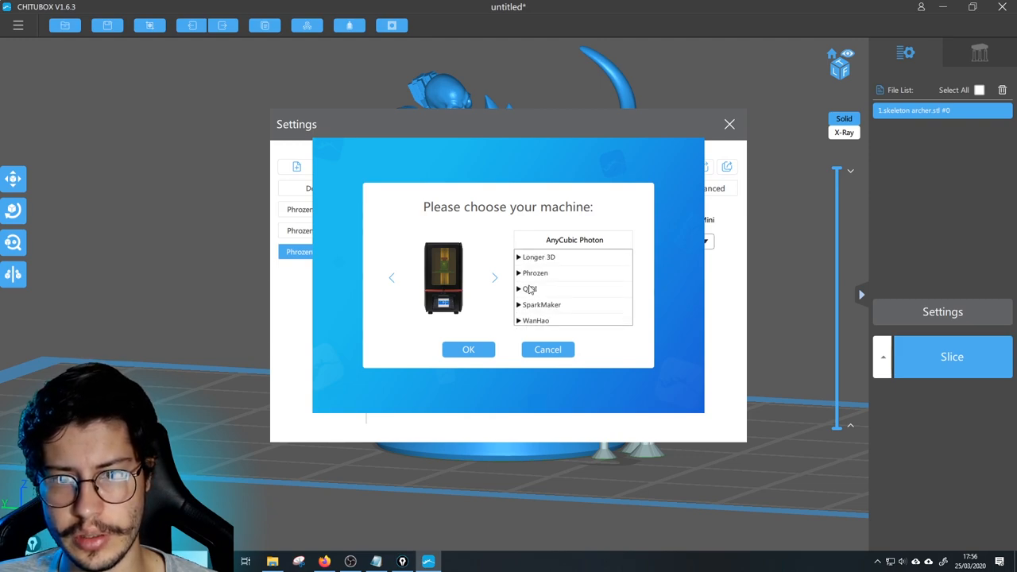
left_click(534, 273)
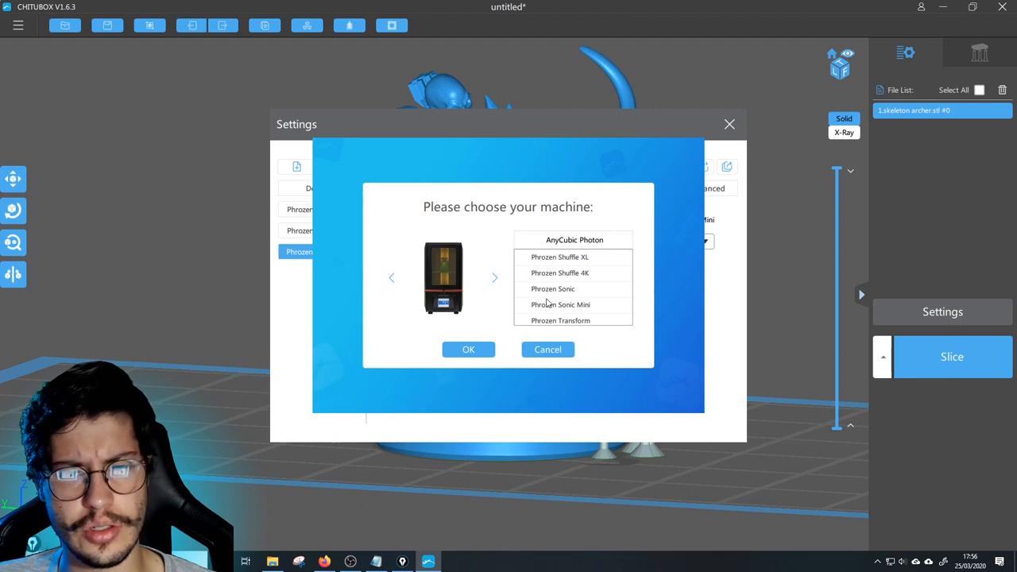
left_click(468, 350)
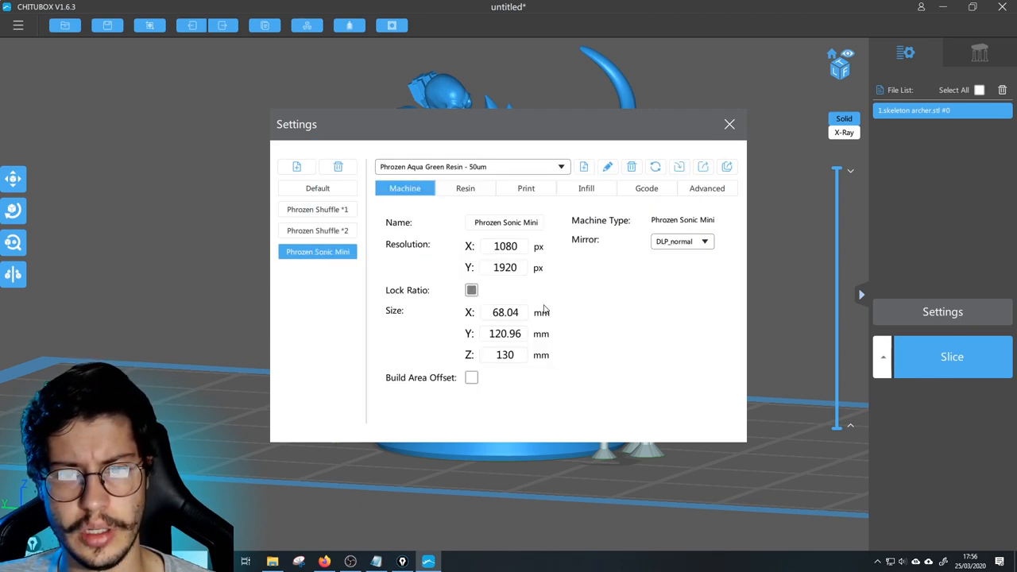
mouse_move(317, 231)
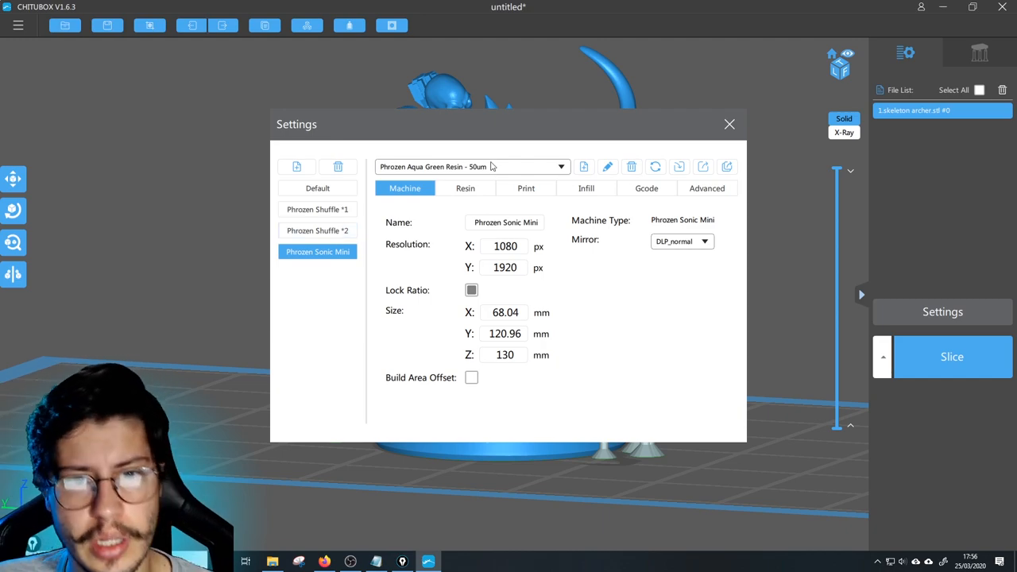
Step: Keep the Phrozen Aqua Green Resin - 50um profile and enable anti-aliasing level 4
left_click(561, 166)
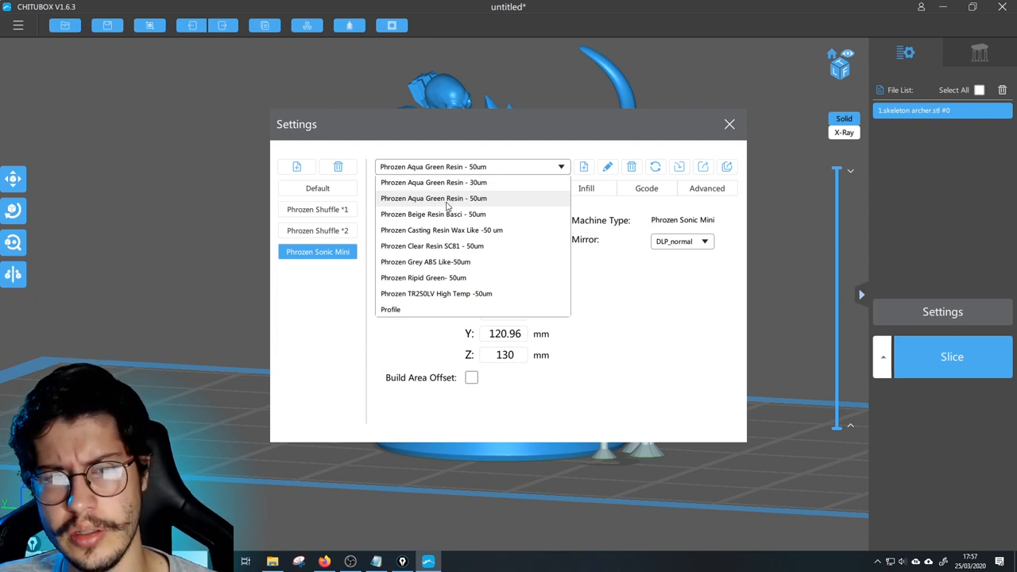
left_click(434, 198)
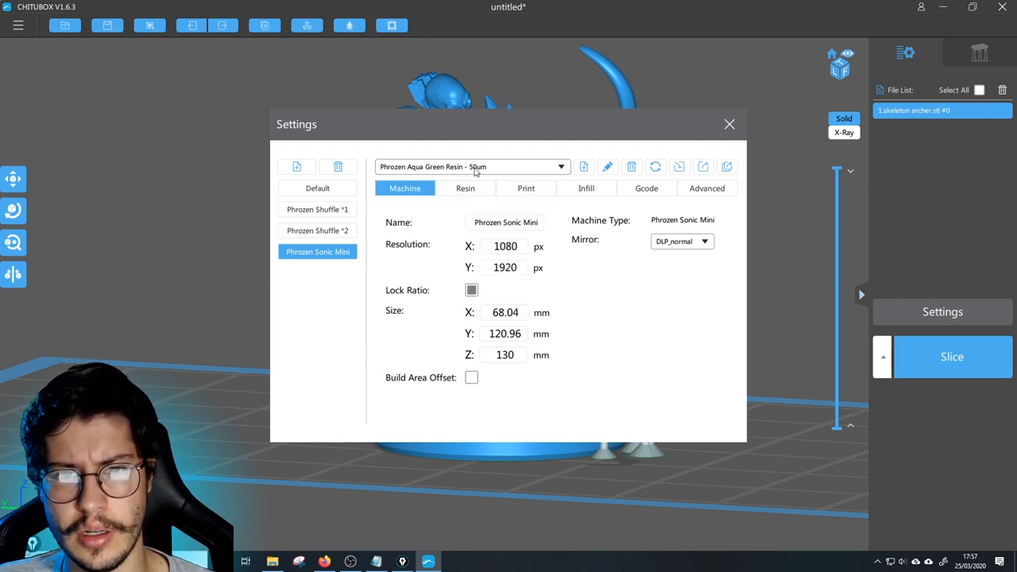
mouse_move(626, 208)
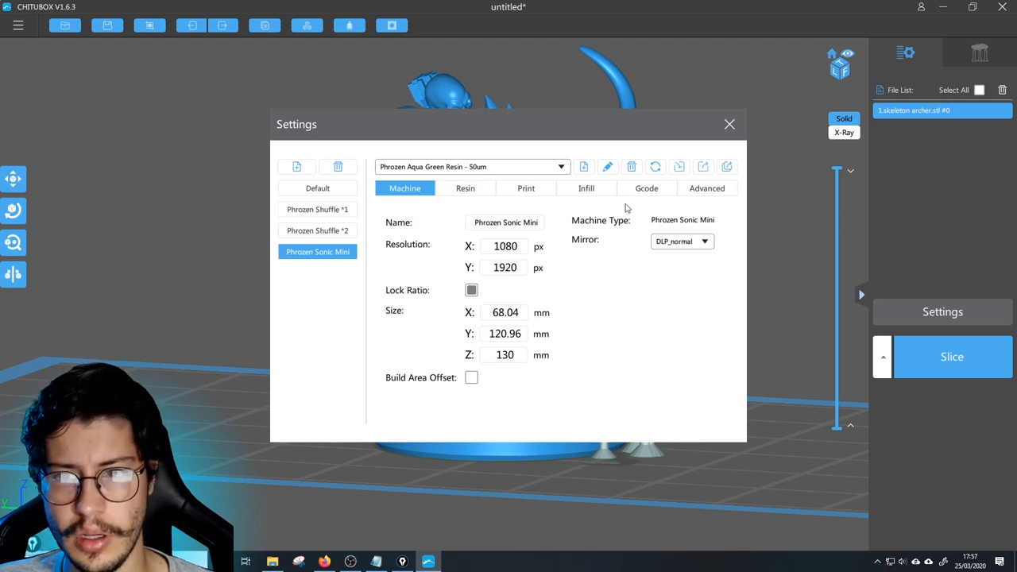
left_click(707, 189)
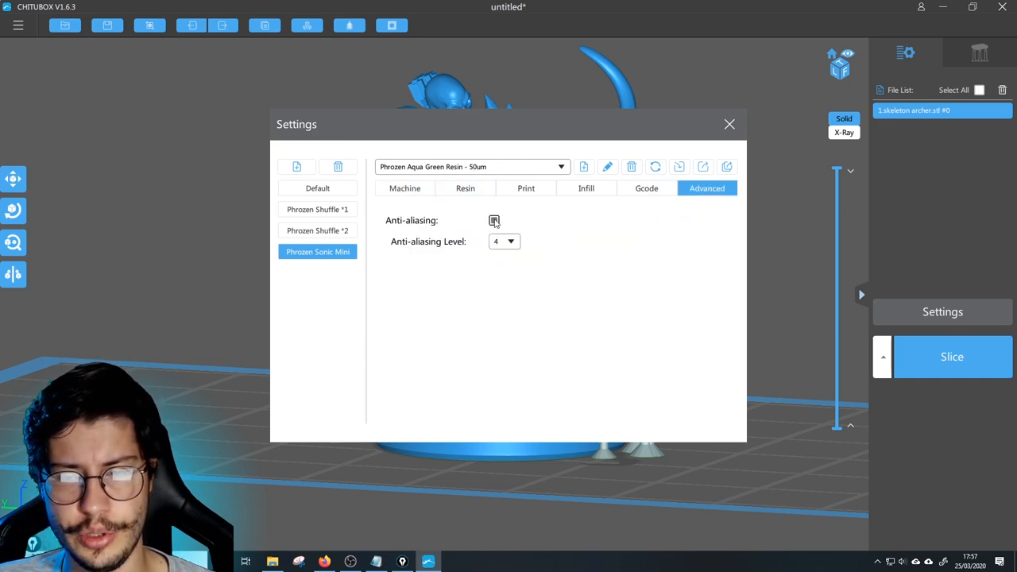
left_click(494, 220)
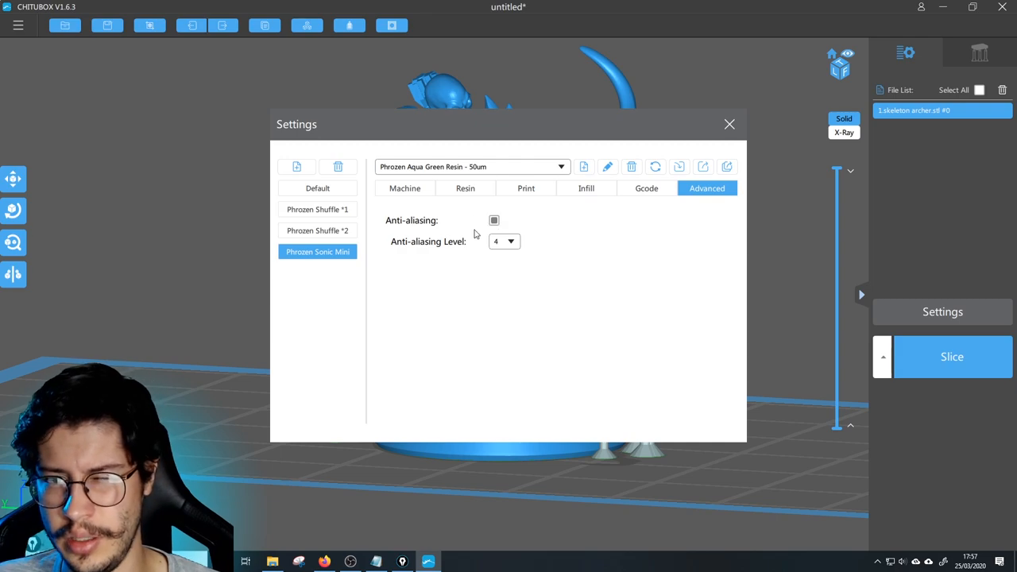
left_click(404, 189)
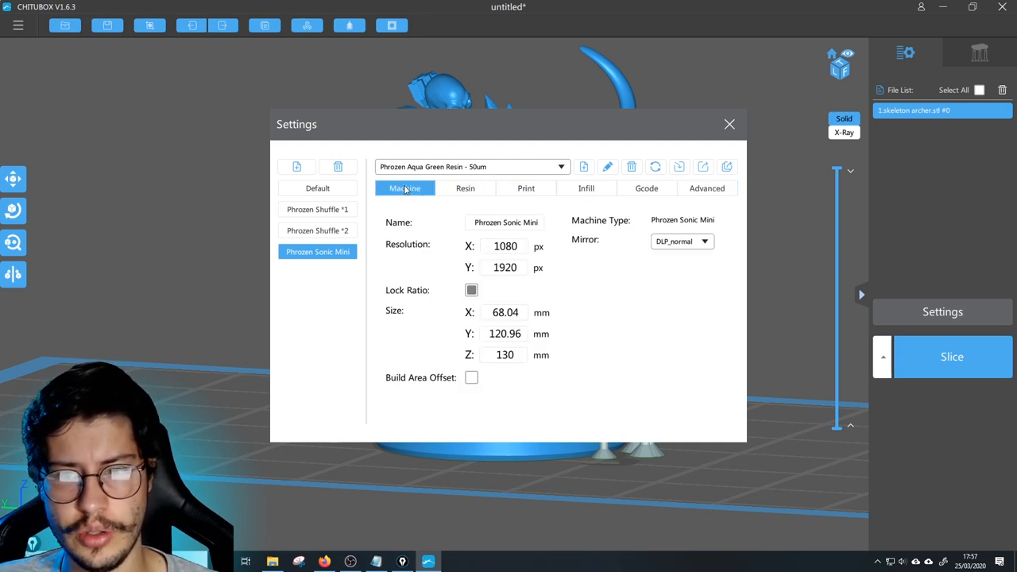
Step: Close Settings and slice the archer, estimating 2.5 ml, 2.7 g and 1h56m58s
left_click(729, 124)
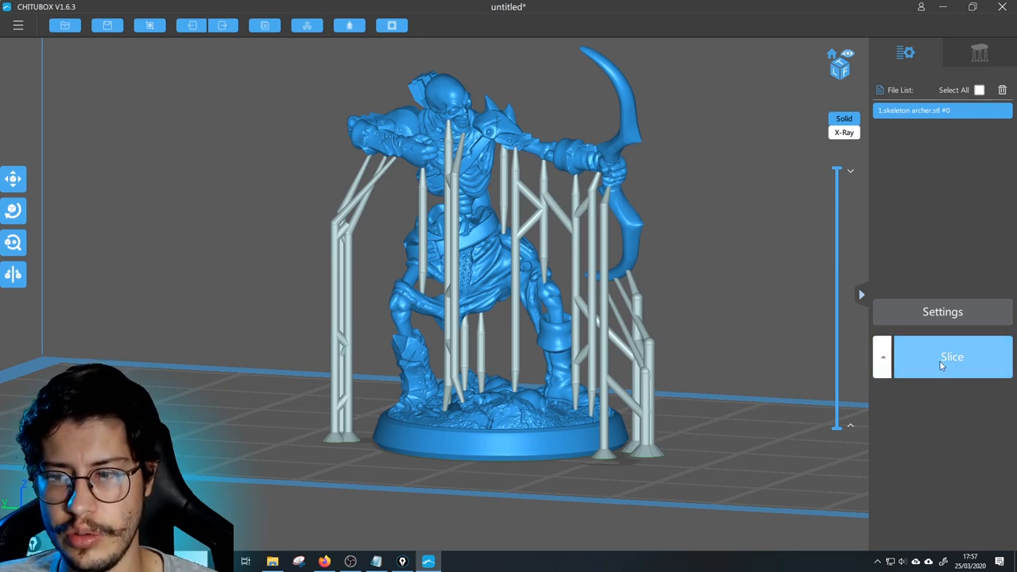
left_click(952, 357)
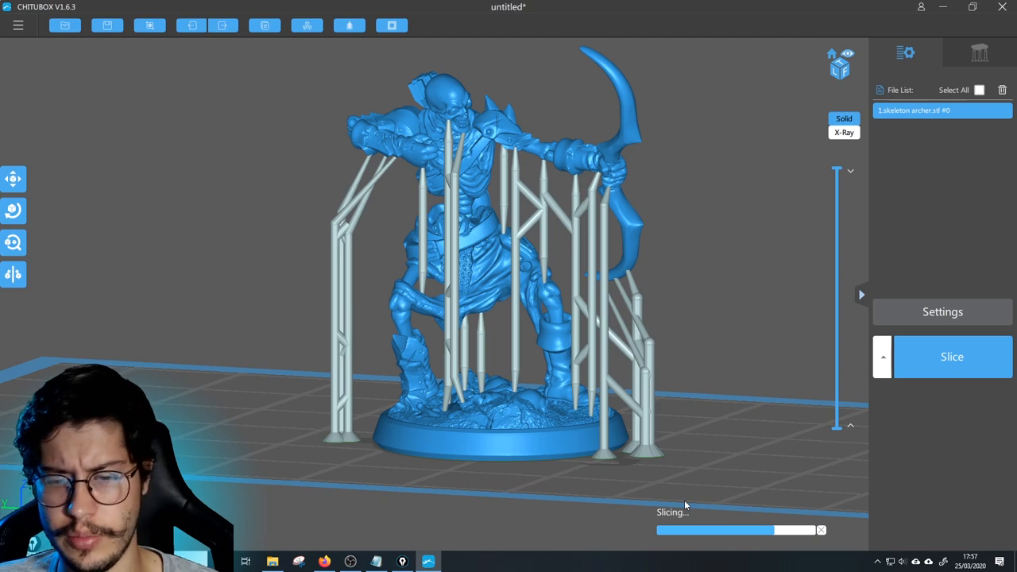
left_click(952, 356)
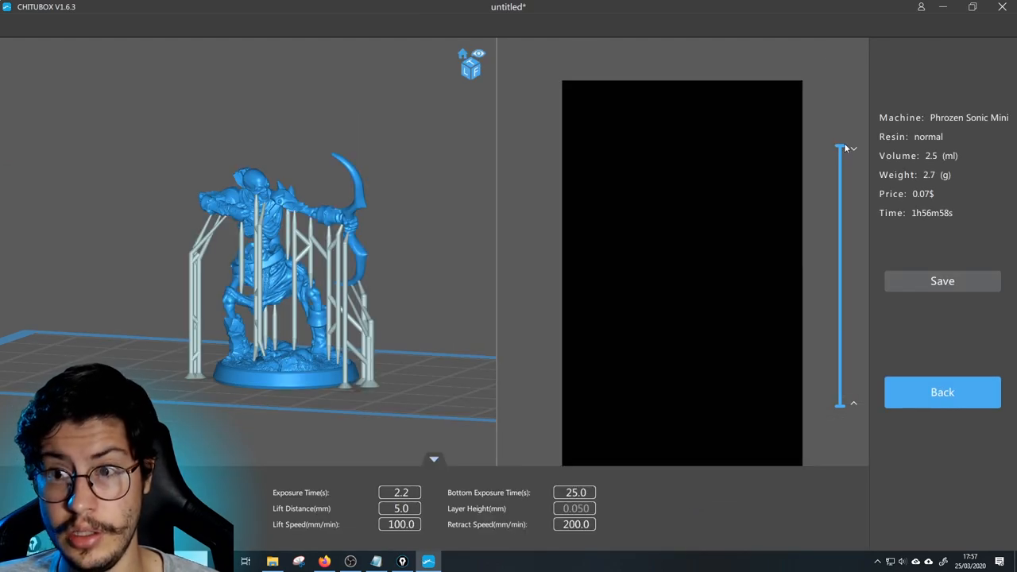
Step: Scrub the layer preview through middle, base and upper layers, ending at the top
left_click_drag(840, 151, 840, 270)
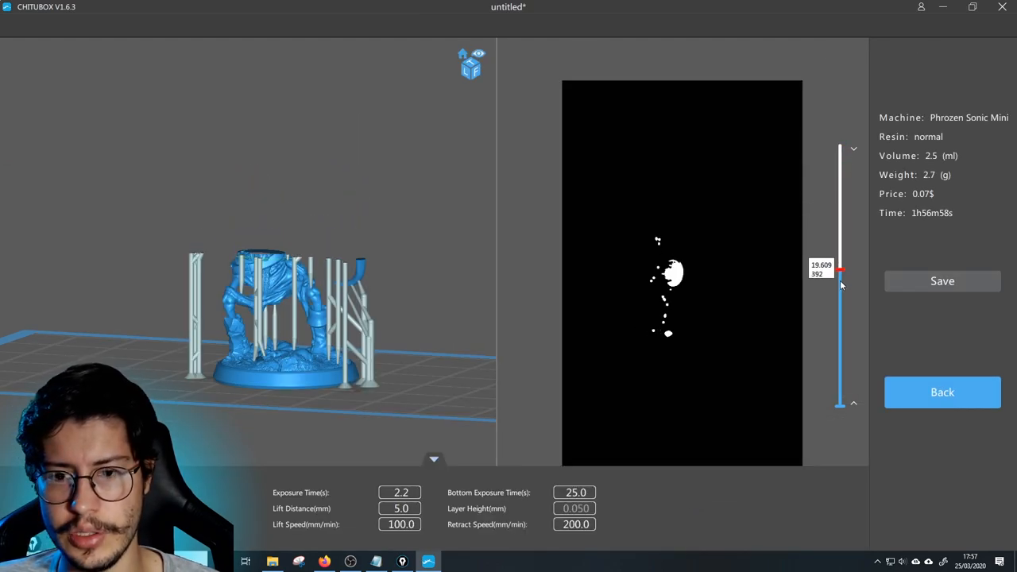
left_click_drag(841, 271, 841, 385)
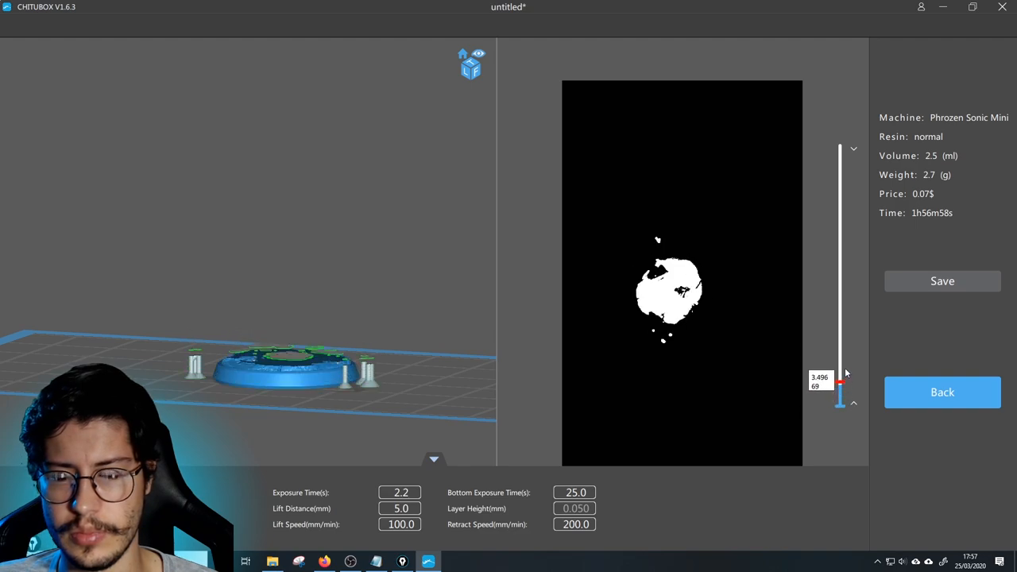
left_click_drag(841, 385, 841, 235)
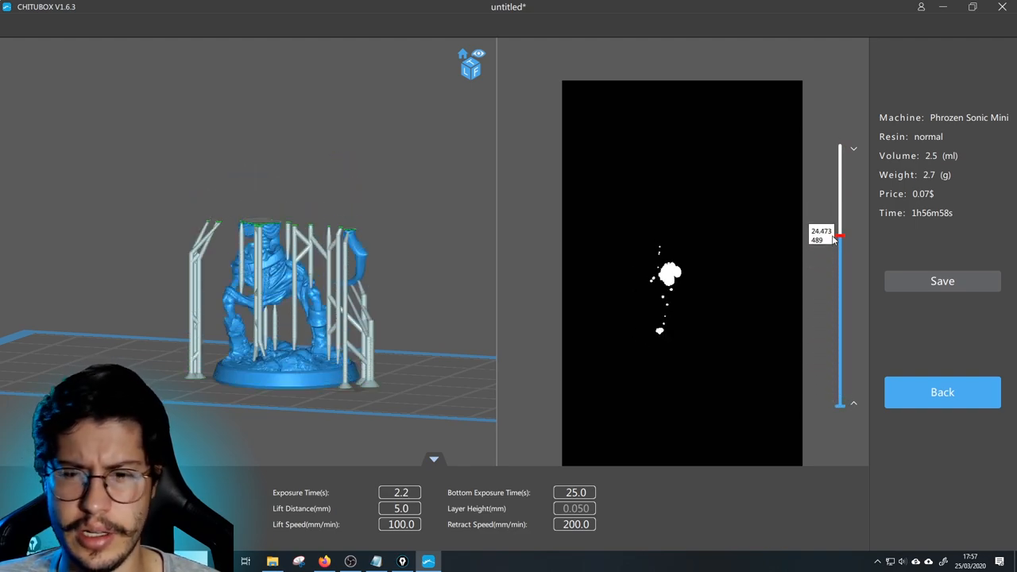
left_click_drag(840, 237, 840, 151)
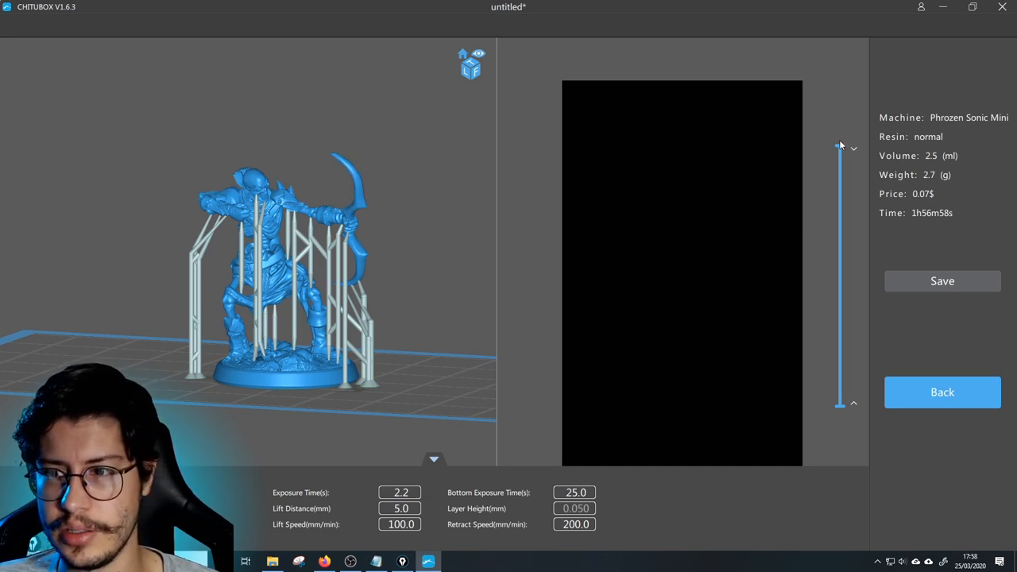
mouse_move(900, 230)
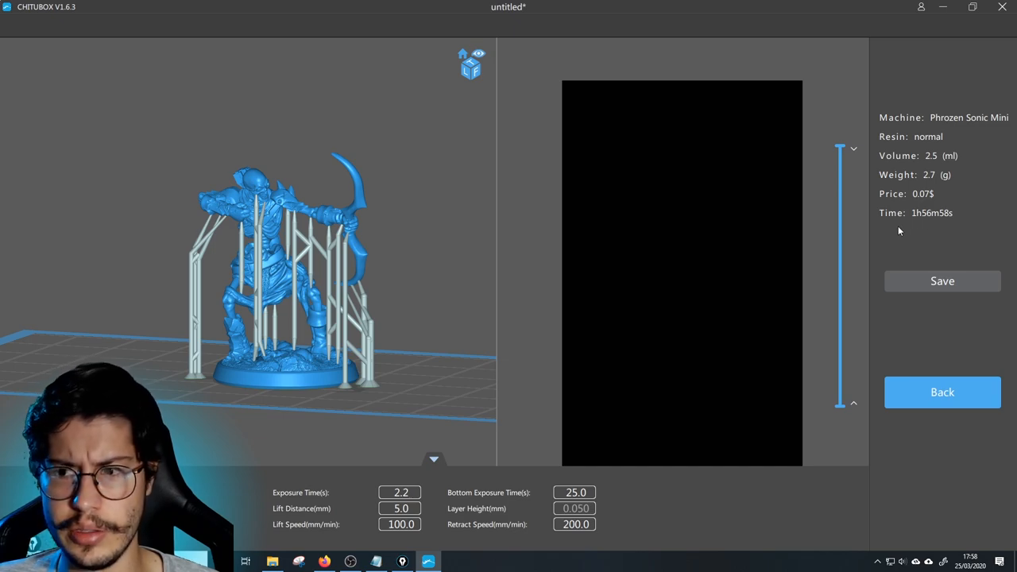